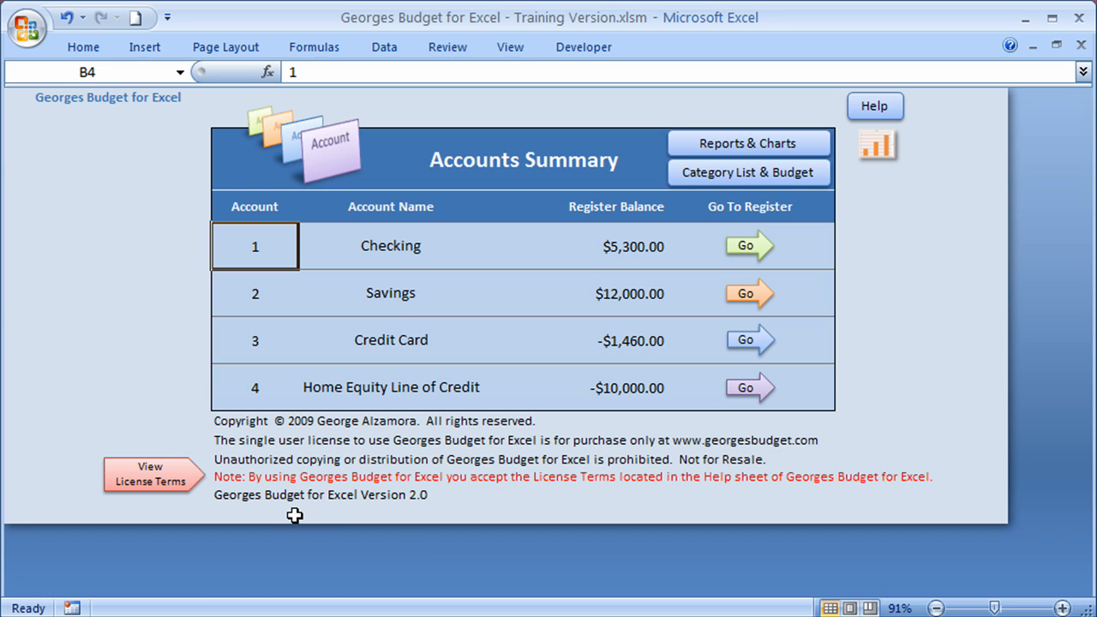
mouse_move(592, 180)
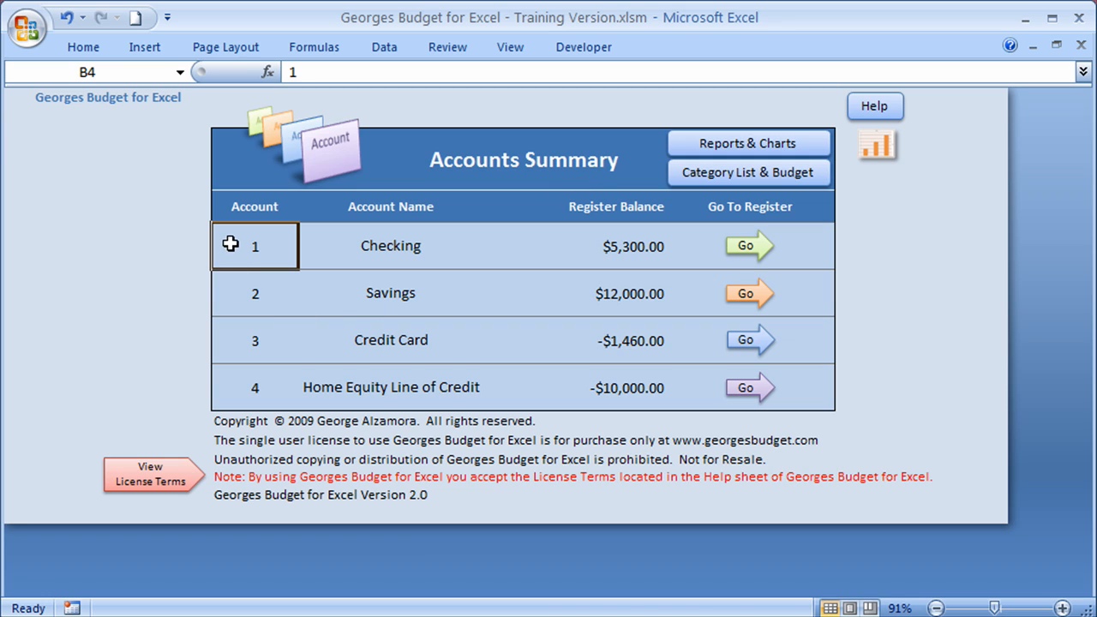
Highlight the four account names and their register balances, then go to Reports & Charts.
left_click_drag(255, 246, 255, 388)
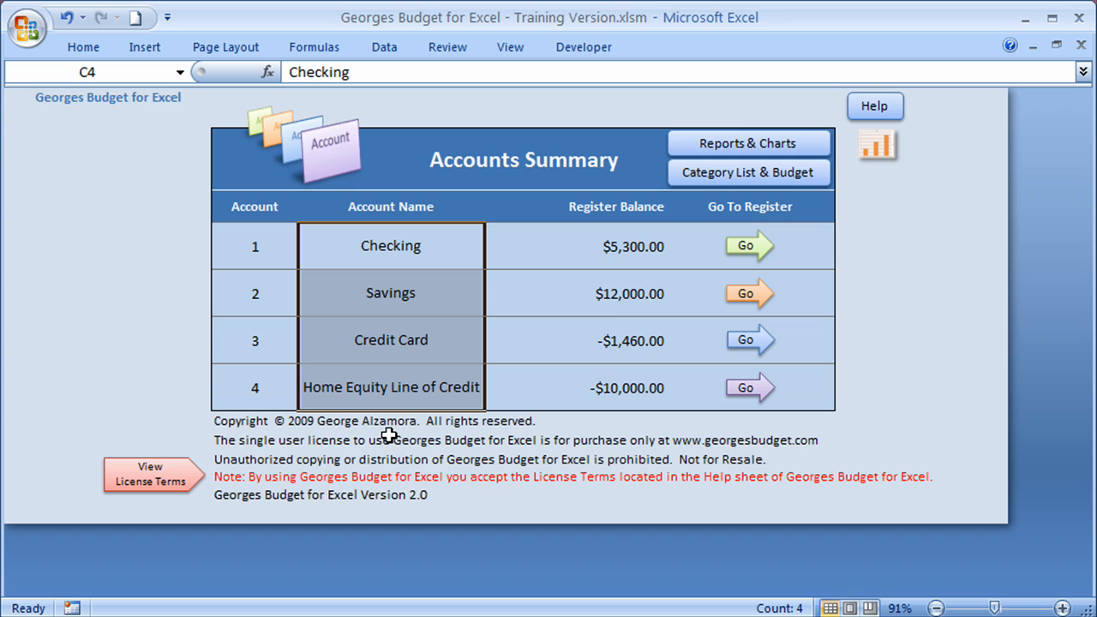
left_click_drag(616, 246, 604, 387)
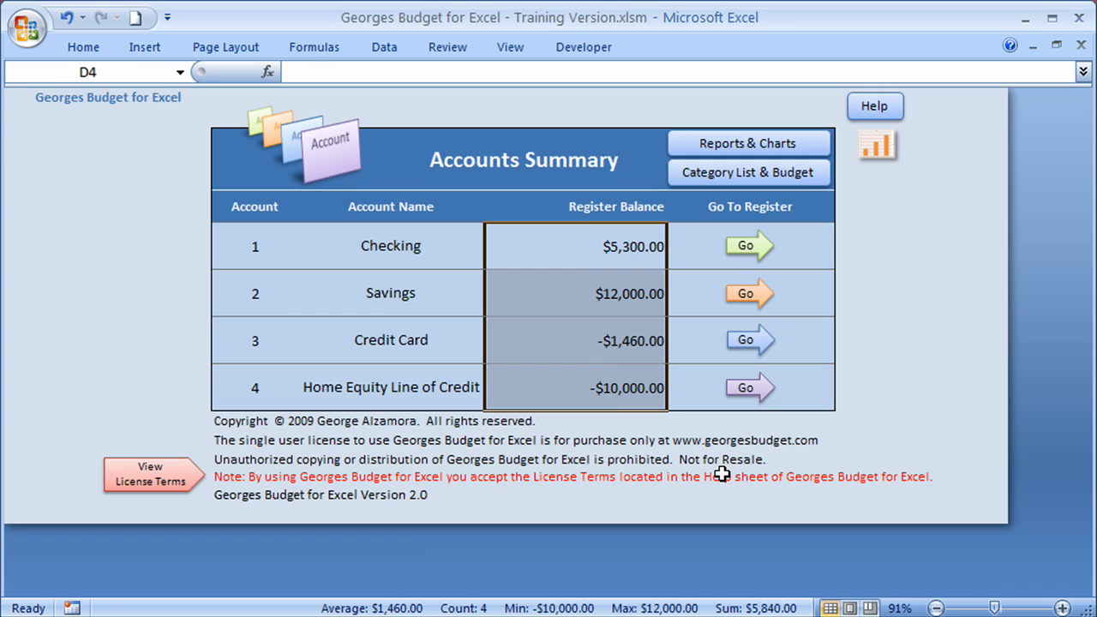
left_click(750, 246)
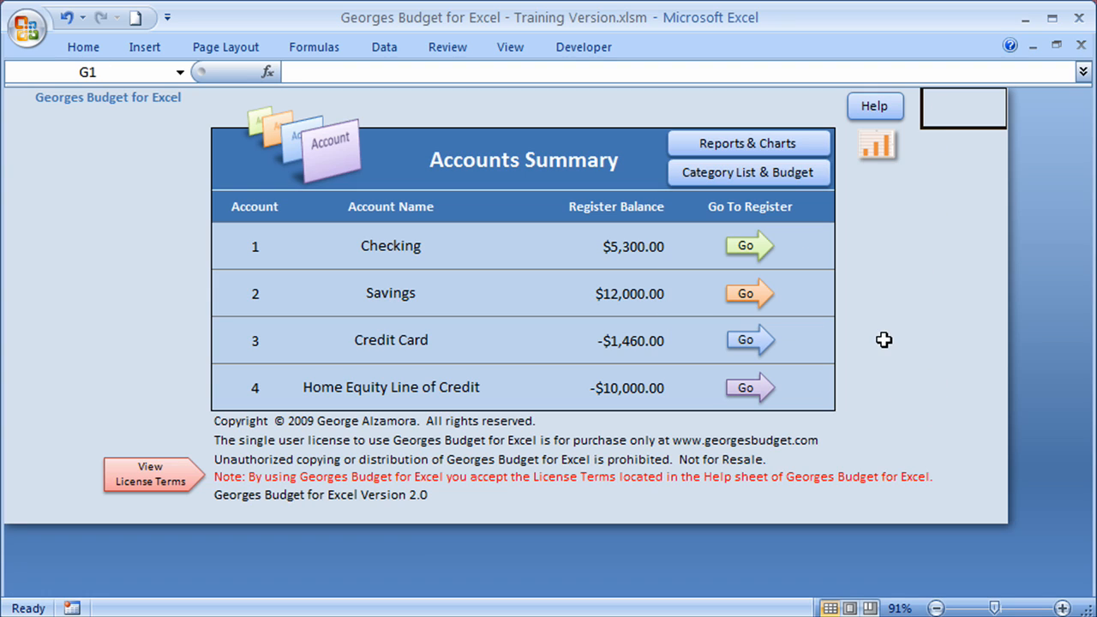
mouse_move(889, 360)
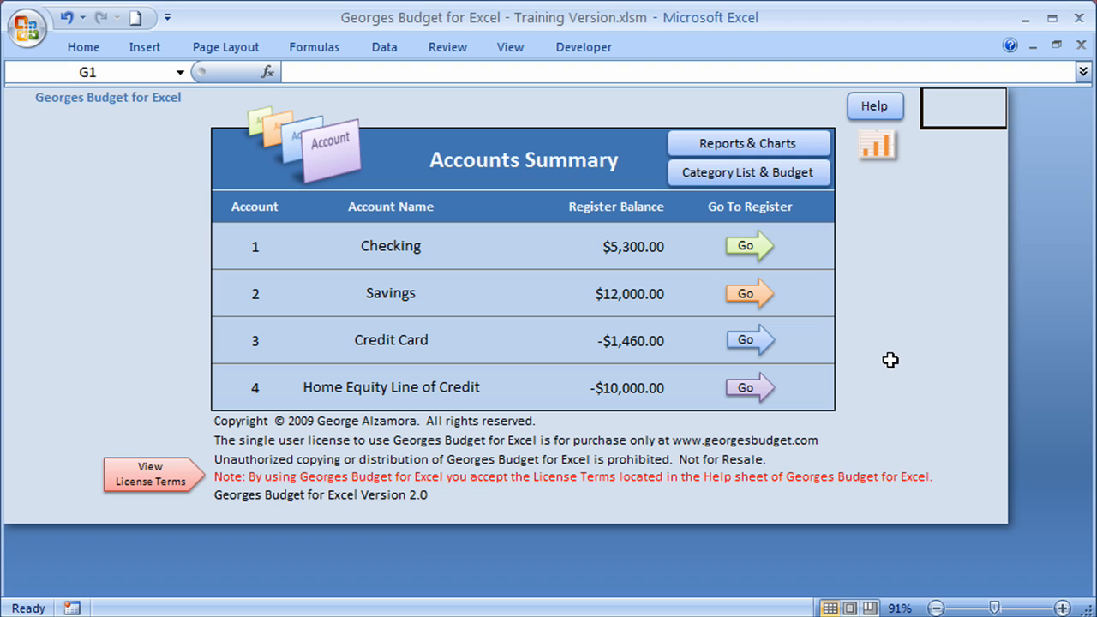
mouse_move(814, 137)
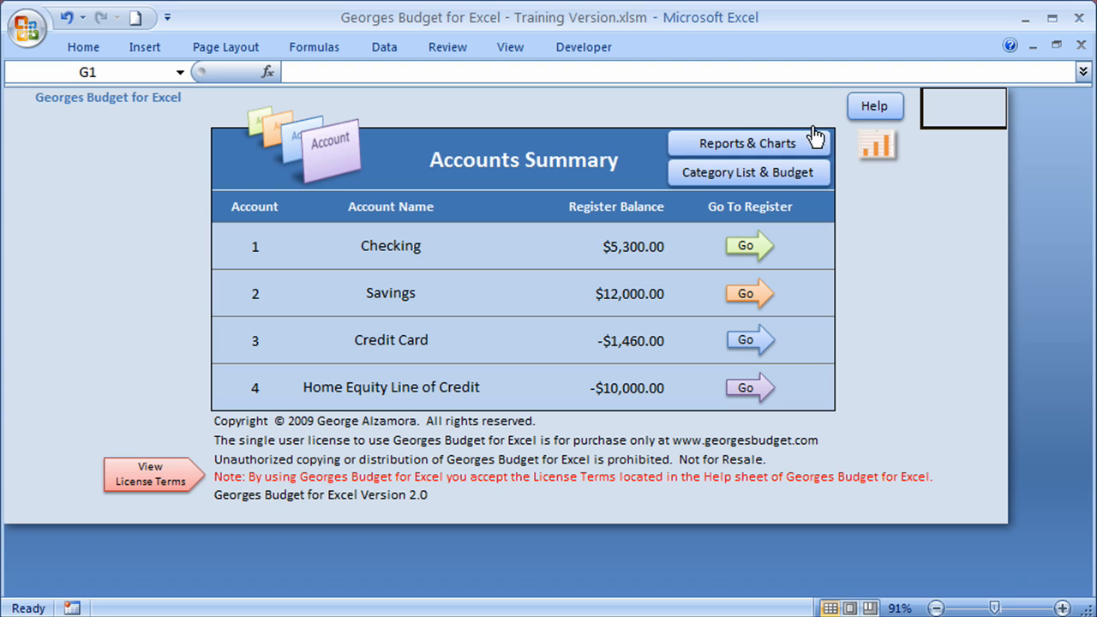
mouse_move(803, 150)
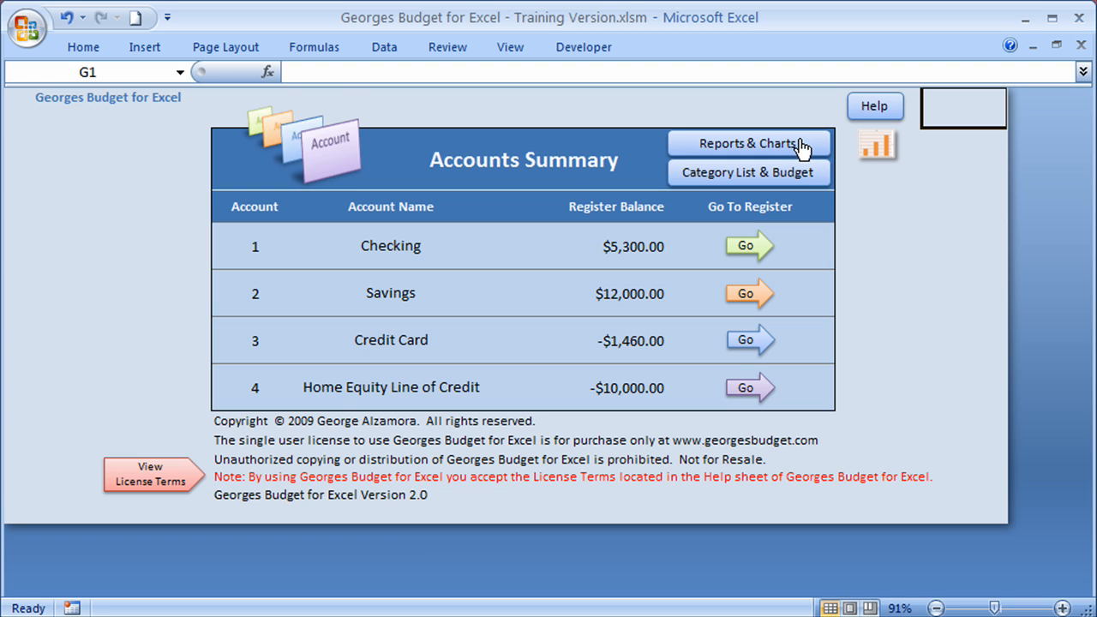
left_click(747, 143)
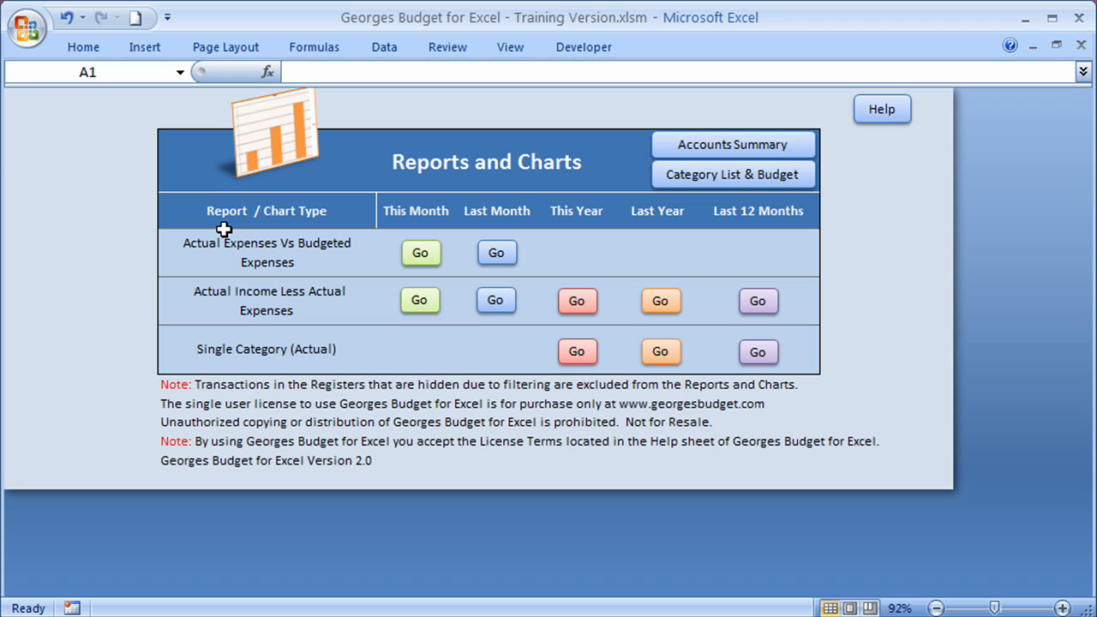
mouse_move(247, 230)
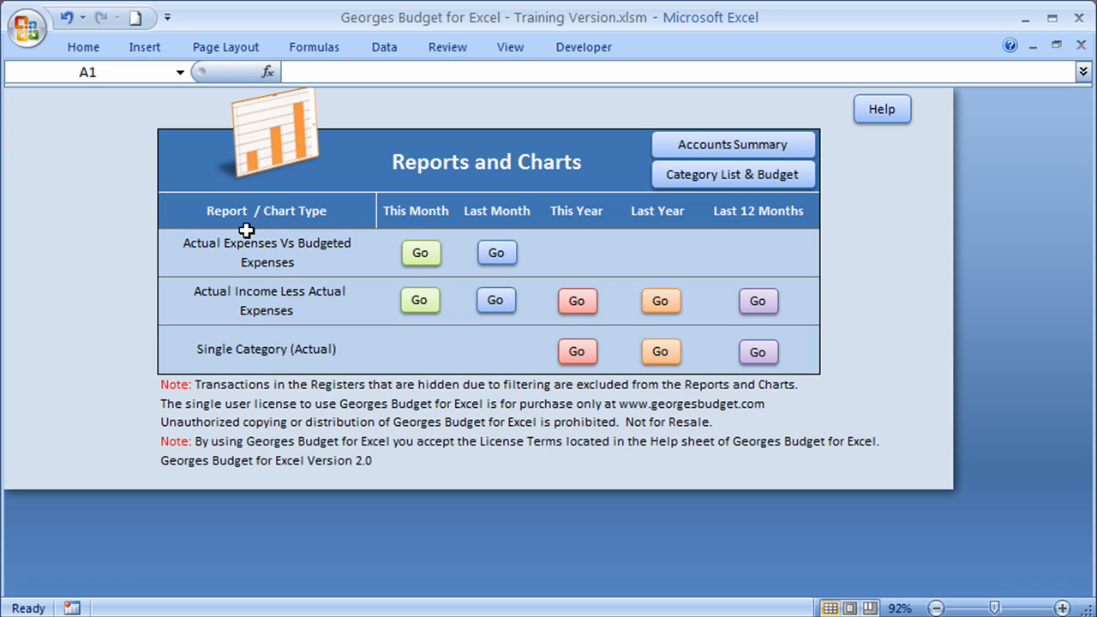
mouse_move(696, 197)
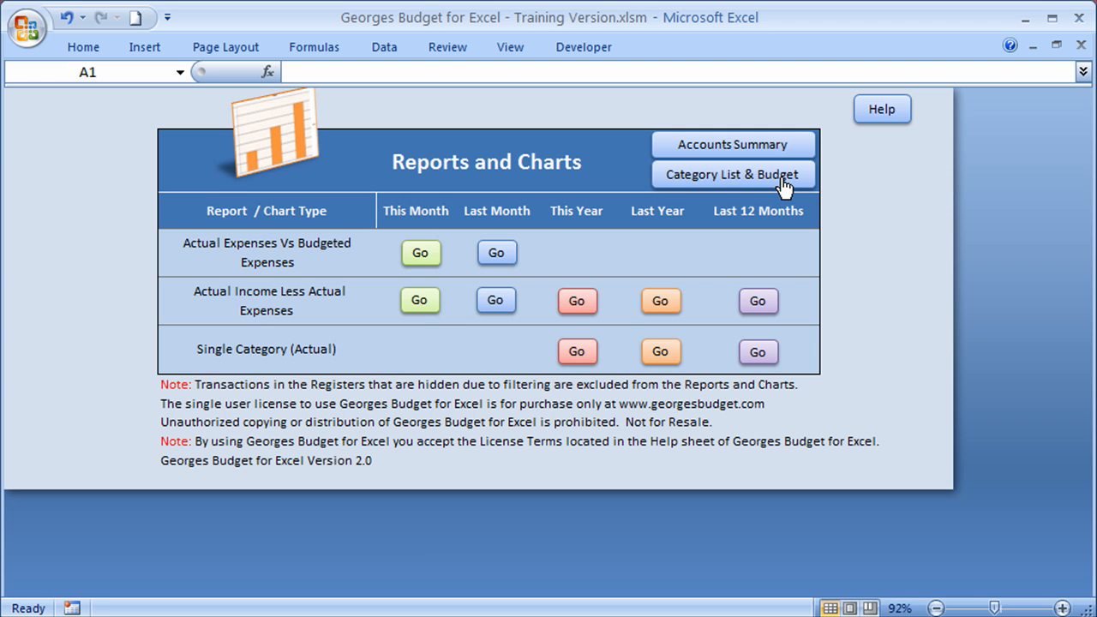
Open the Category List & Budget sheet showing the $4,000 salary budget.
left_click(731, 174)
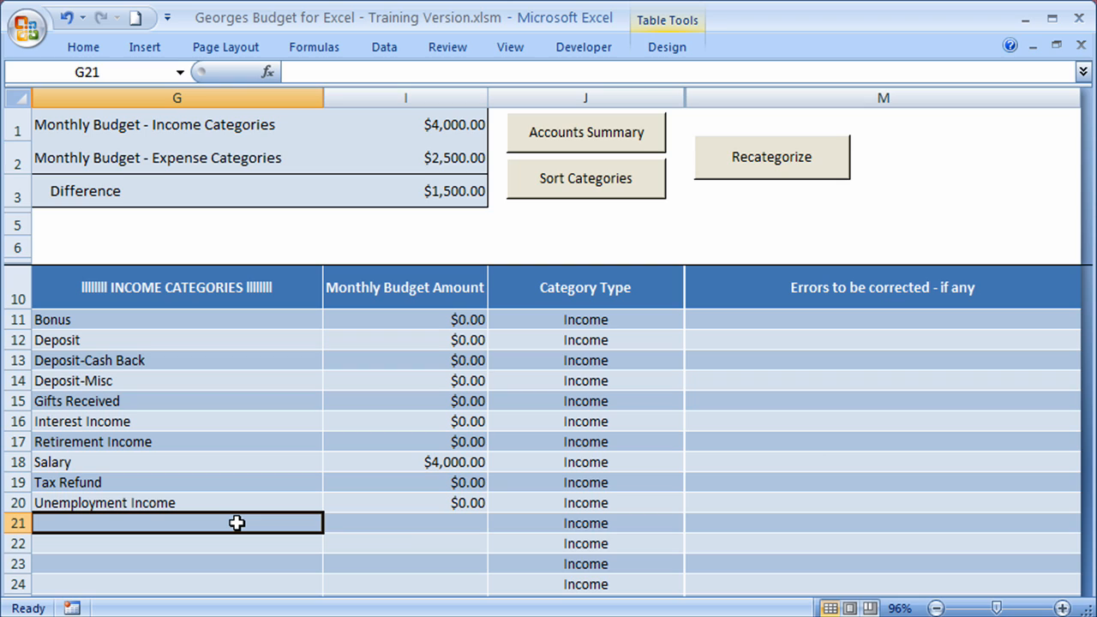
mouse_move(375, 470)
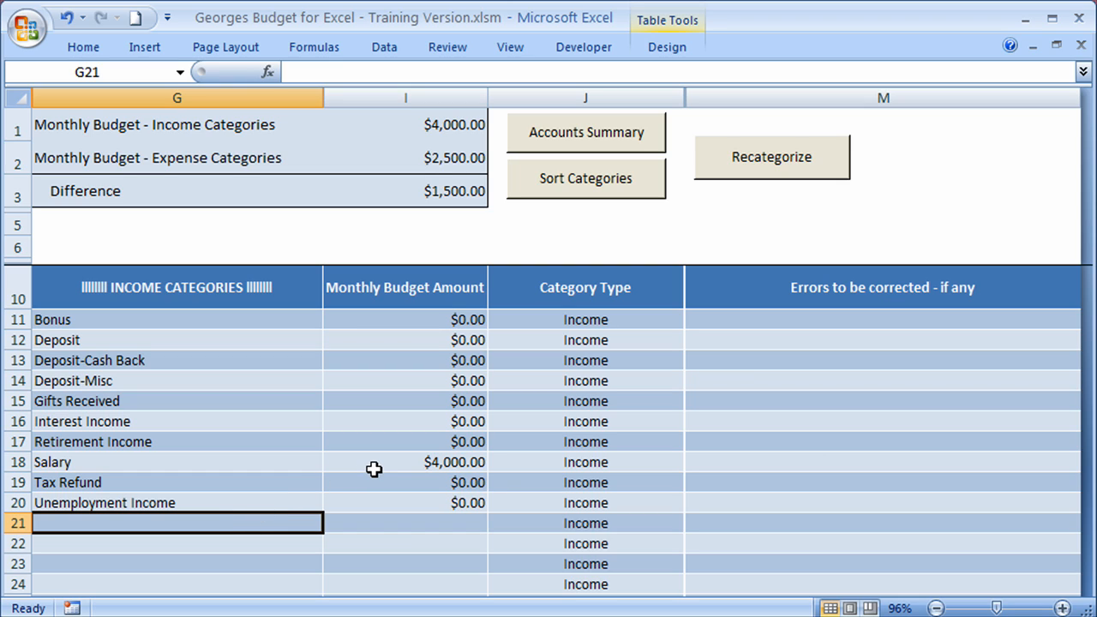
mouse_move(327, 543)
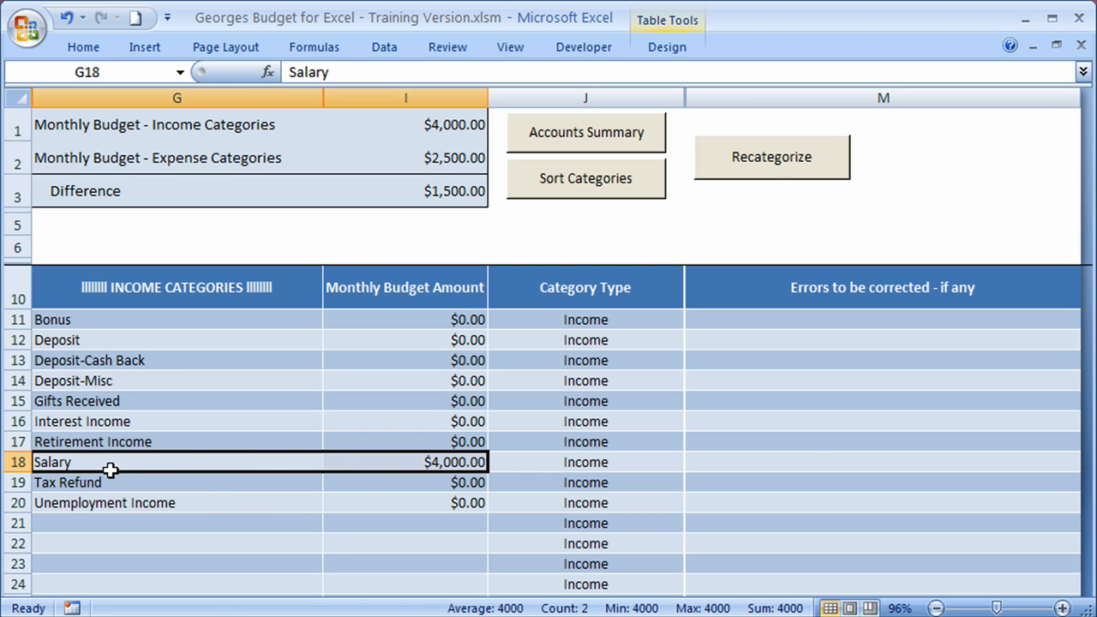
mouse_move(387, 463)
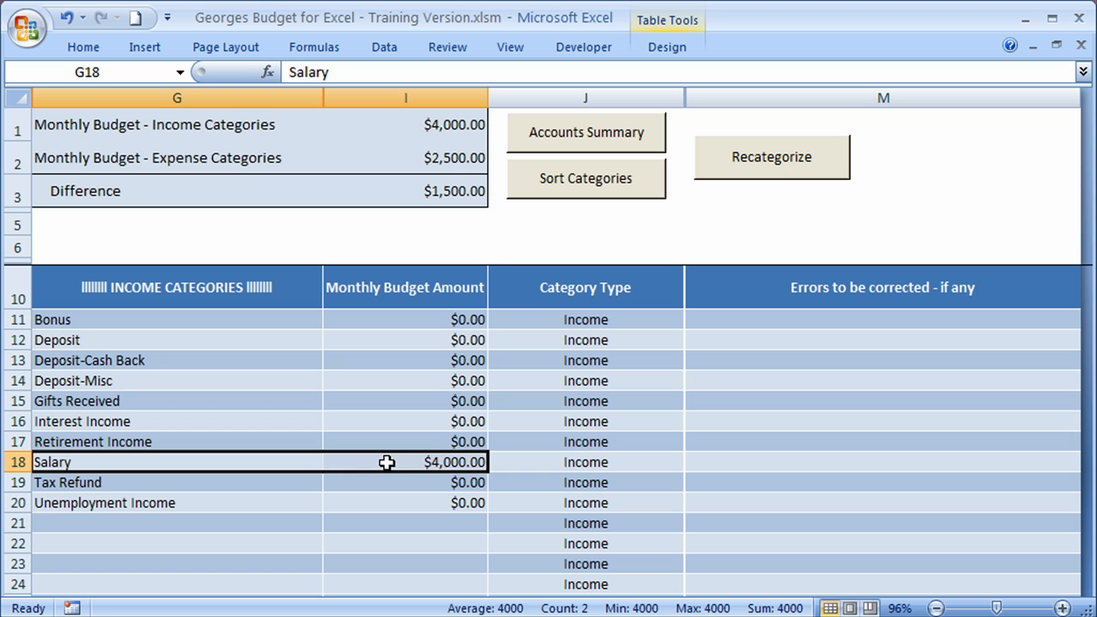
mouse_move(391, 340)
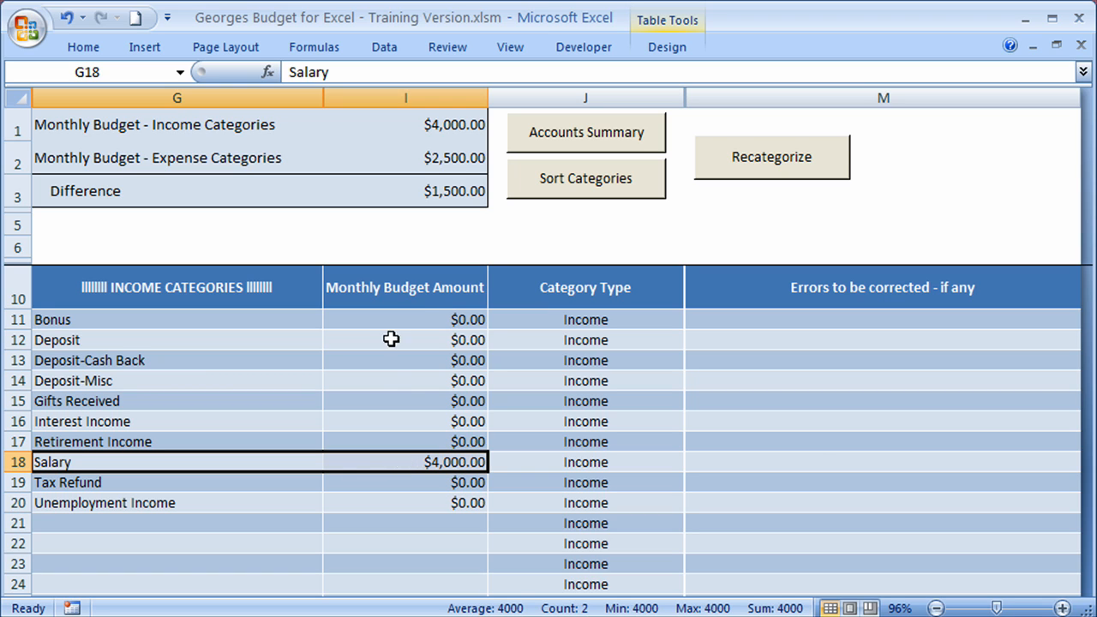
mouse_move(430, 430)
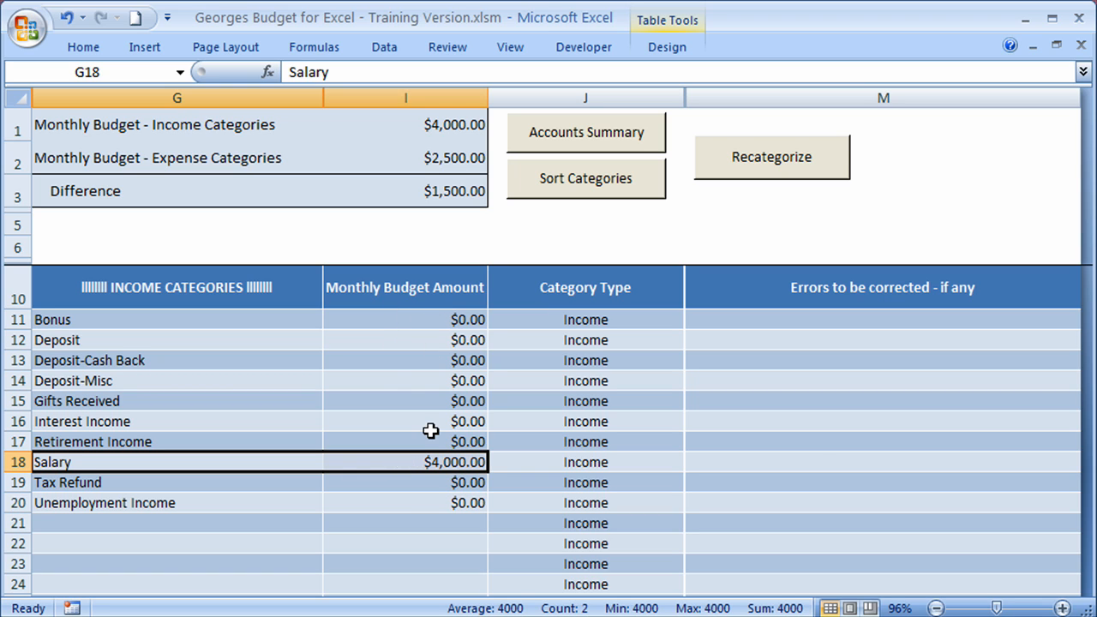
scroll("down", 3)
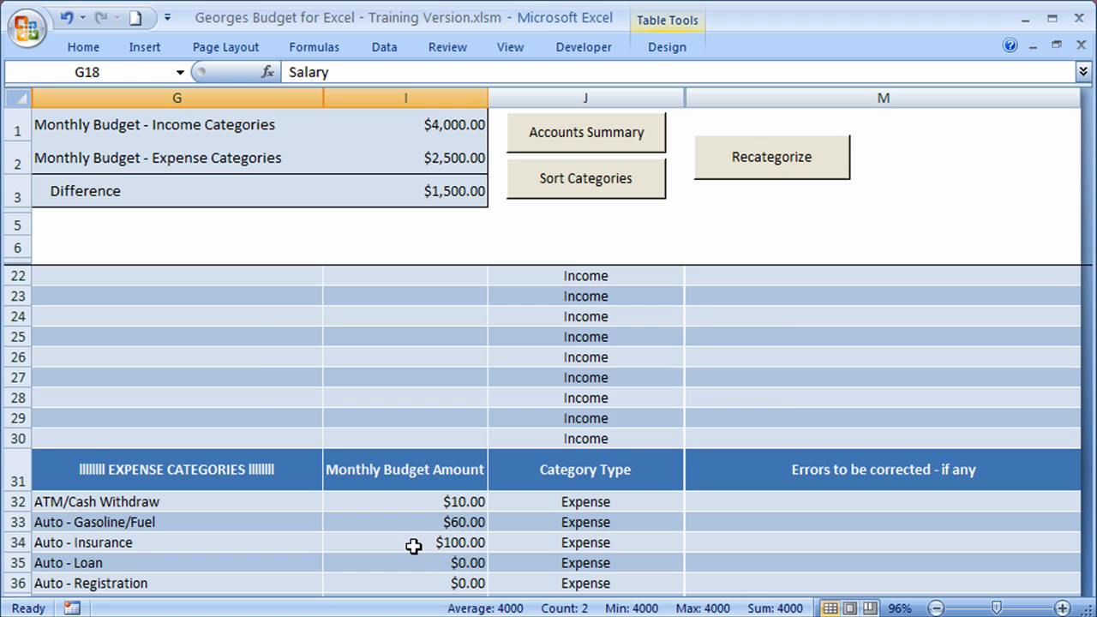
scroll("down", 3)
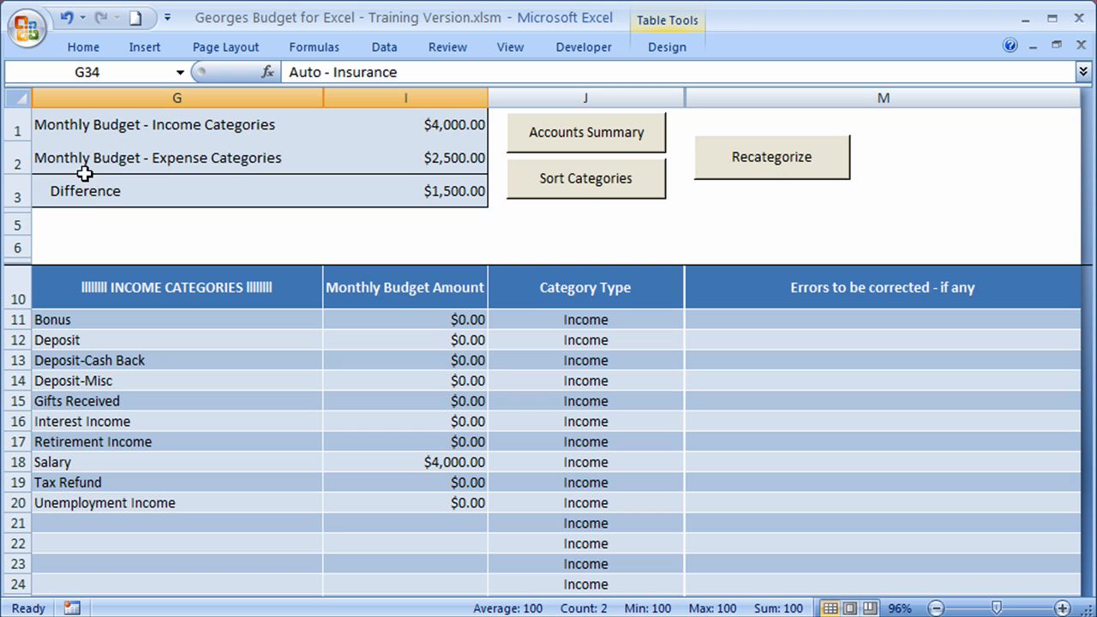
mouse_move(306, 187)
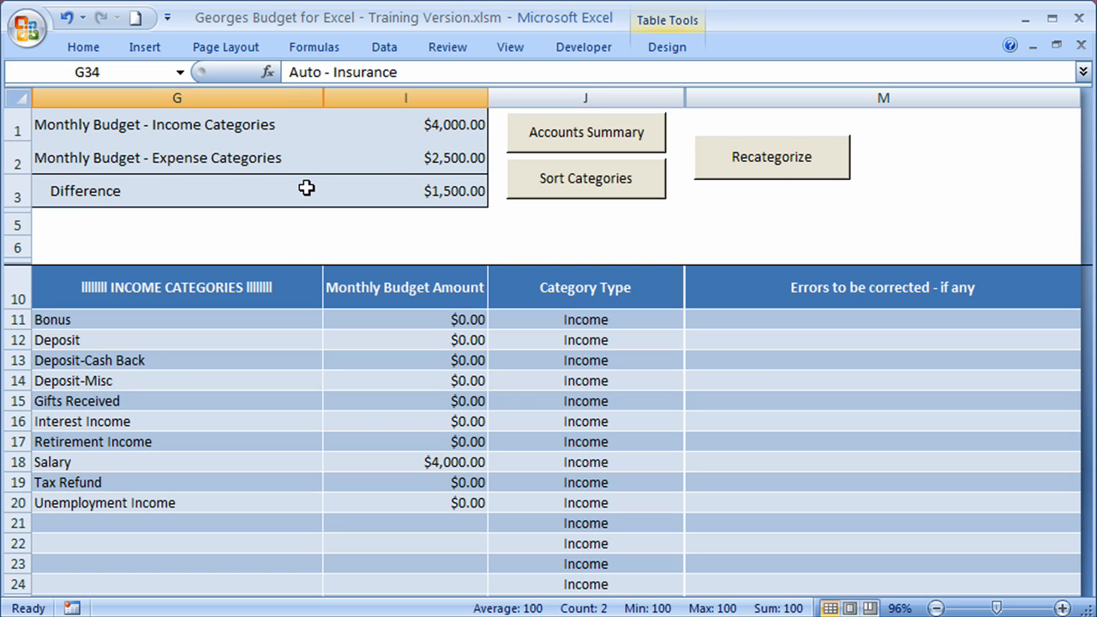
mouse_move(77, 144)
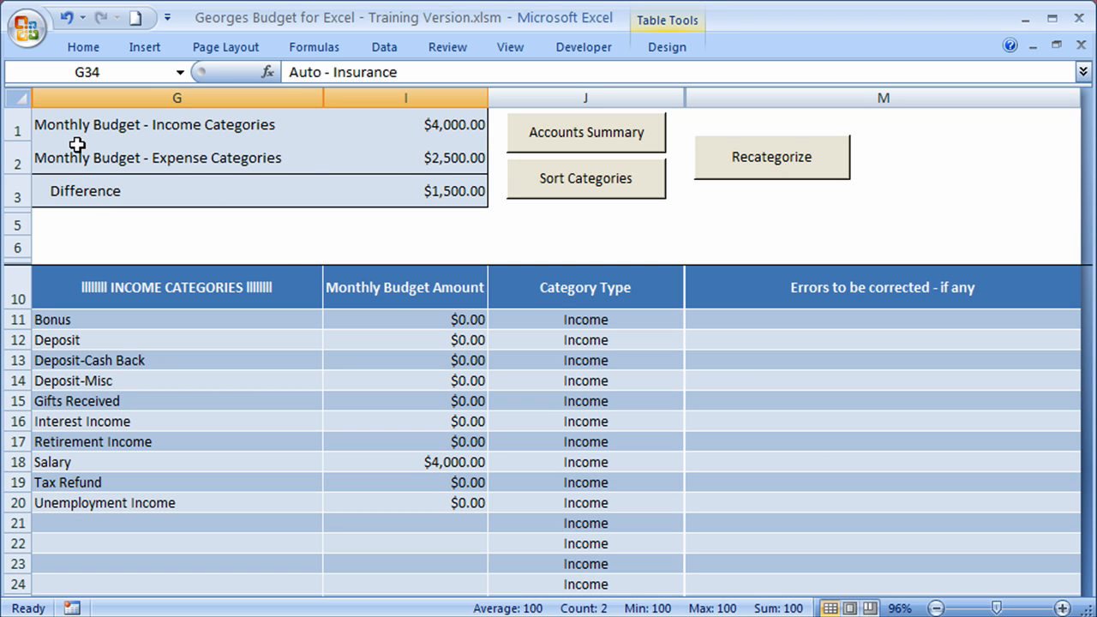
mouse_move(433, 144)
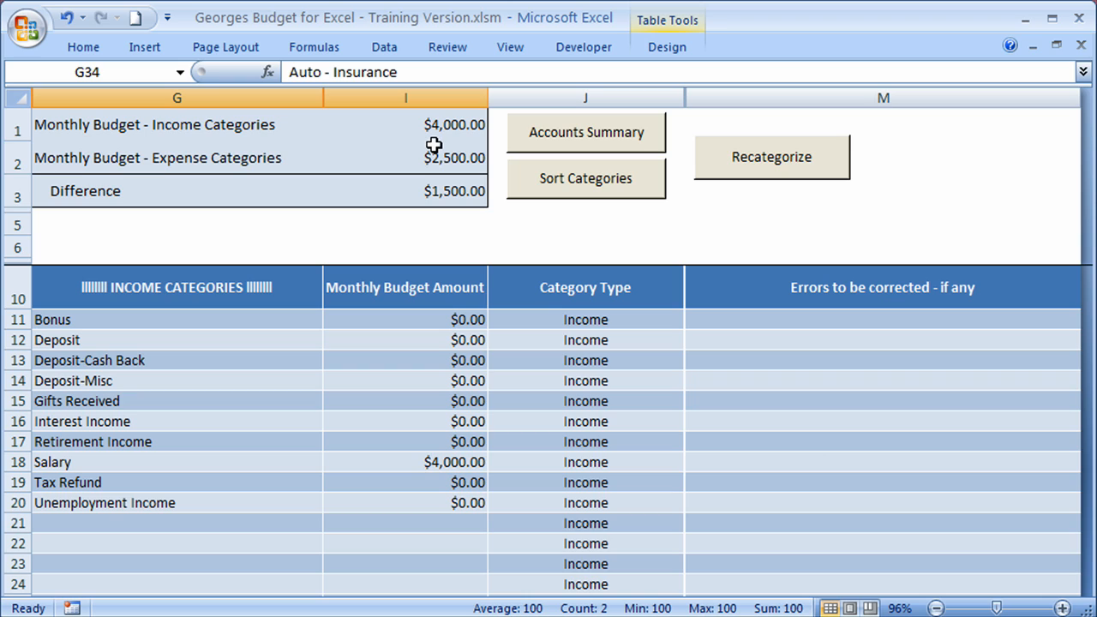
mouse_move(56, 184)
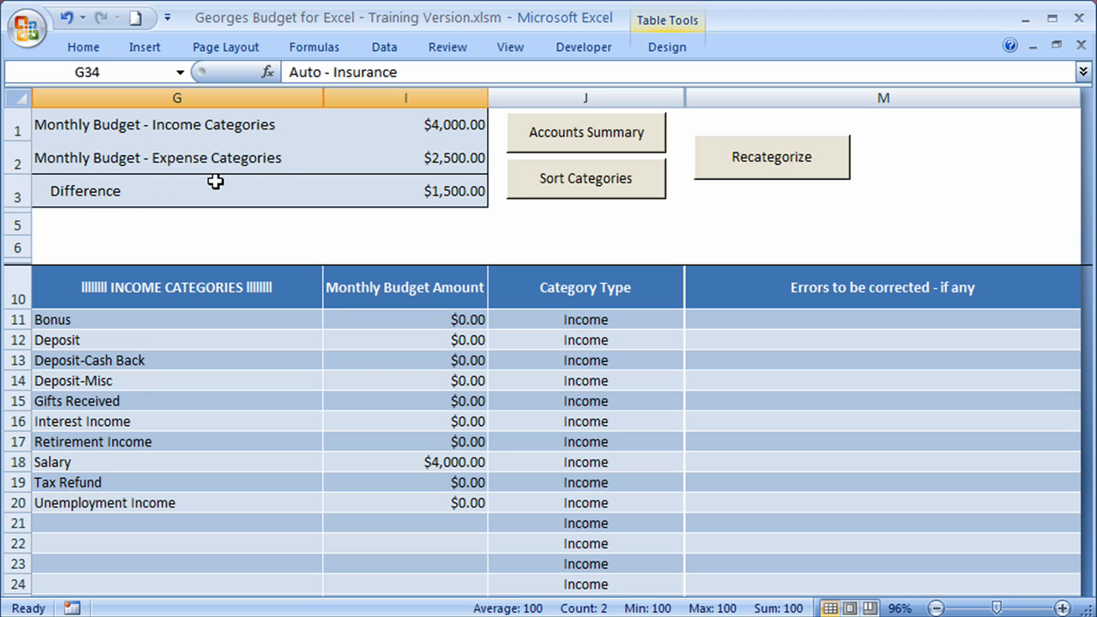
mouse_move(434, 177)
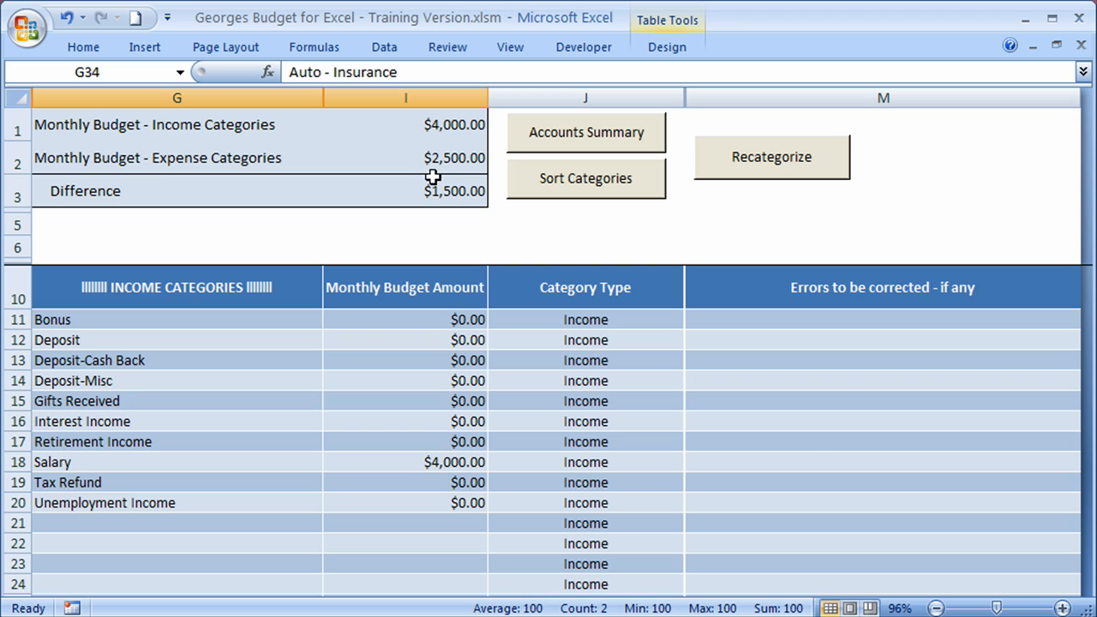
mouse_move(132, 218)
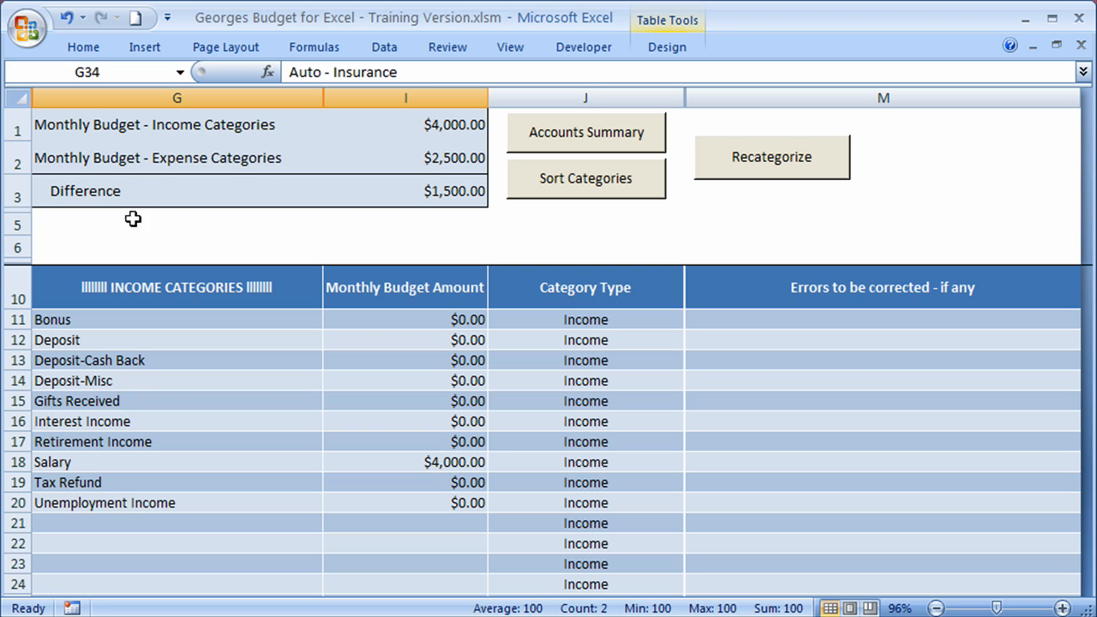
mouse_move(445, 214)
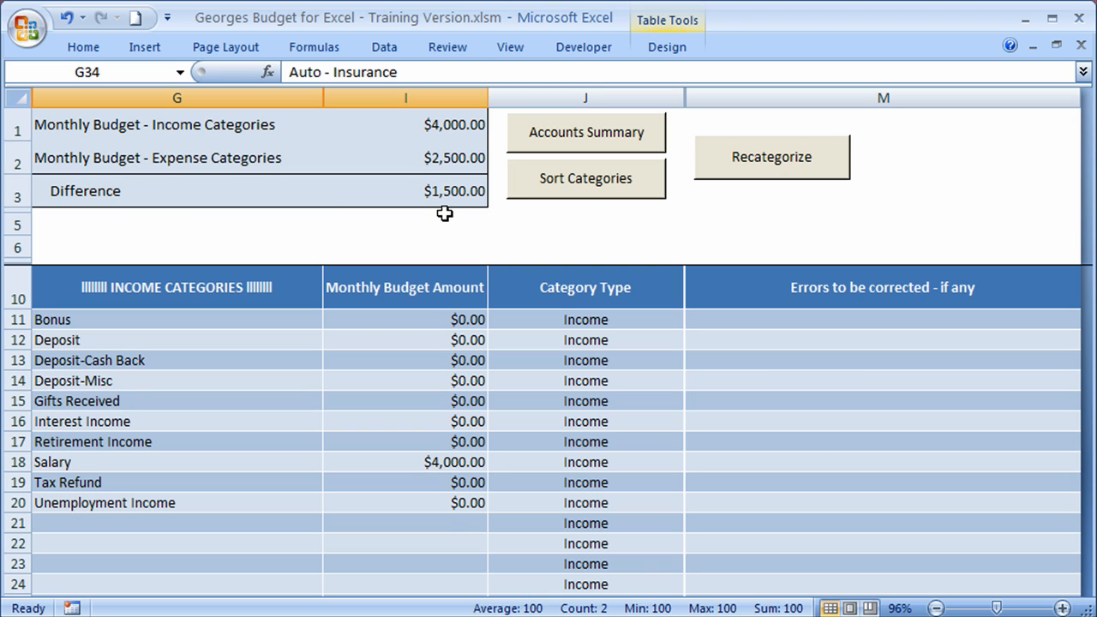
mouse_move(420, 539)
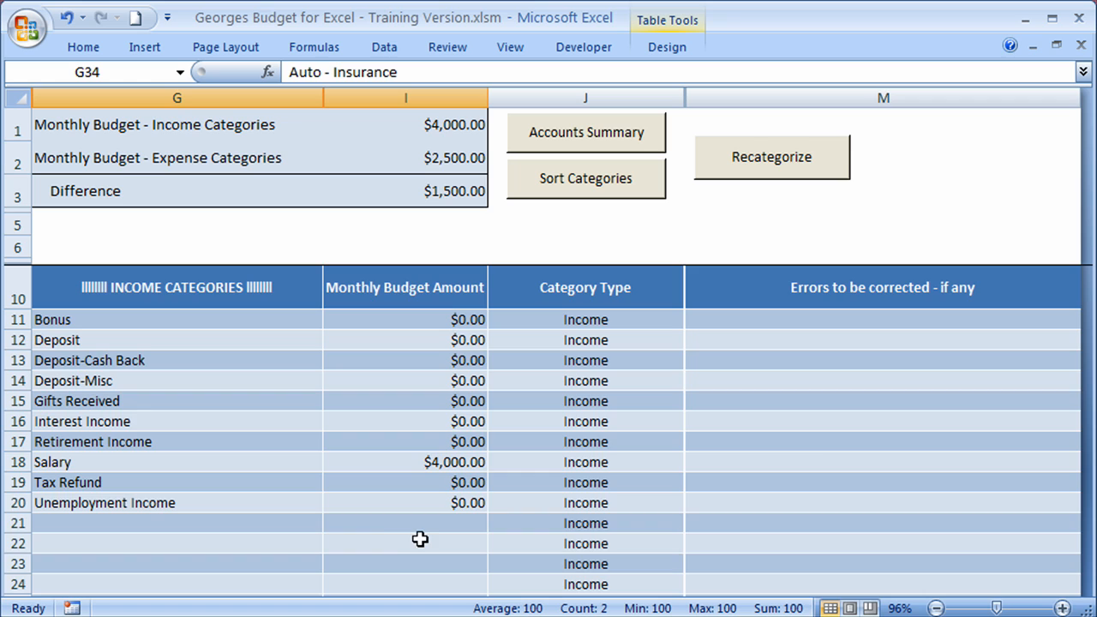
Return to the Accounts Summary and open the Checking account's register.
scroll("down", 3)
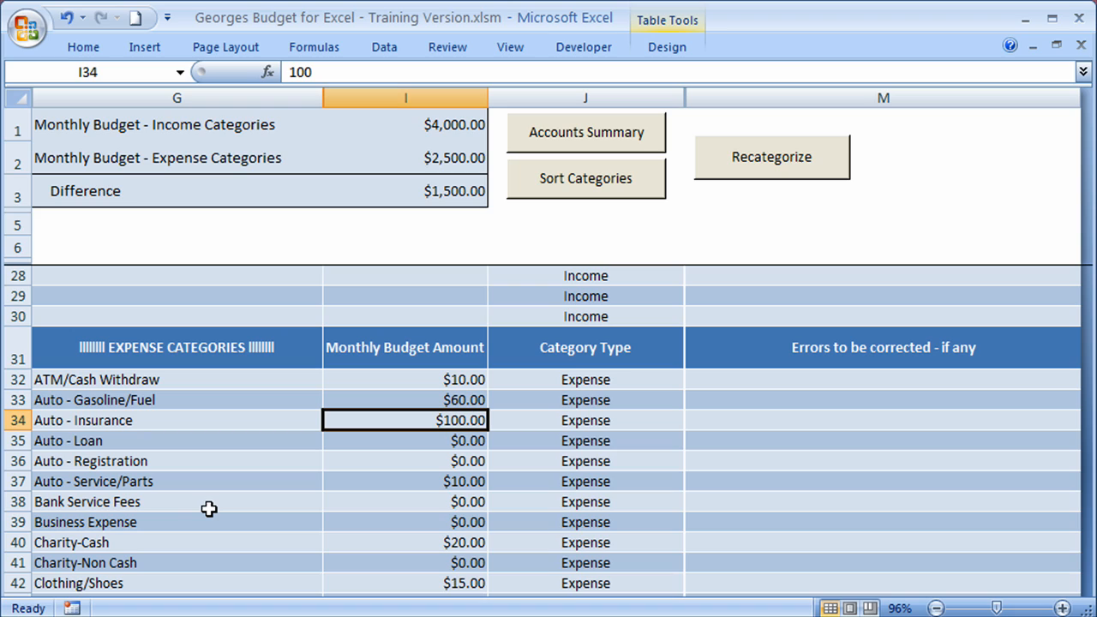
mouse_move(208, 503)
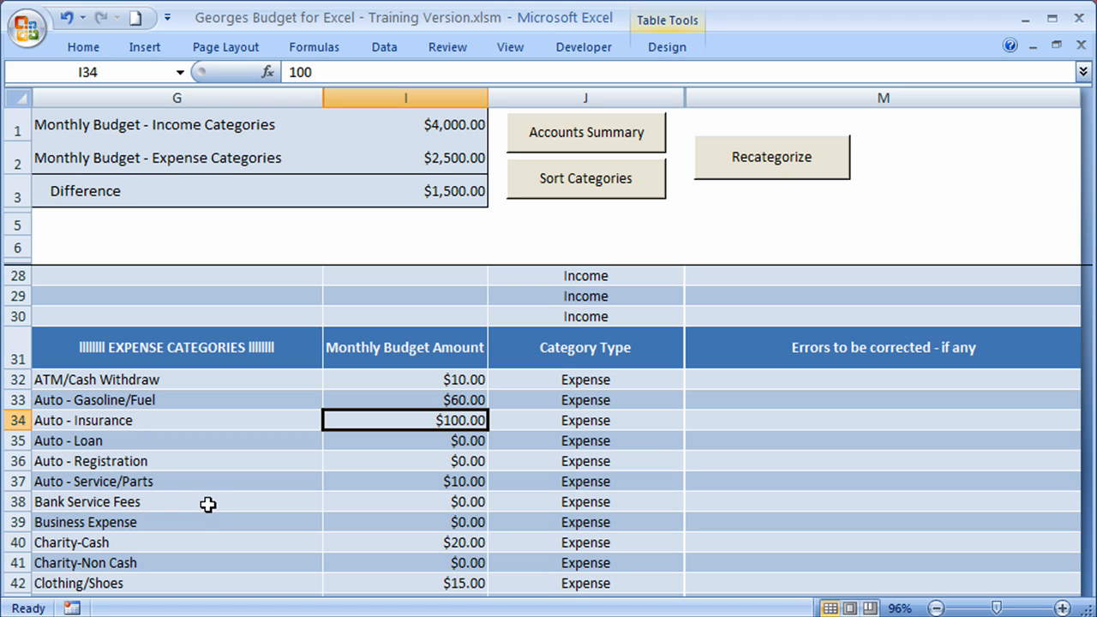
mouse_move(330, 508)
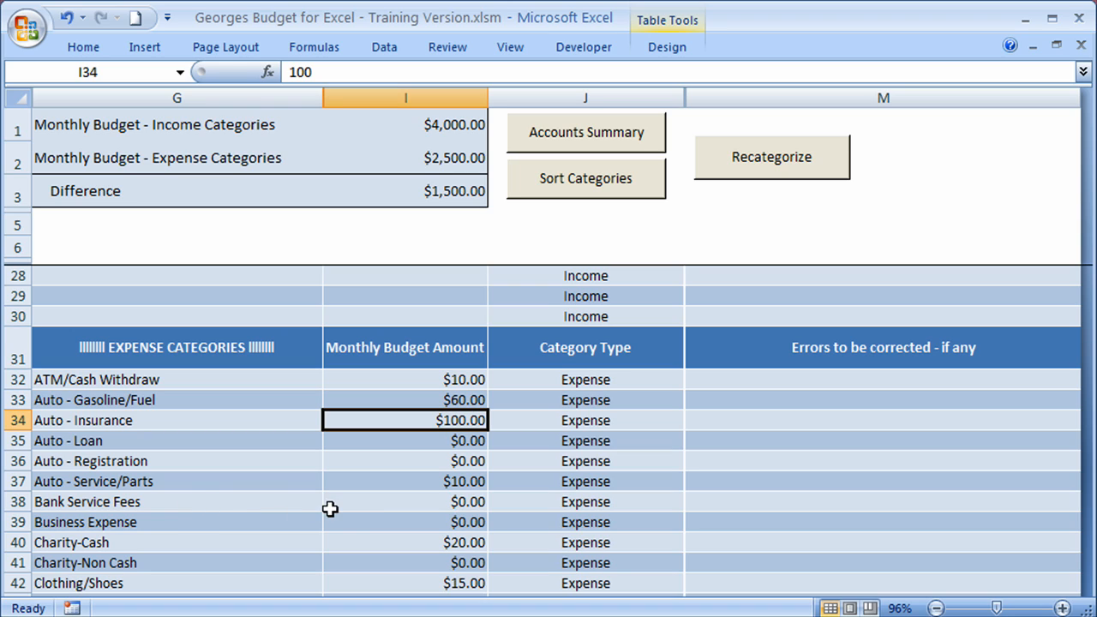
mouse_move(365, 509)
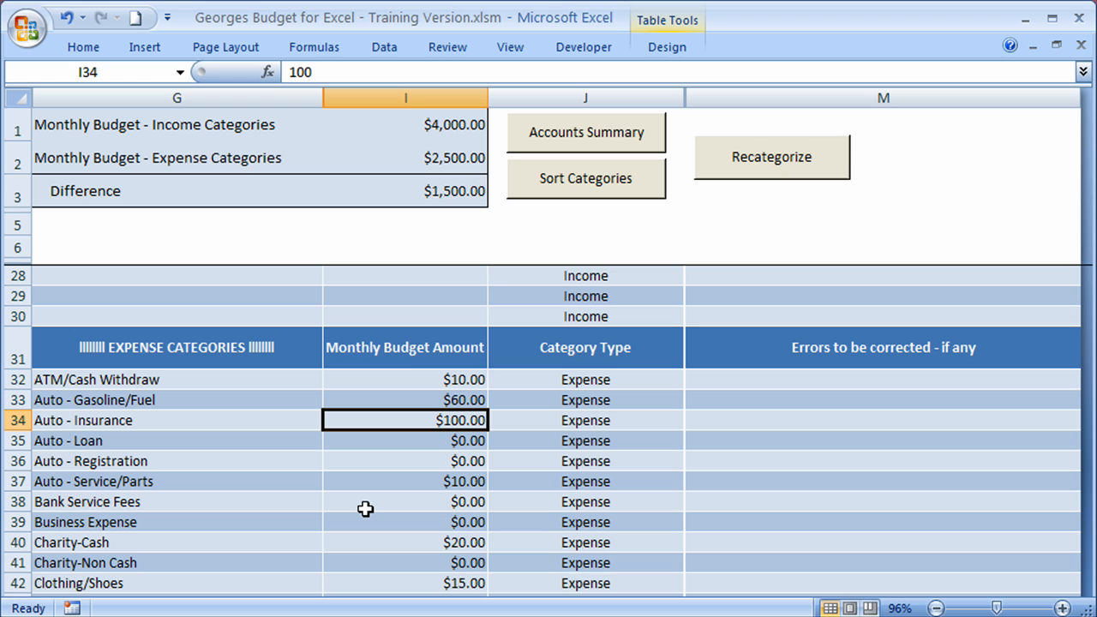
mouse_move(437, 461)
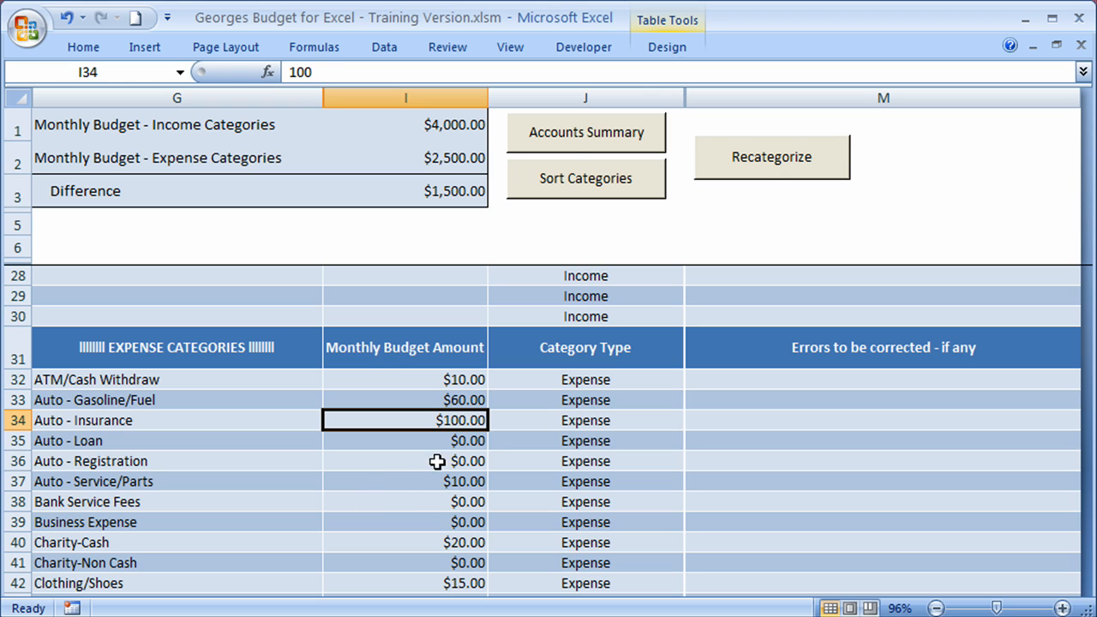
left_click(586, 132)
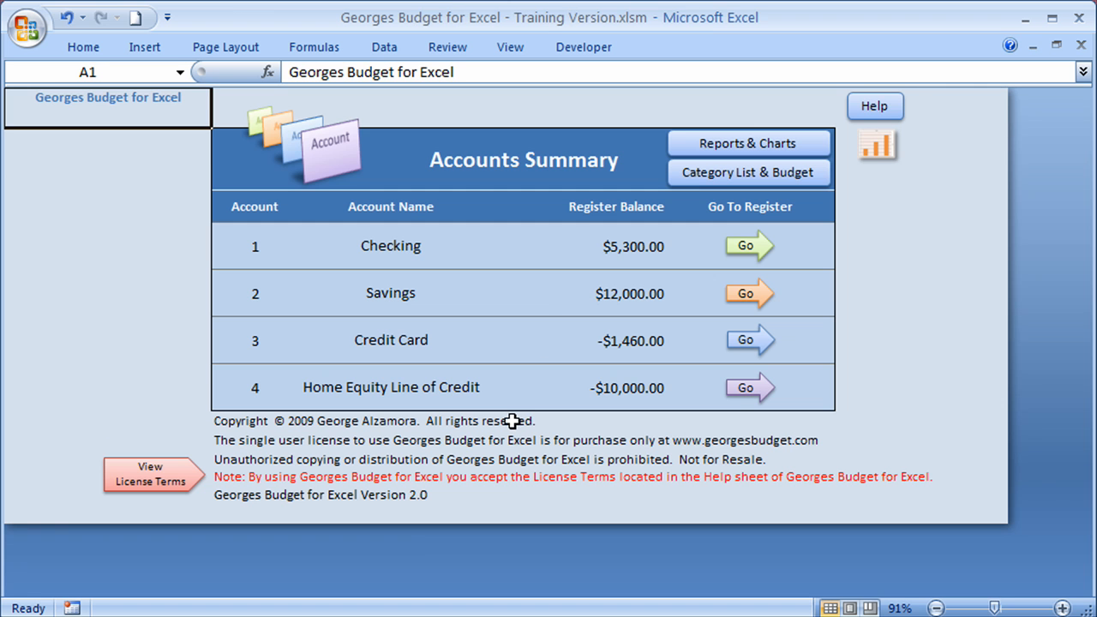
left_click(390, 246)
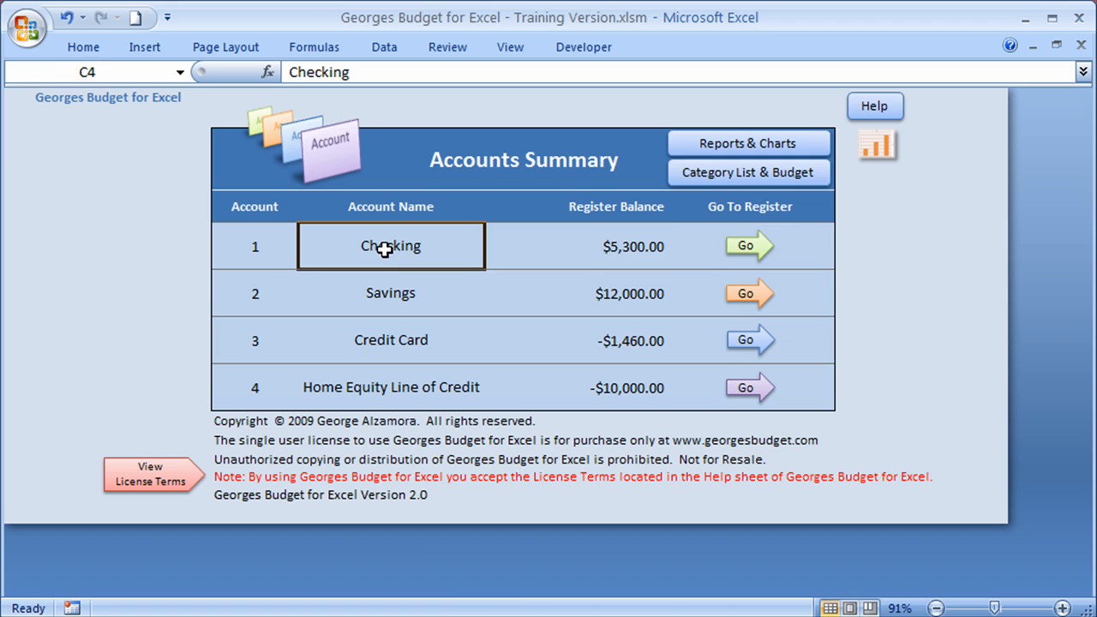
left_click(746, 245)
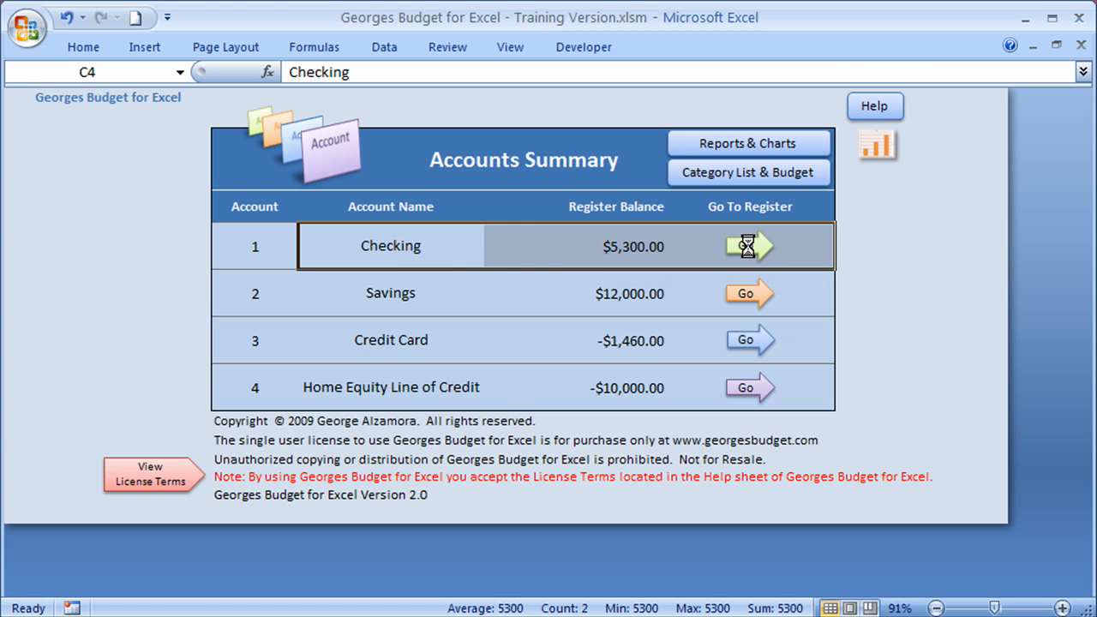
Load the Checking register with the Allstate and split Costco transactions.
left_click(747, 246)
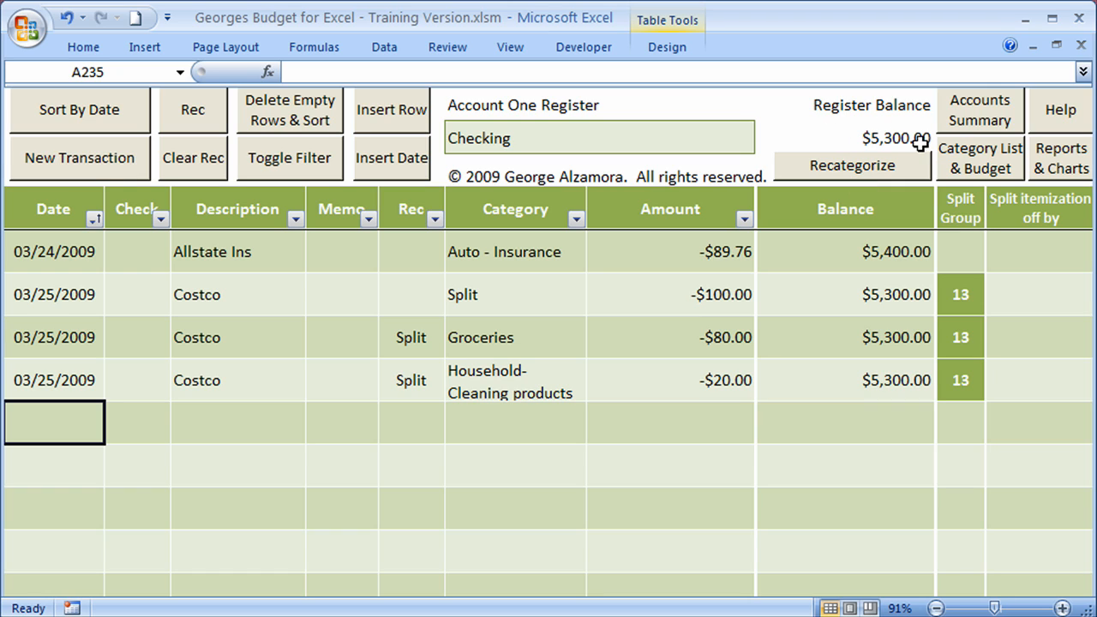
mouse_move(229, 494)
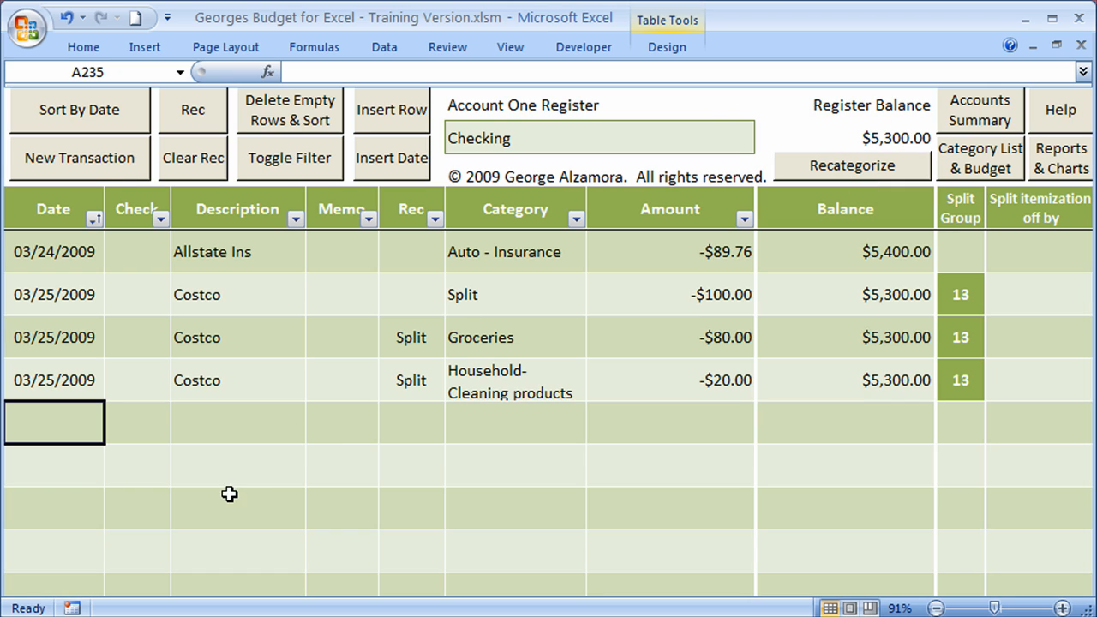
mouse_move(347, 159)
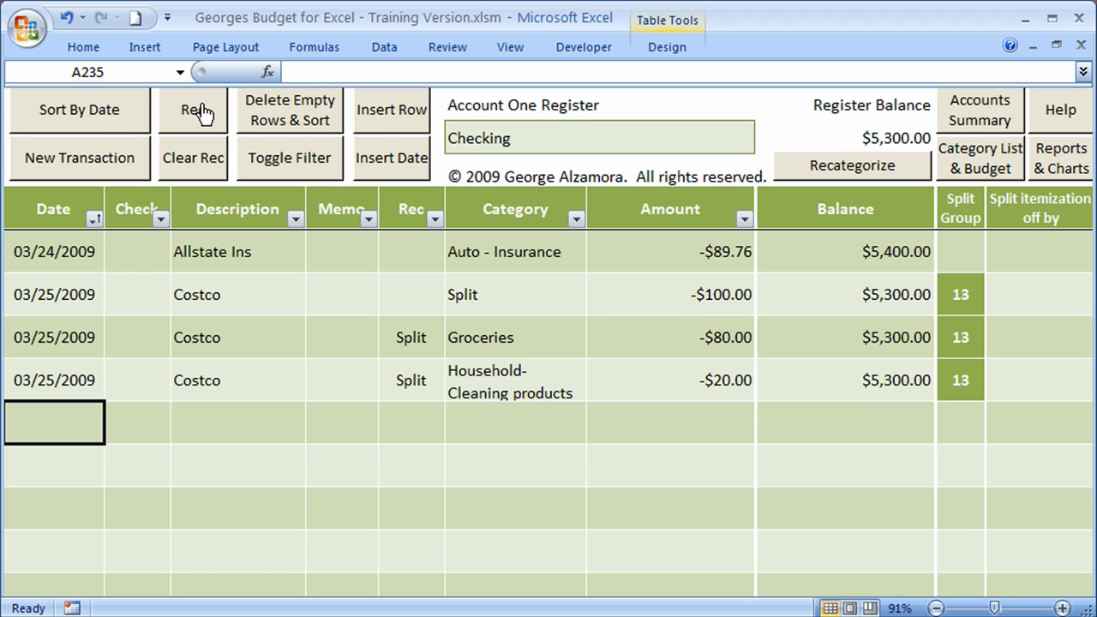
mouse_move(840, 176)
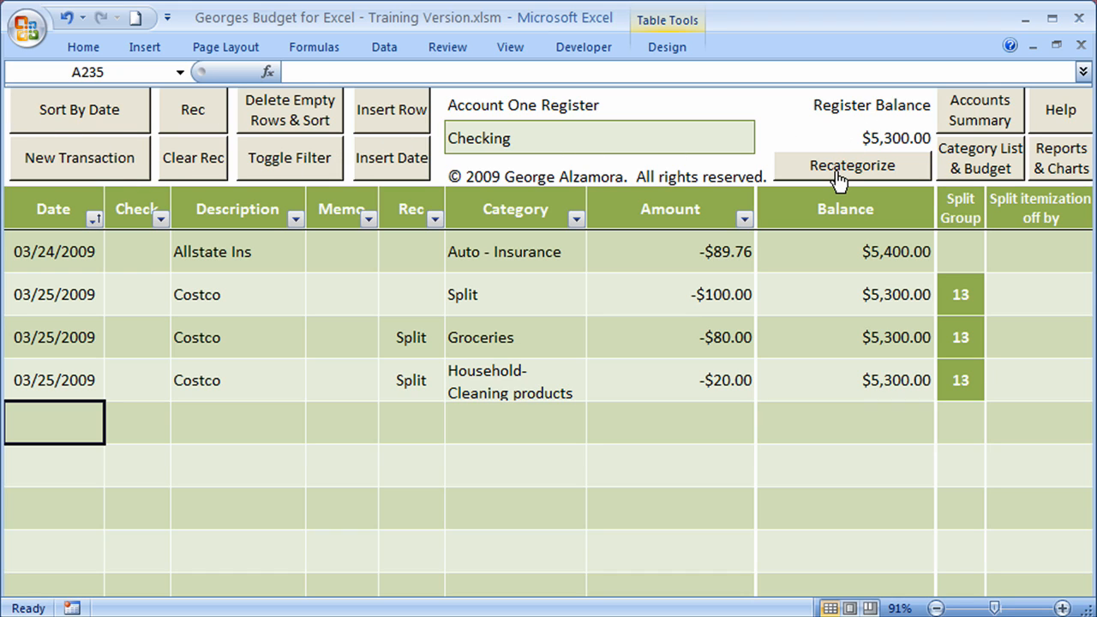
mouse_move(425, 343)
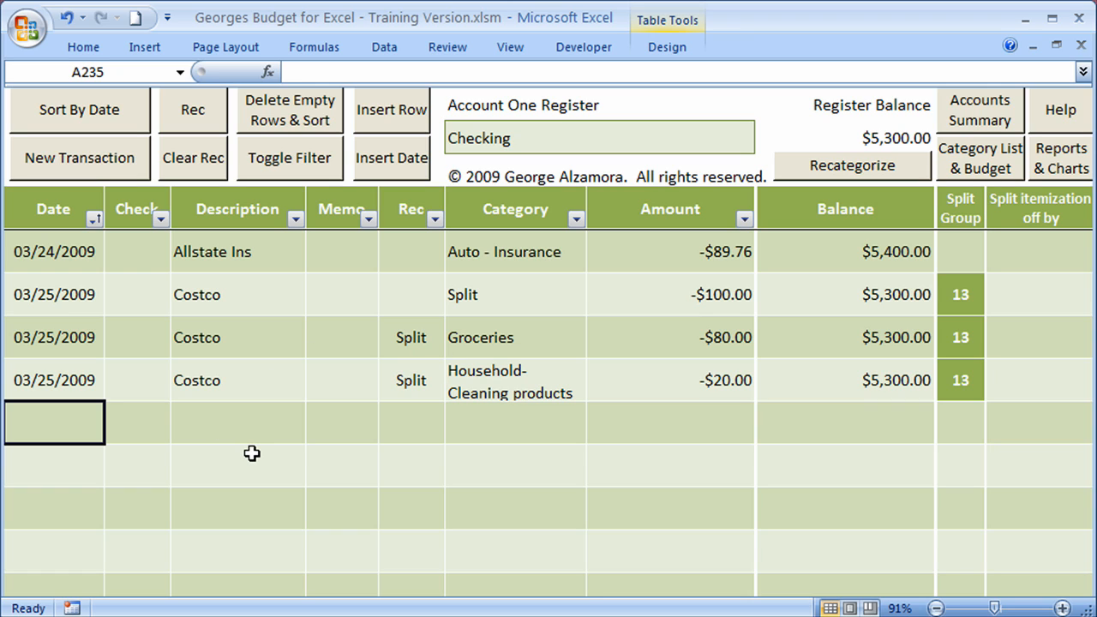
mouse_move(979, 131)
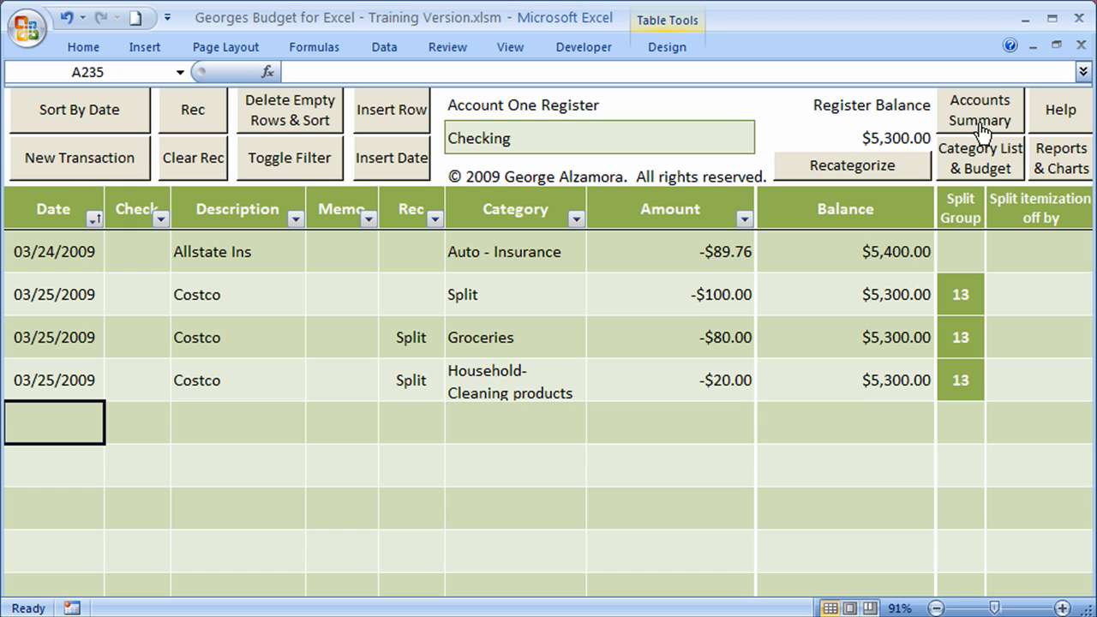
mouse_move(1033, 165)
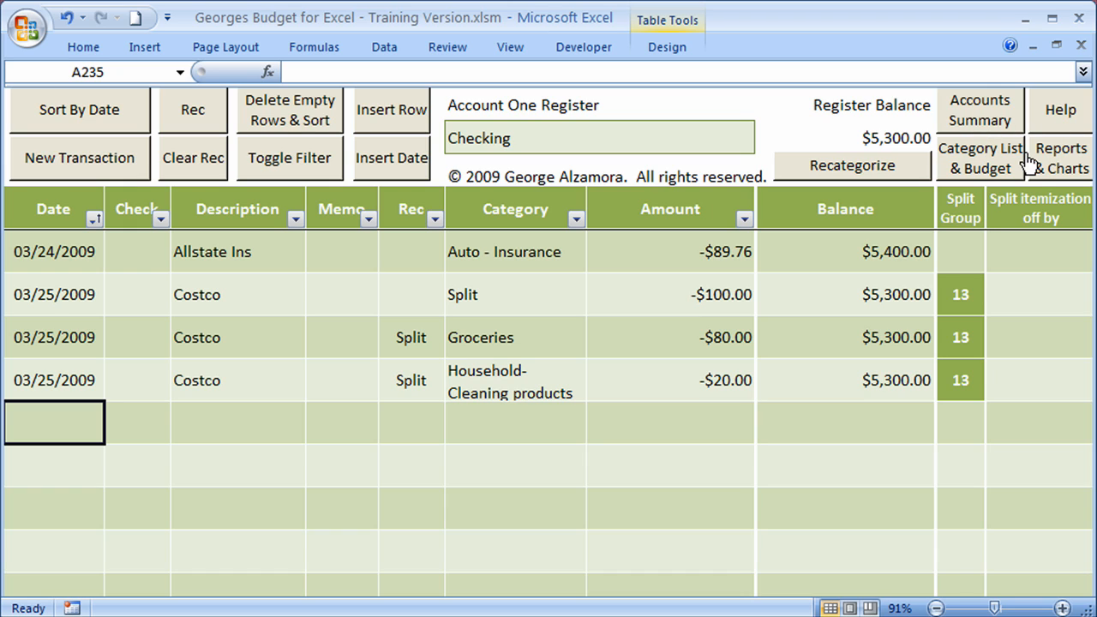
mouse_move(1026, 171)
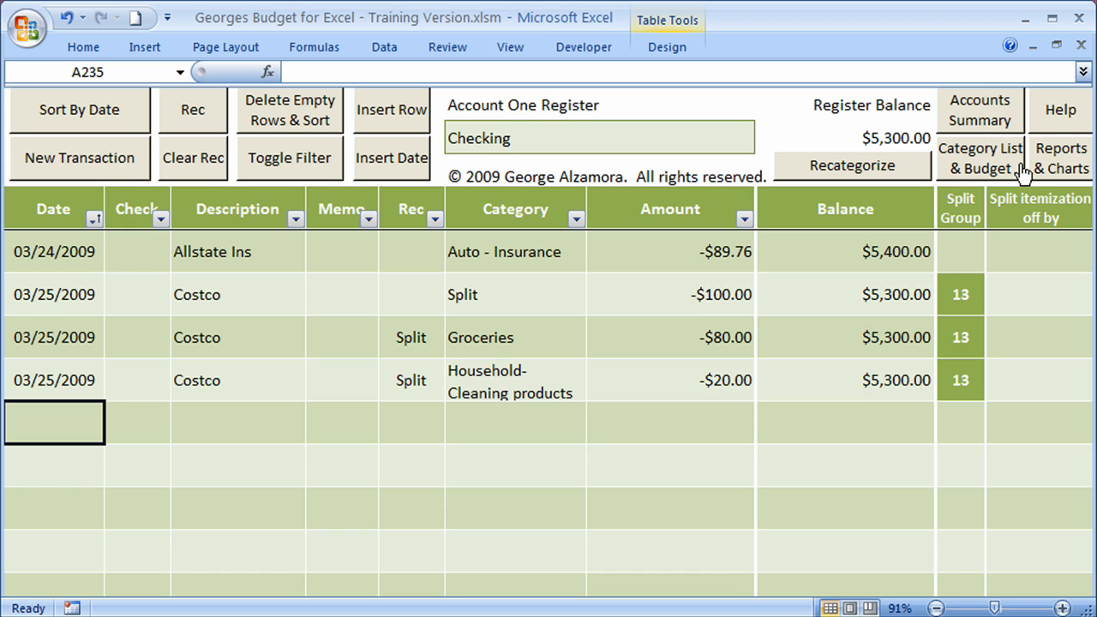
mouse_move(1037, 137)
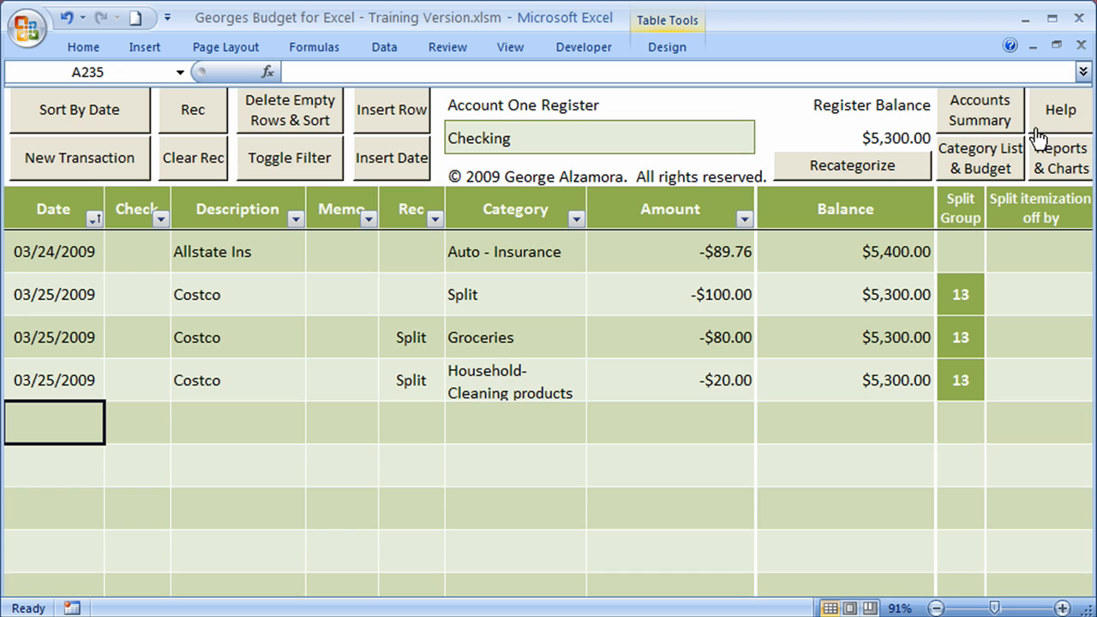
mouse_move(1011, 126)
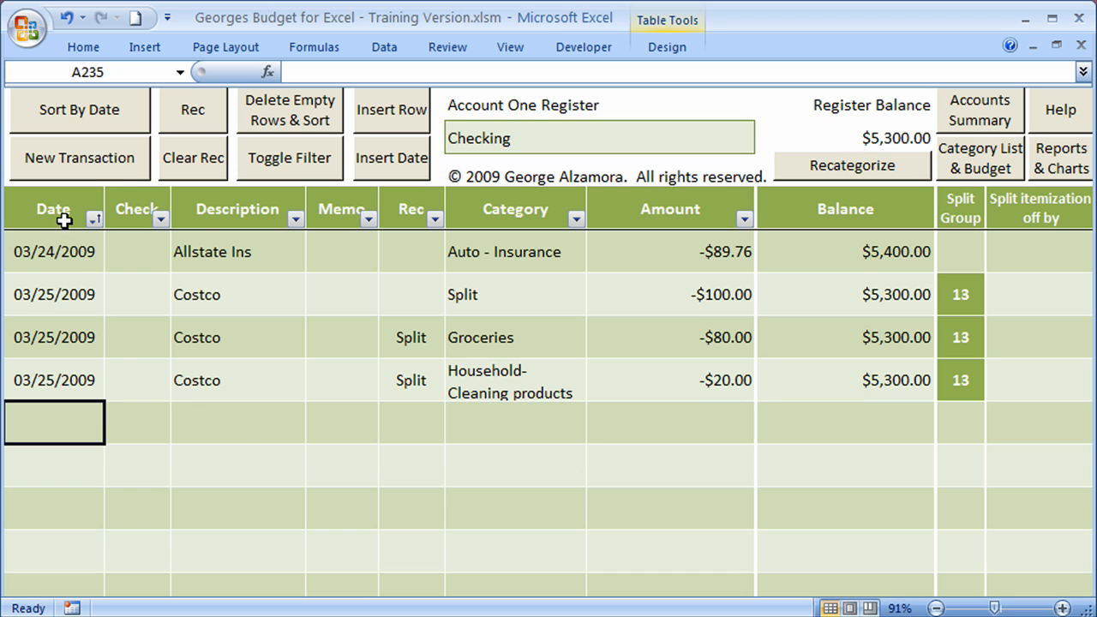
mouse_move(341, 207)
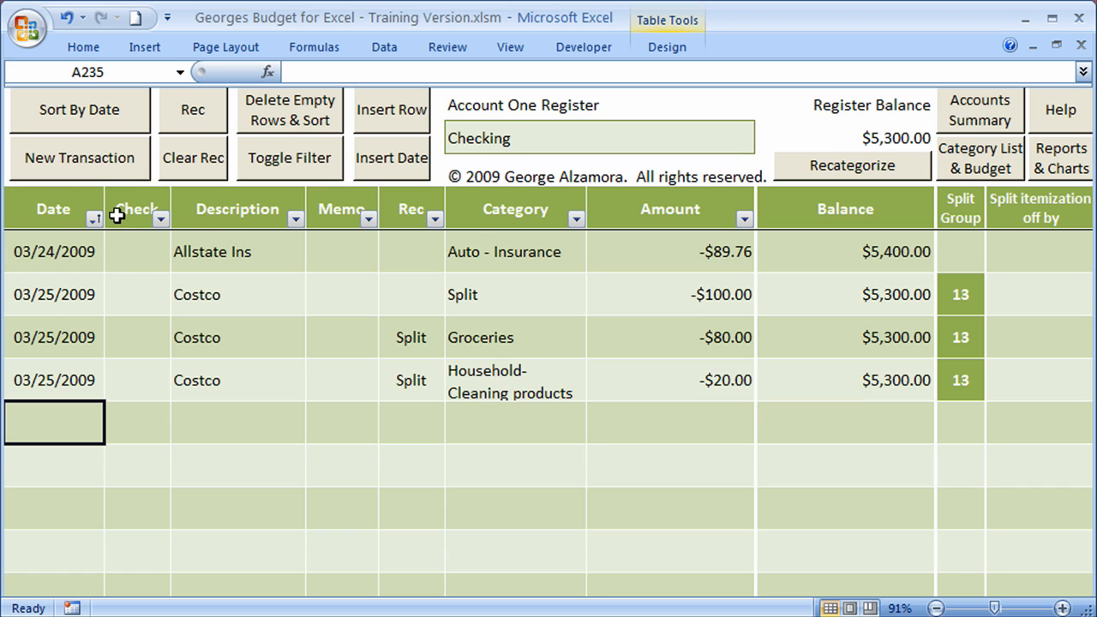
mouse_move(30, 218)
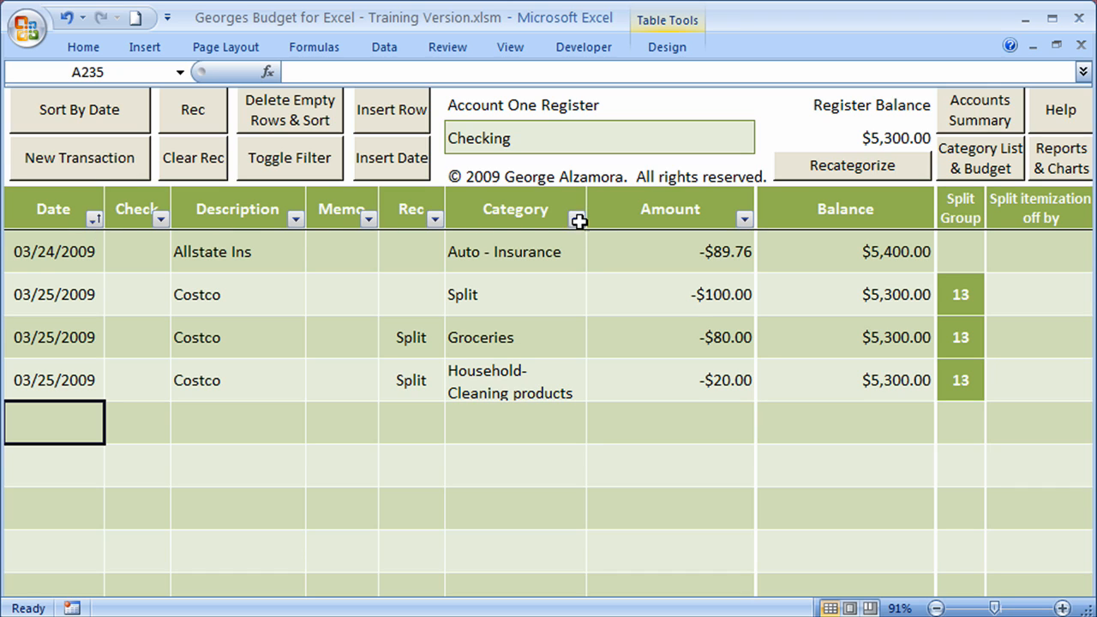
mouse_move(98, 231)
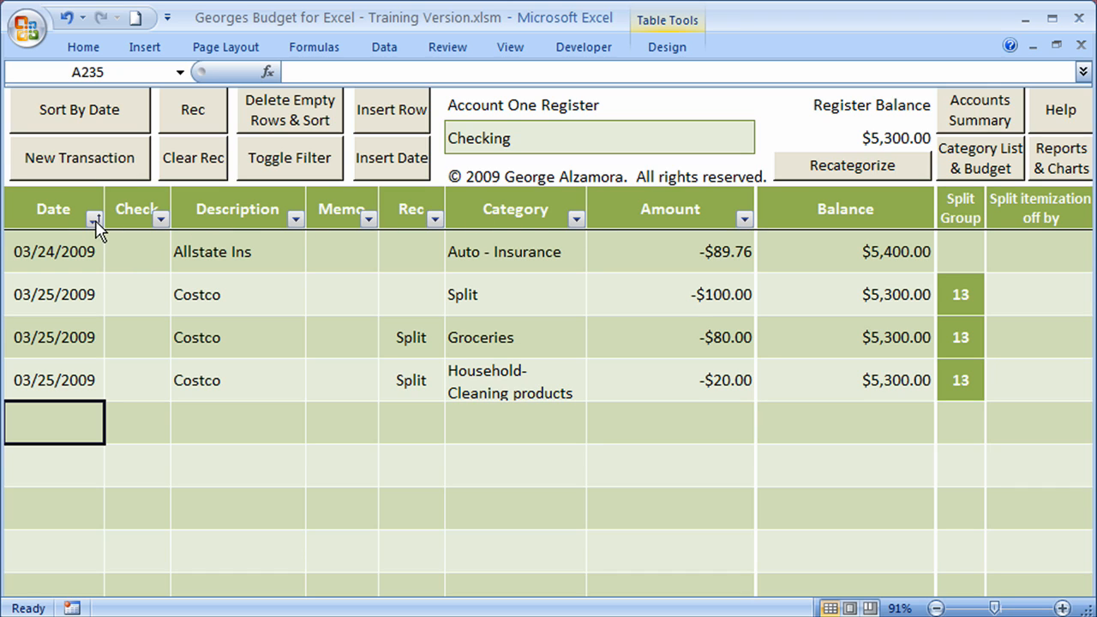
left_click(95, 220)
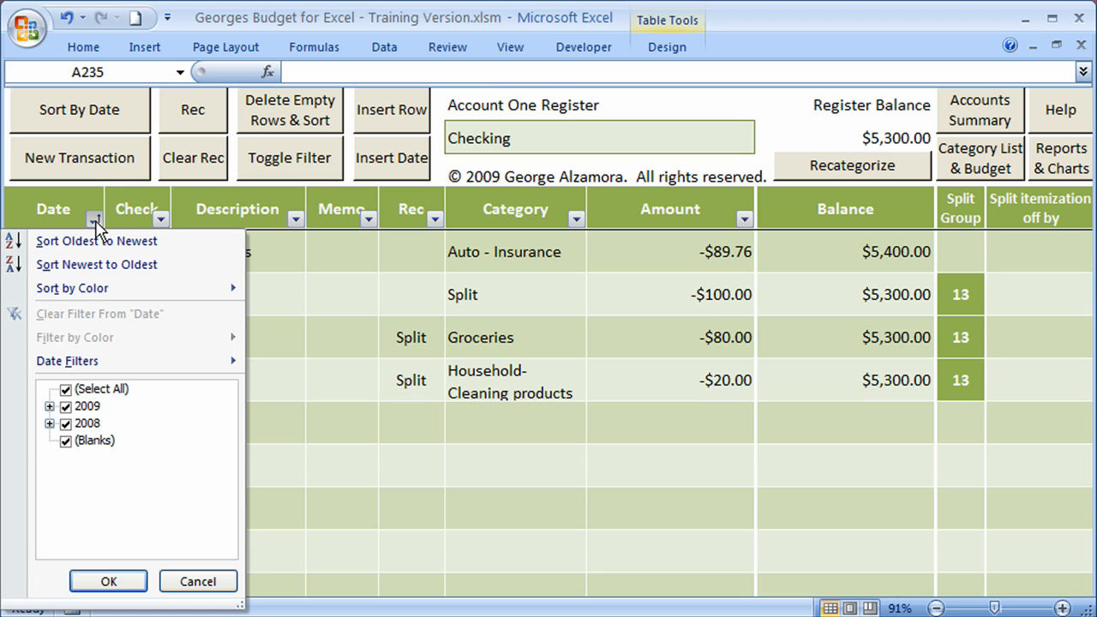
mouse_move(437, 294)
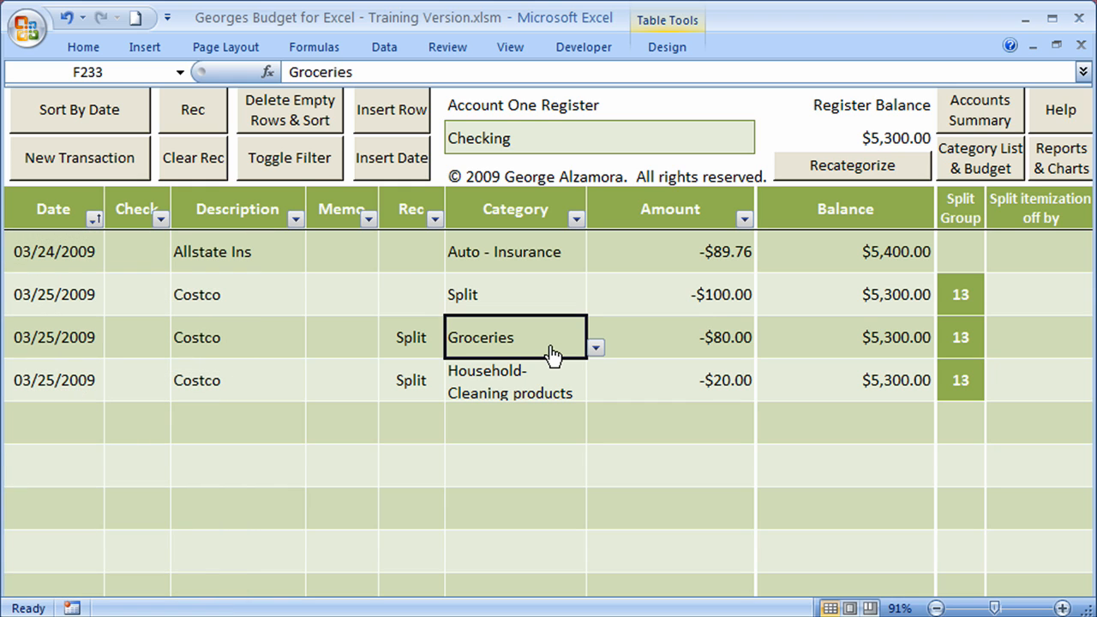
mouse_move(551, 376)
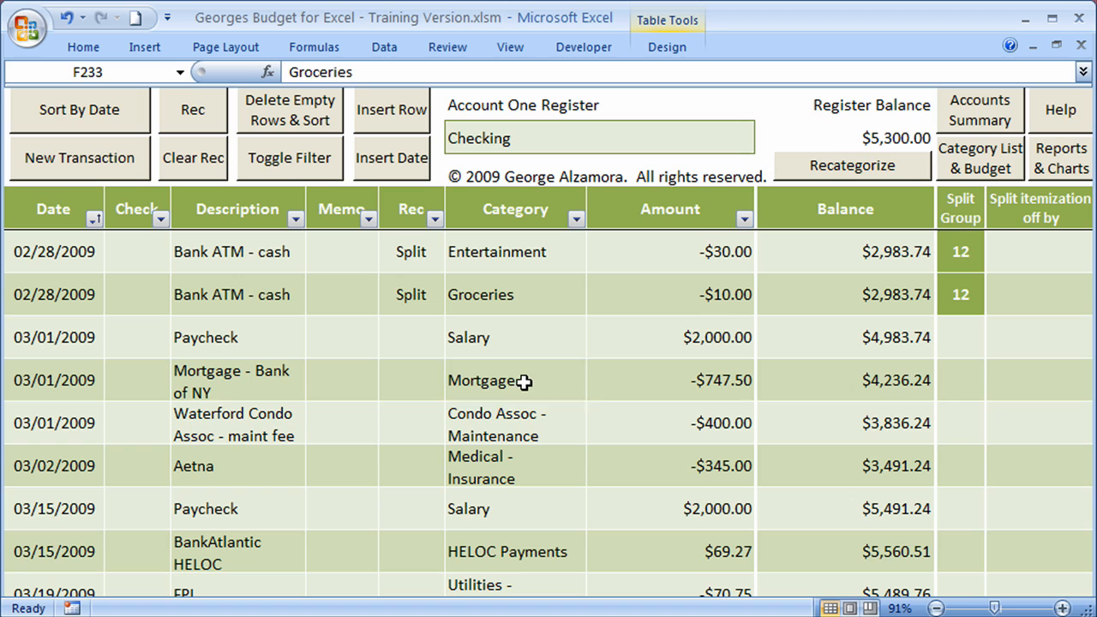
left_click(515, 380)
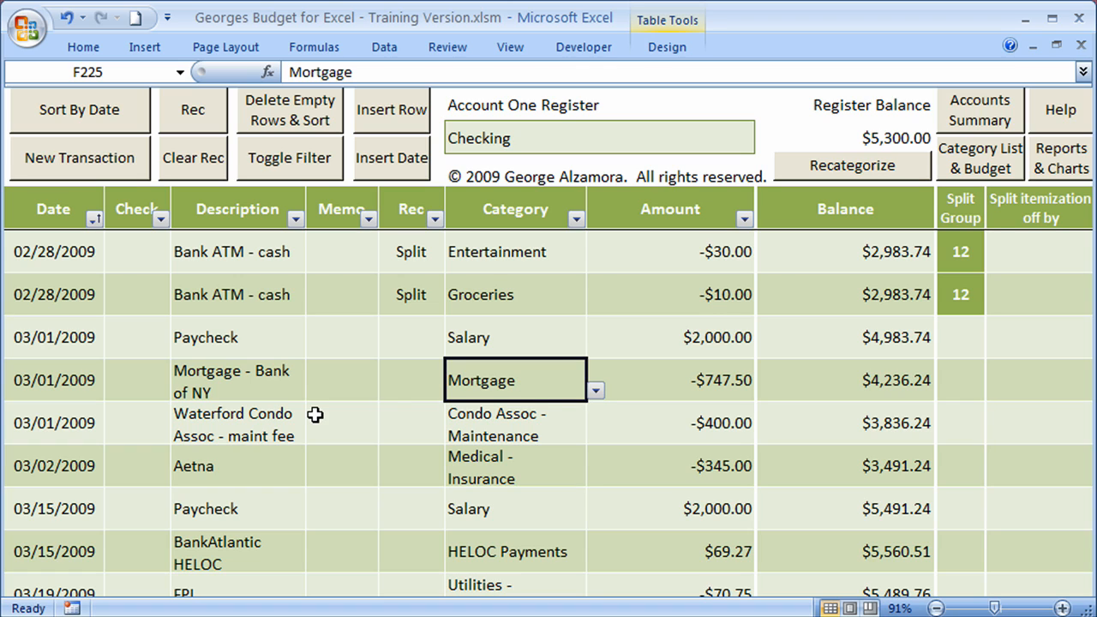
mouse_move(574, 219)
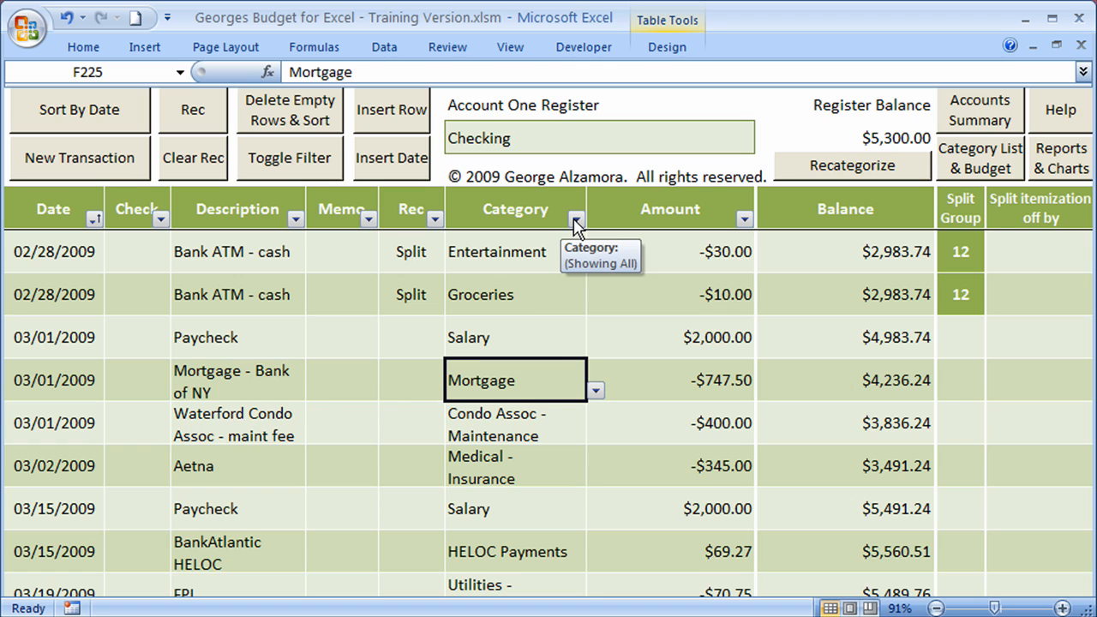
Filter the Category column to Mortgage only, showing six payments totalling -$11,212.50.
left_click(576, 208)
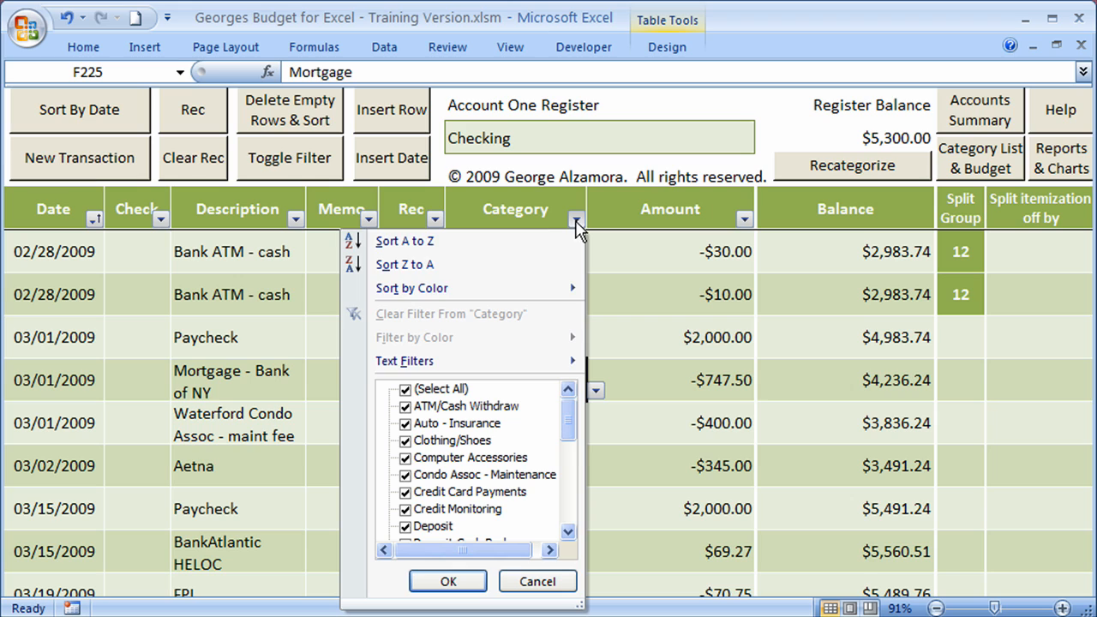
mouse_move(582, 607)
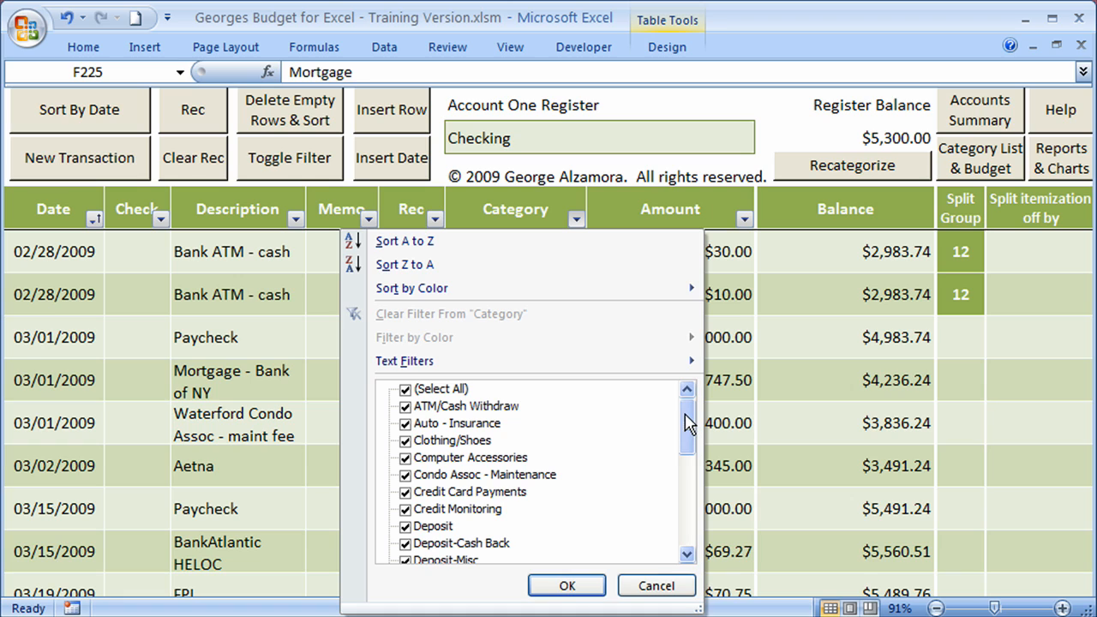
mouse_move(581, 421)
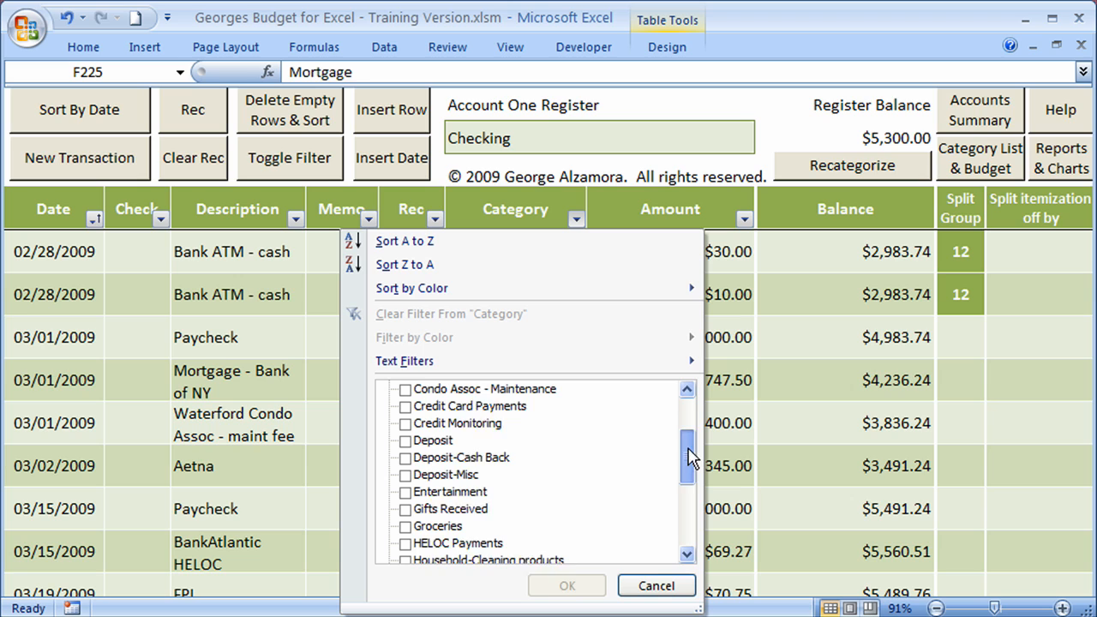
left_click_drag(688, 454, 699, 475)
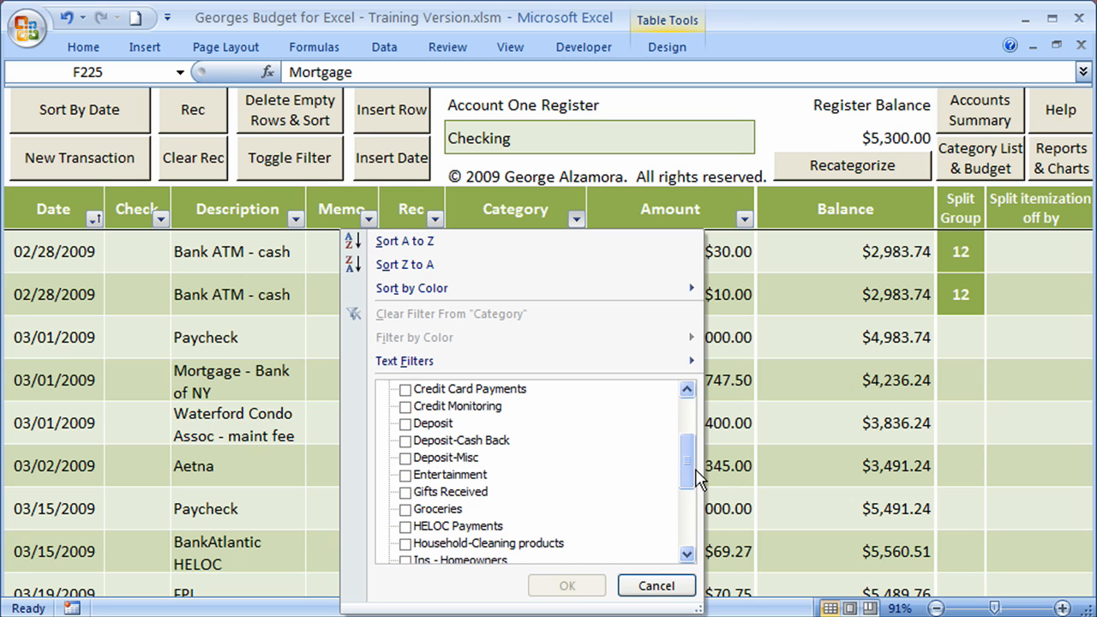
left_click(405, 525)
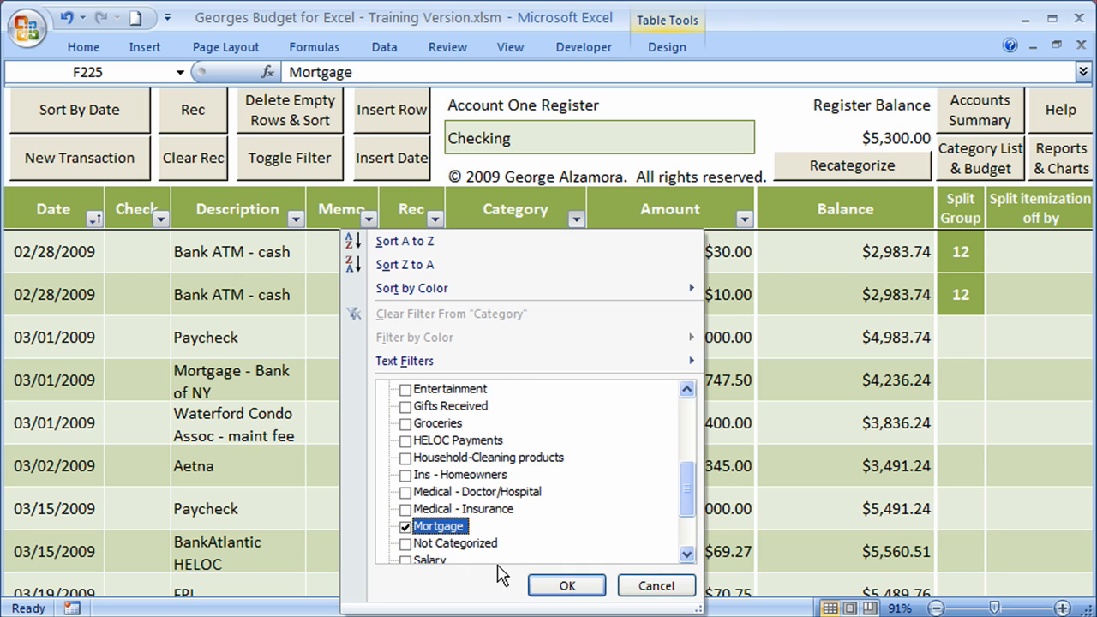
left_click(565, 585)
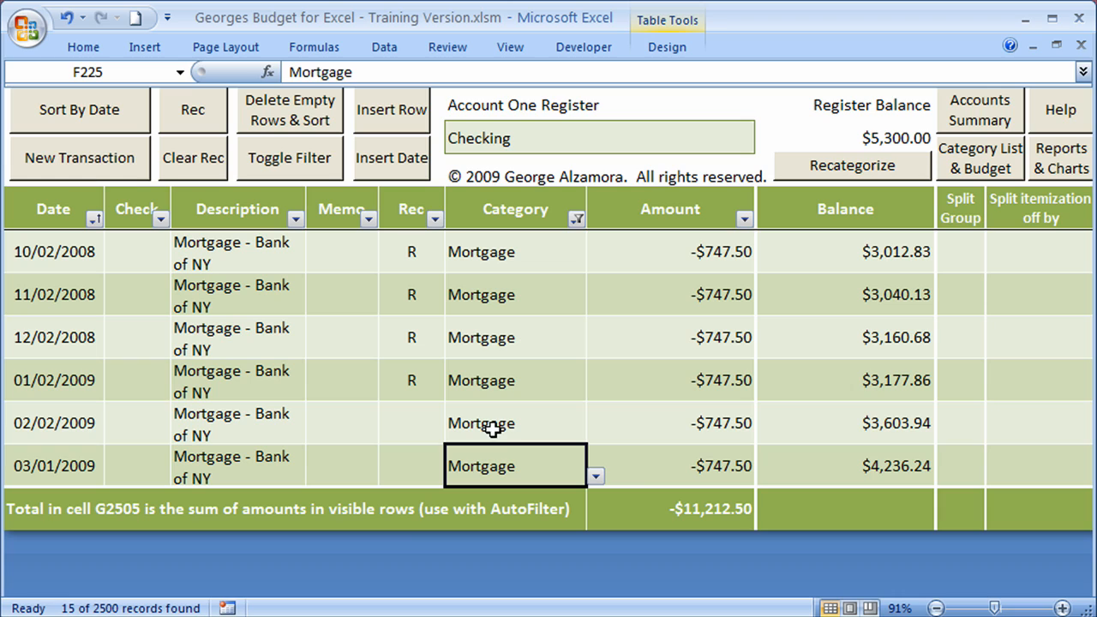
mouse_move(742, 530)
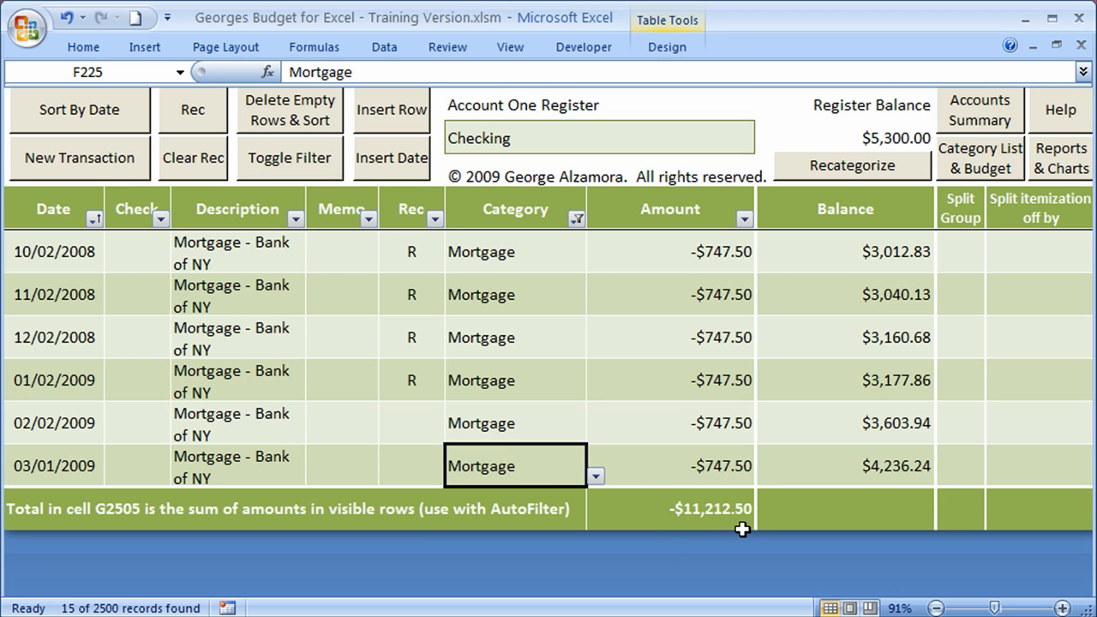
mouse_move(773, 547)
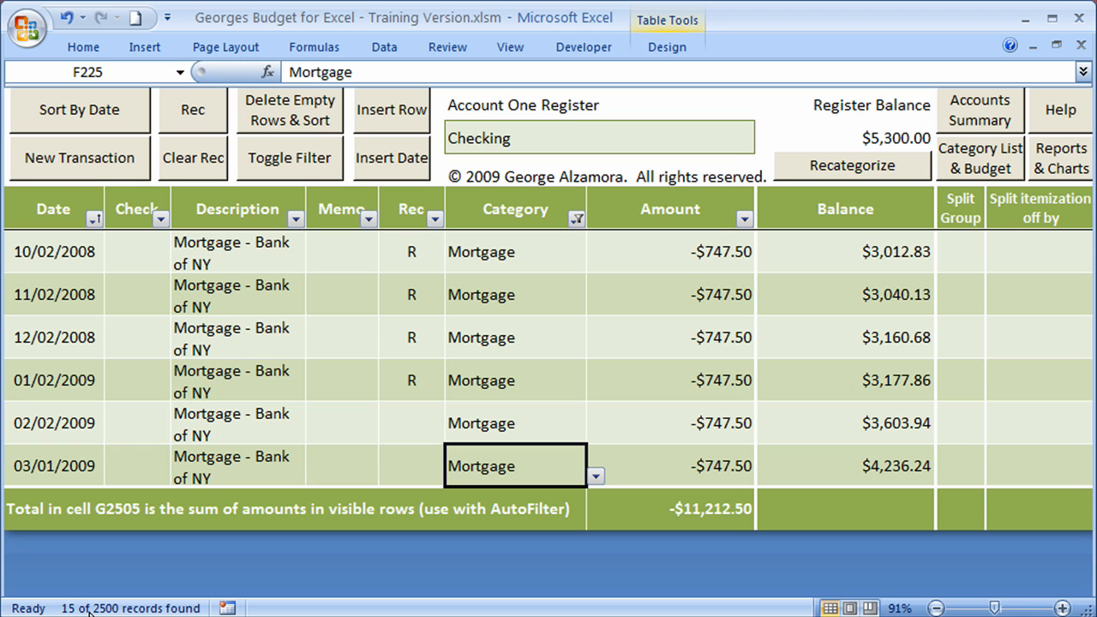
mouse_move(470, 452)
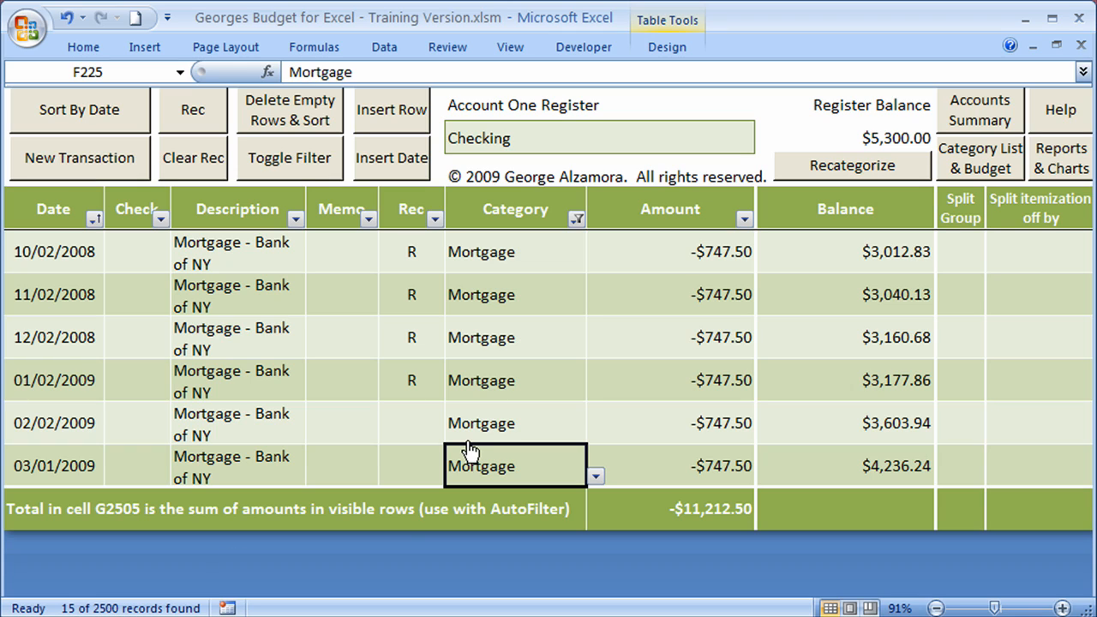
mouse_move(561, 233)
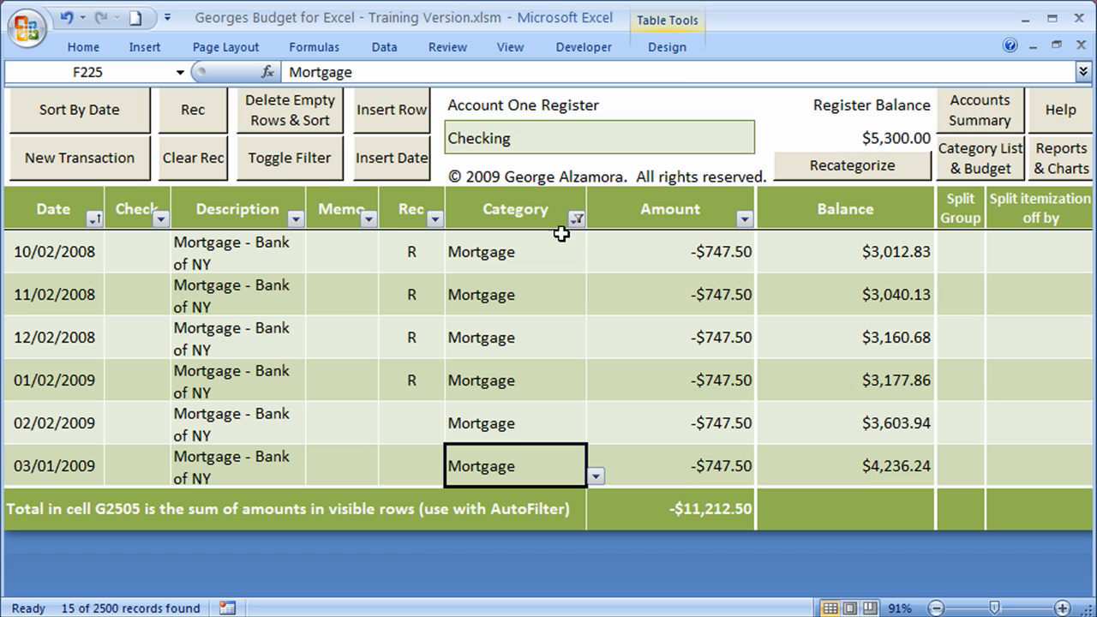
Clear the Category filter and select a Mutual Insurance split transaction.
left_click(574, 208)
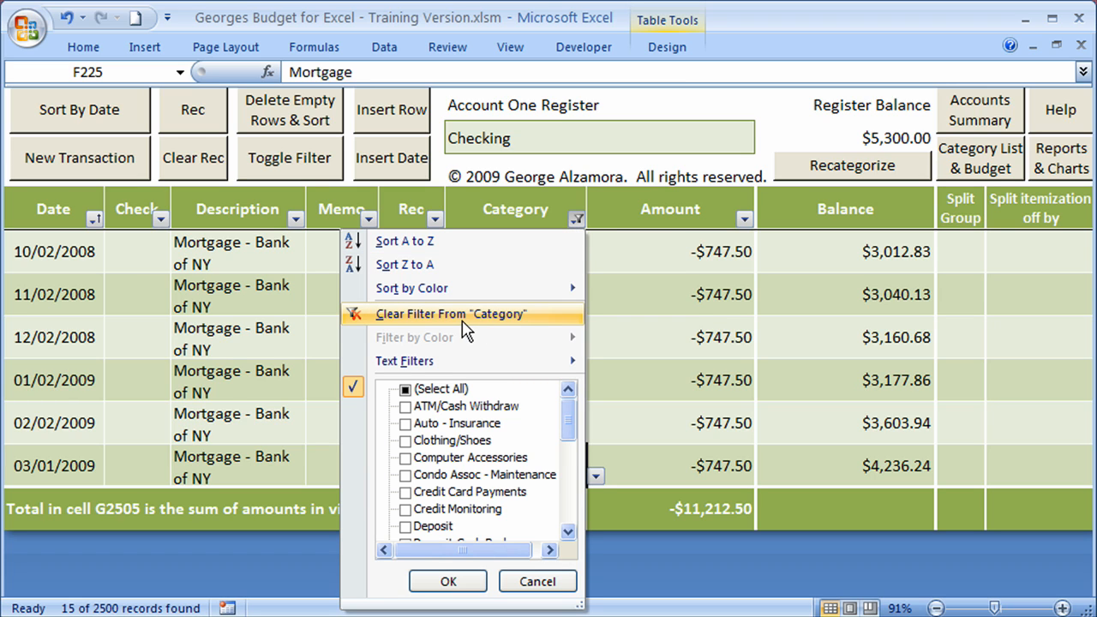
left_click(450, 313)
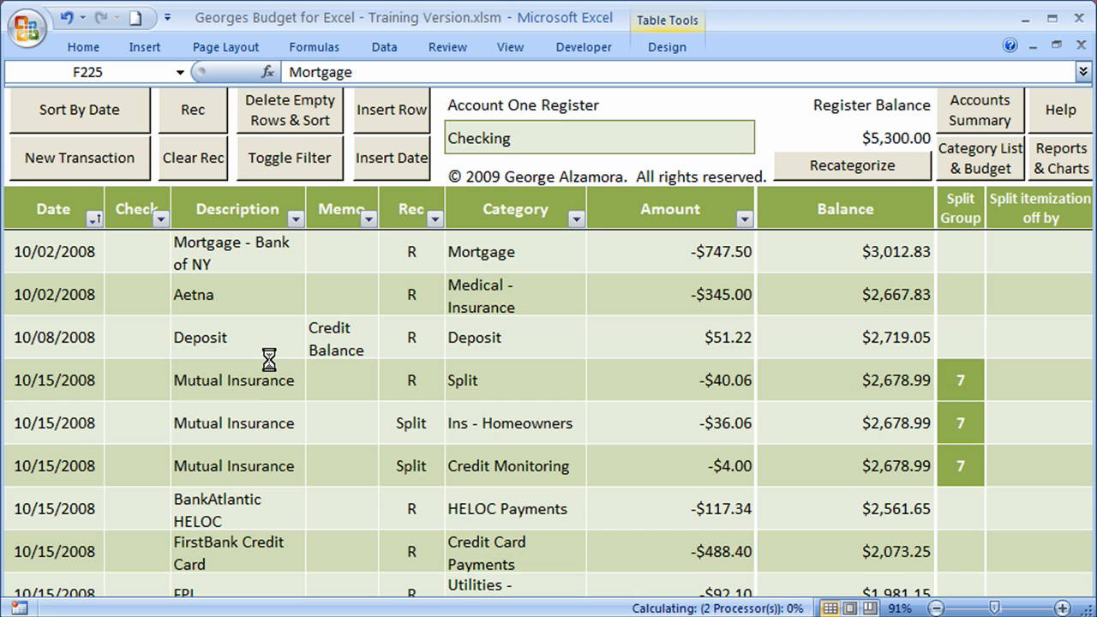
left_click(237, 422)
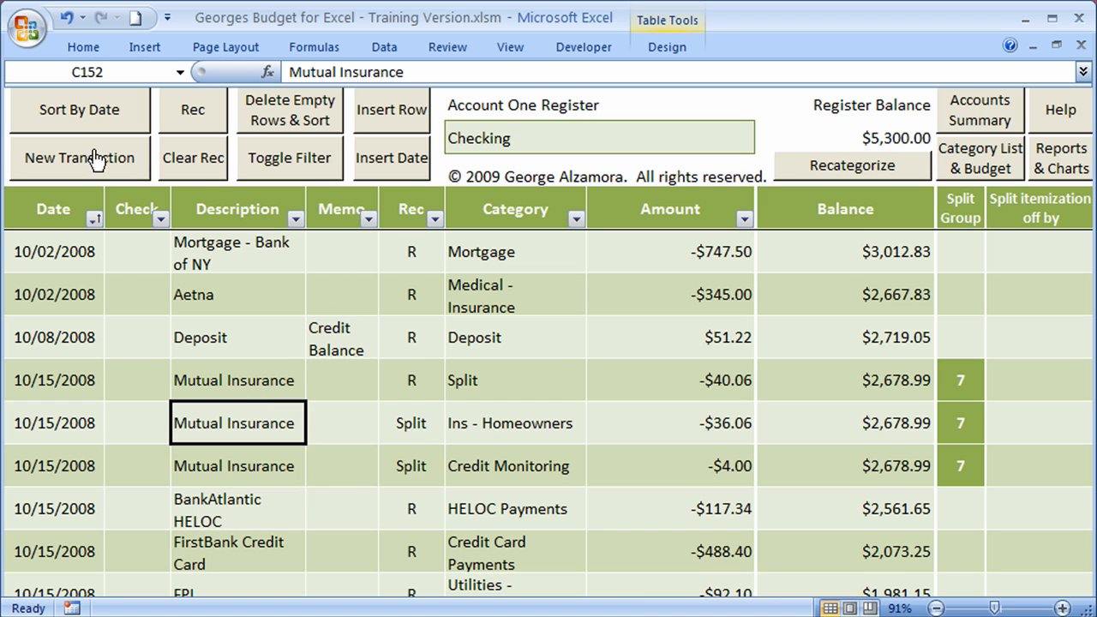
mouse_move(341, 171)
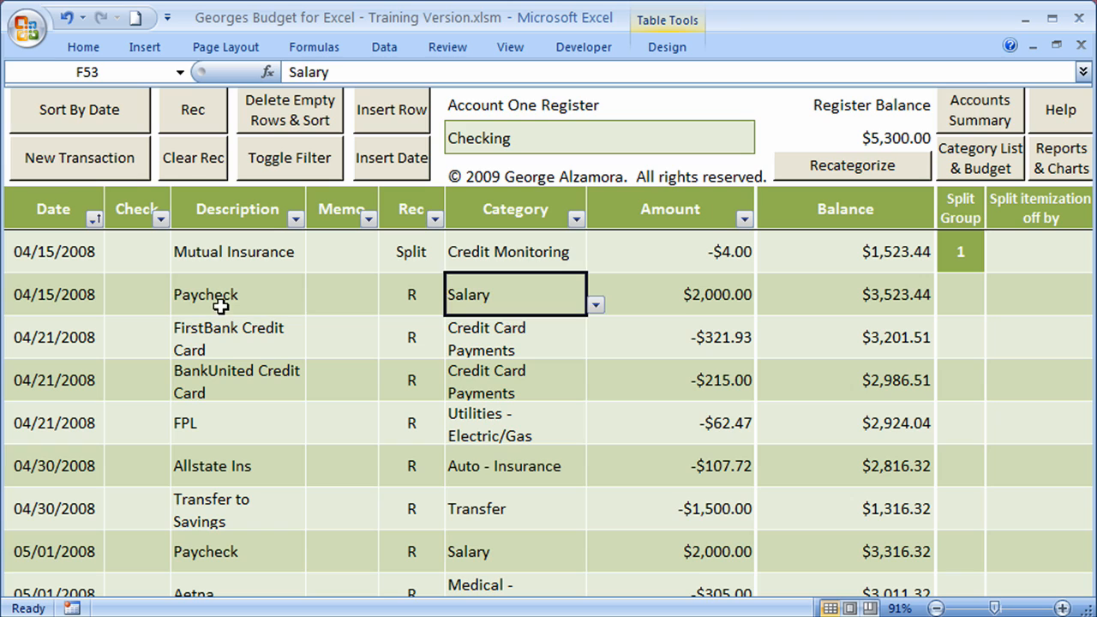
Select the April Paycheck transaction in the unfiltered Checking register.
left_click(238, 294)
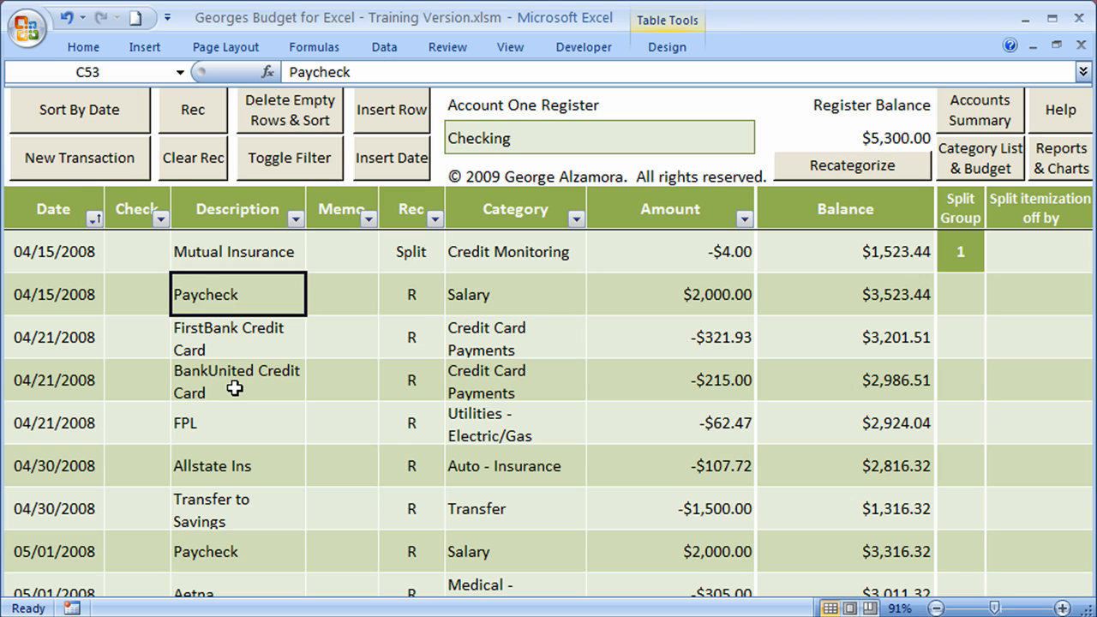
mouse_move(69, 167)
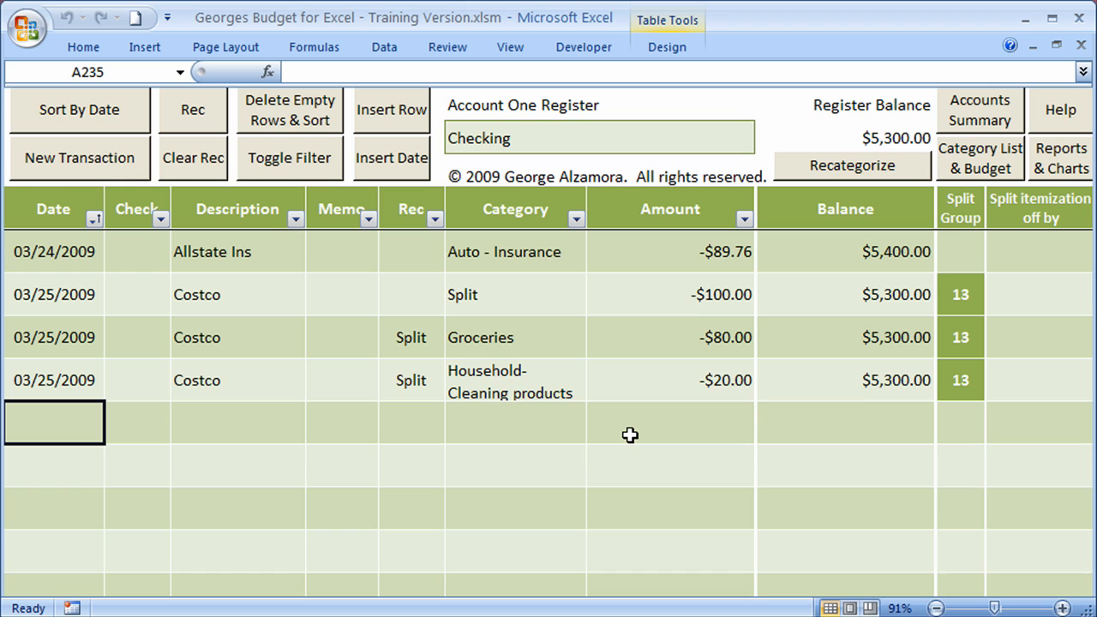
mouse_move(625, 451)
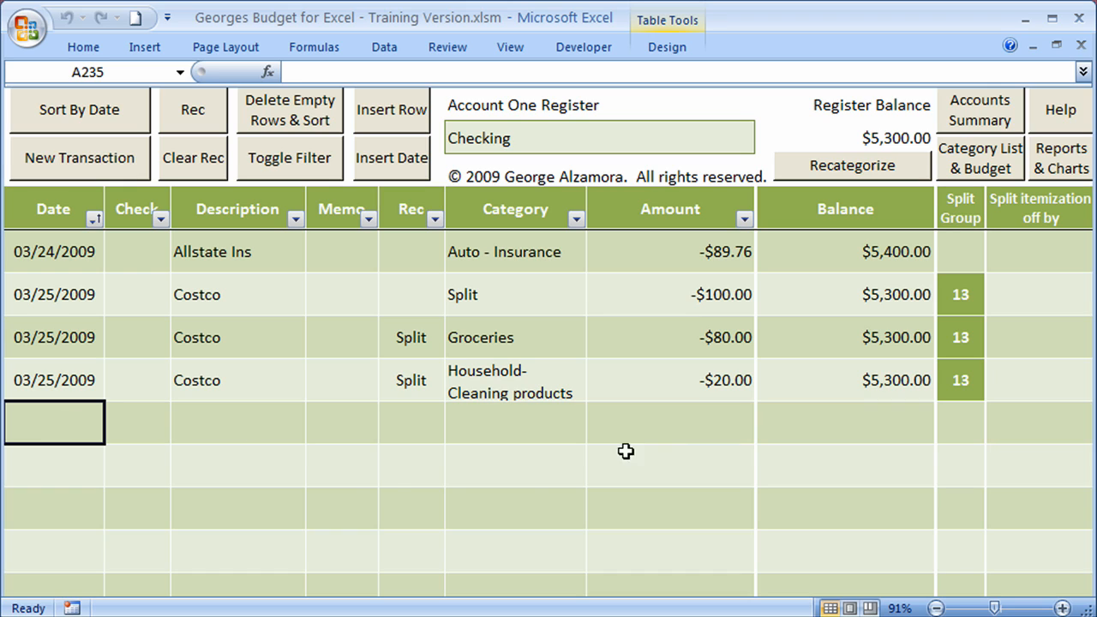
mouse_move(344, 188)
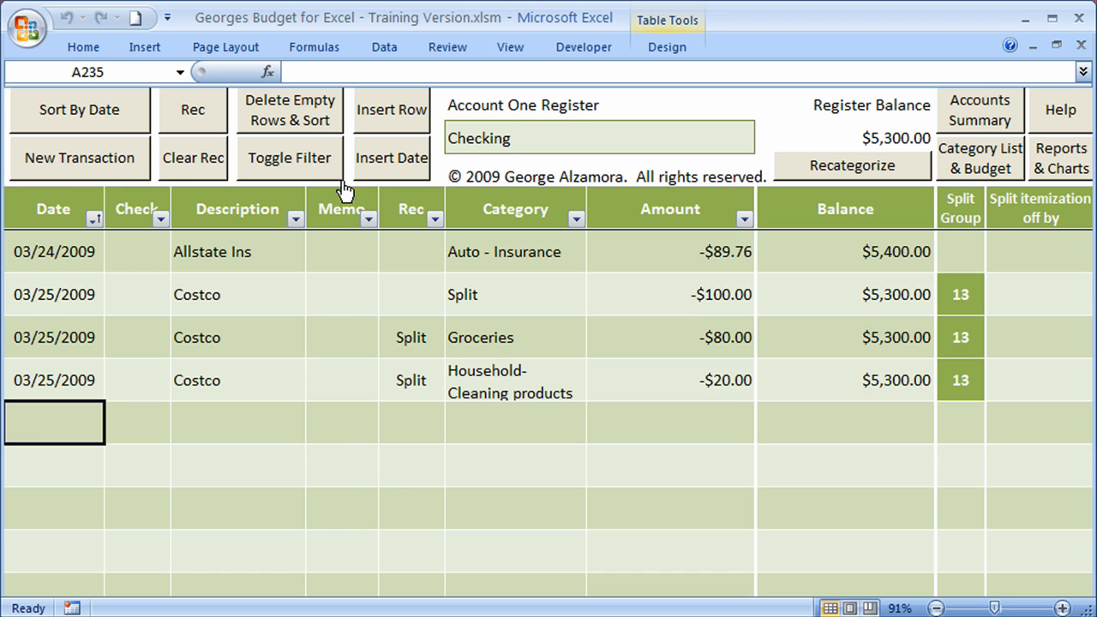
mouse_move(146, 466)
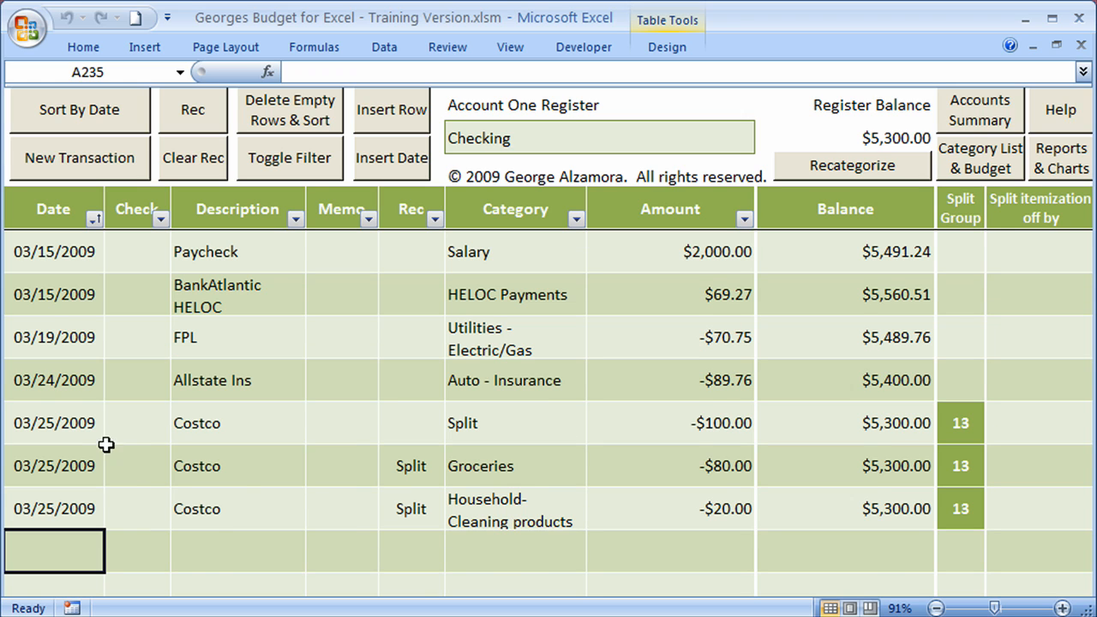
Insert a blank row above the 03/19/2009 FPL transaction.
left_click(660, 337)
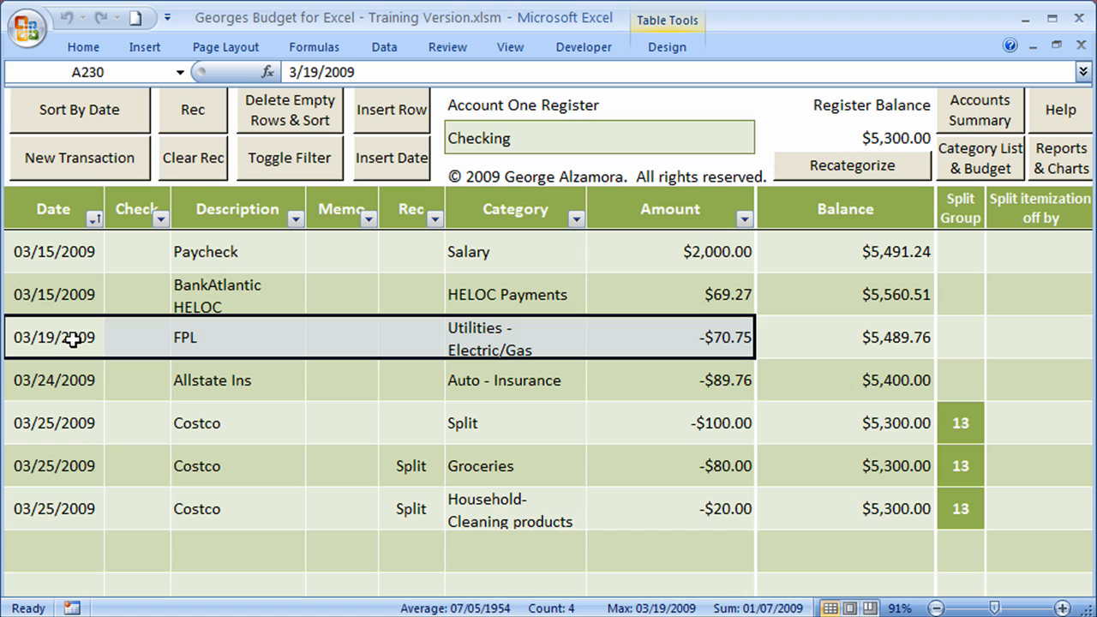
left_click(54, 337)
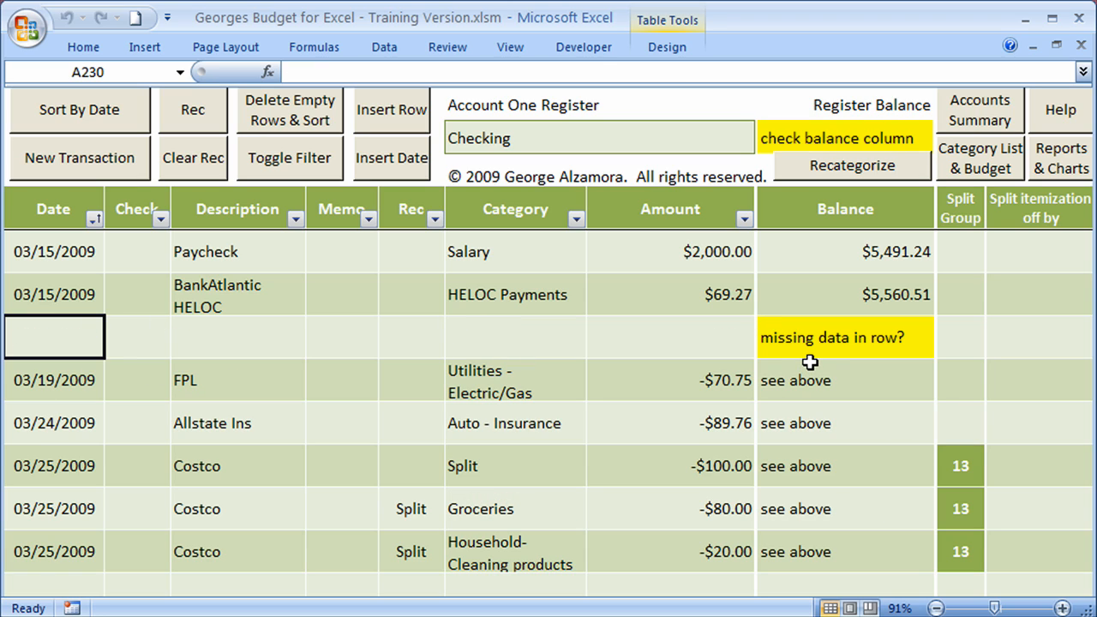
mouse_move(909, 359)
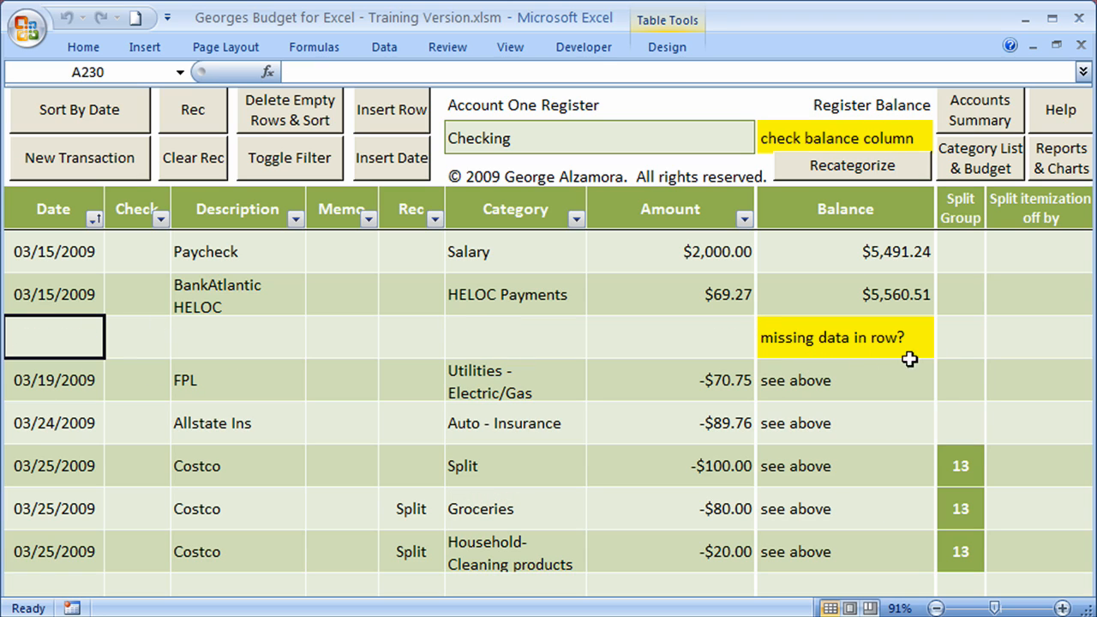
mouse_move(829, 367)
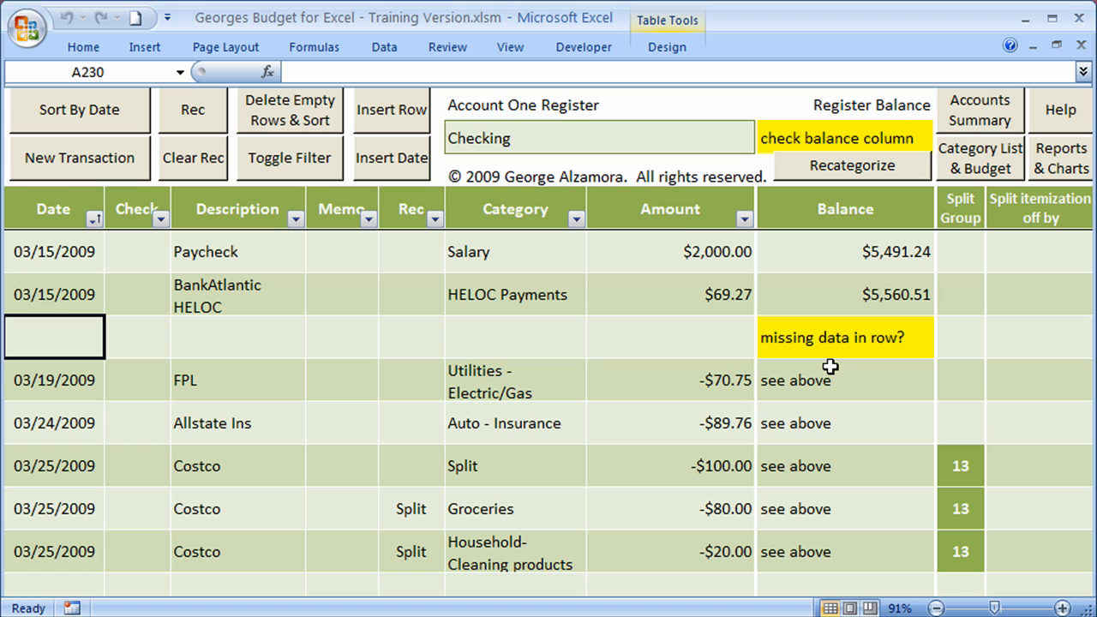
mouse_move(860, 128)
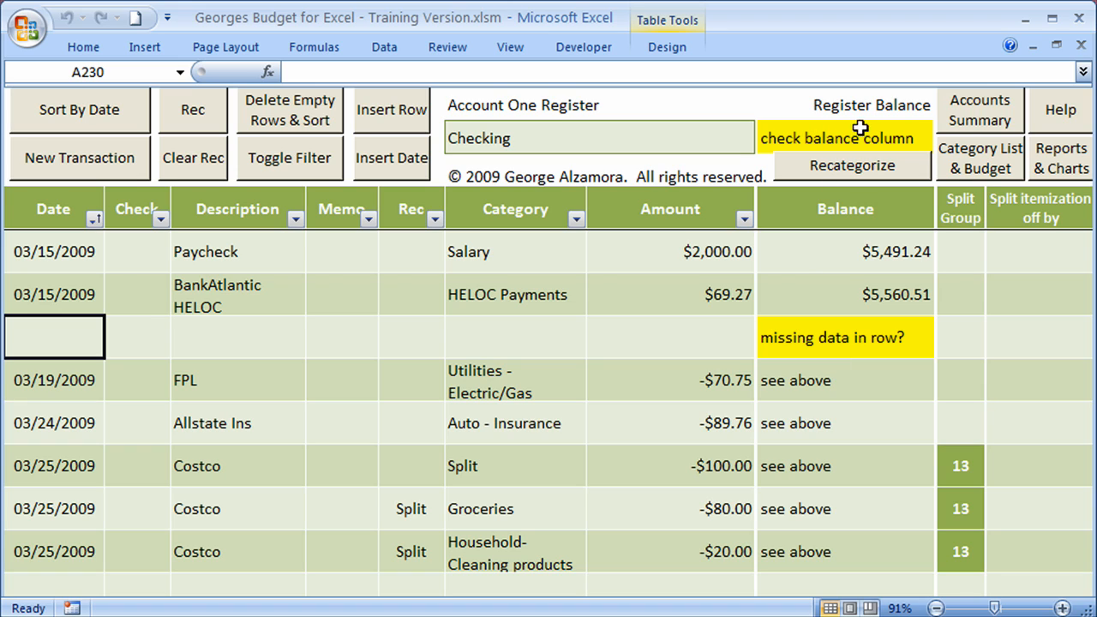
mouse_move(852, 131)
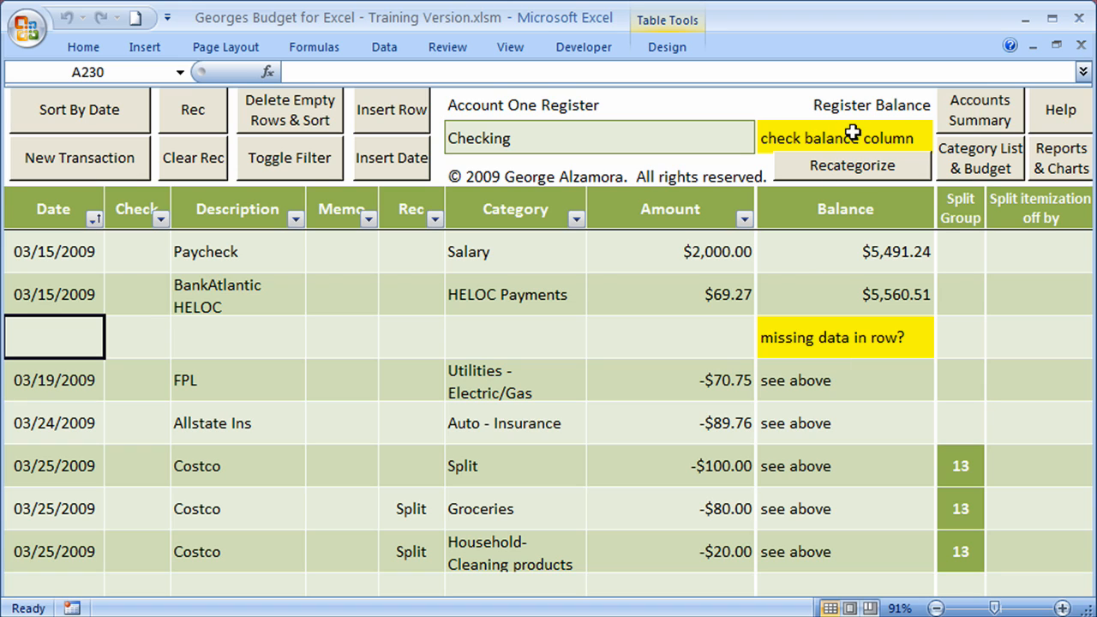
mouse_move(823, 535)
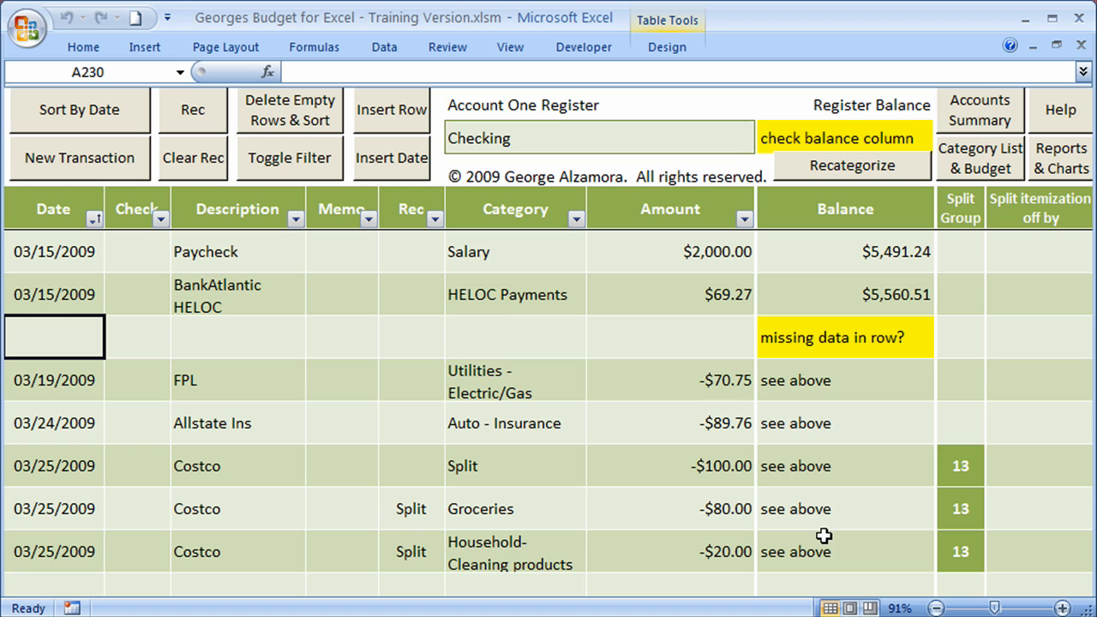
mouse_move(823, 336)
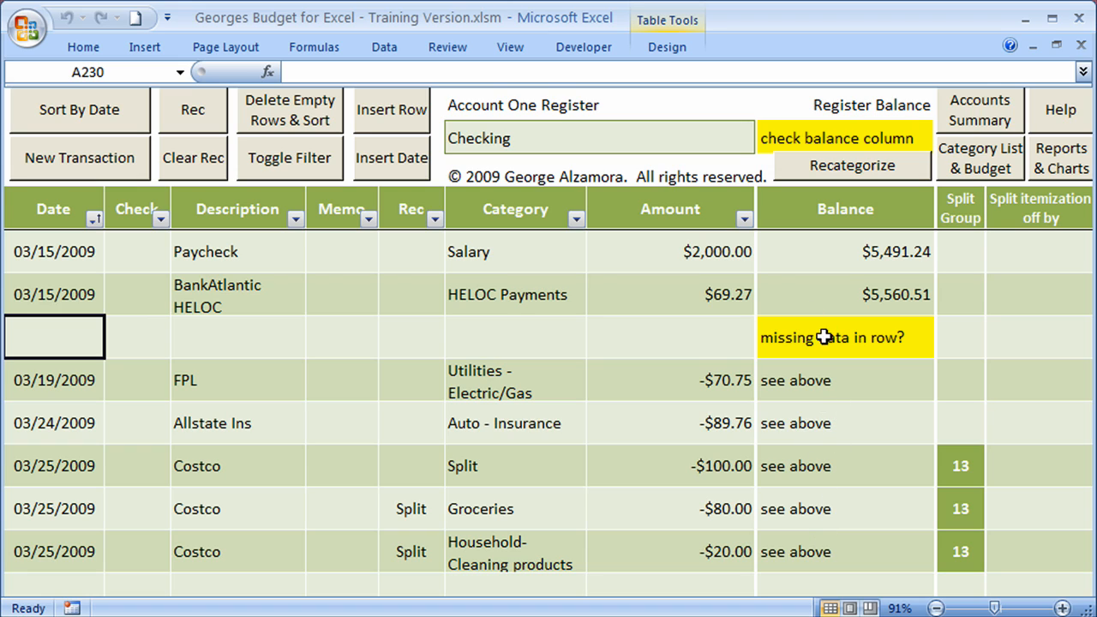
mouse_move(818, 419)
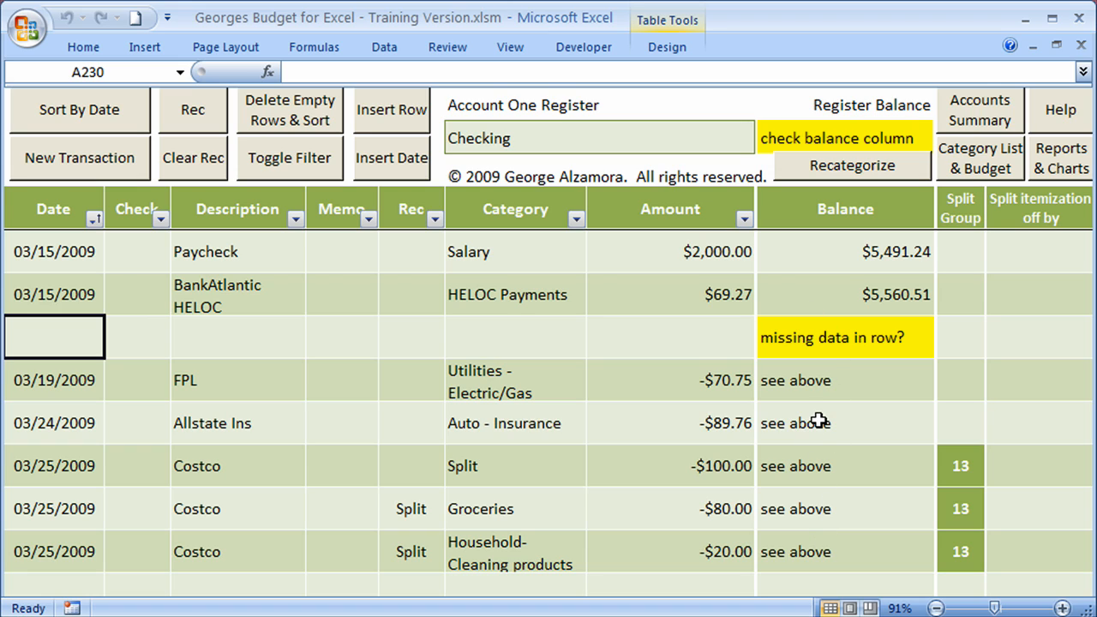
mouse_move(60, 336)
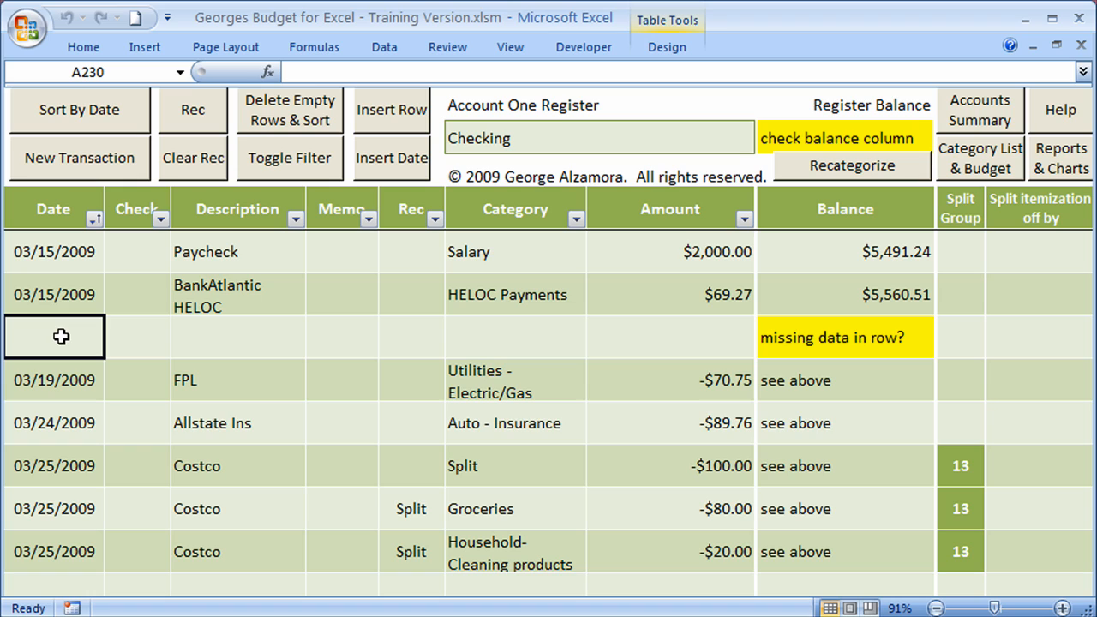
mouse_move(292, 124)
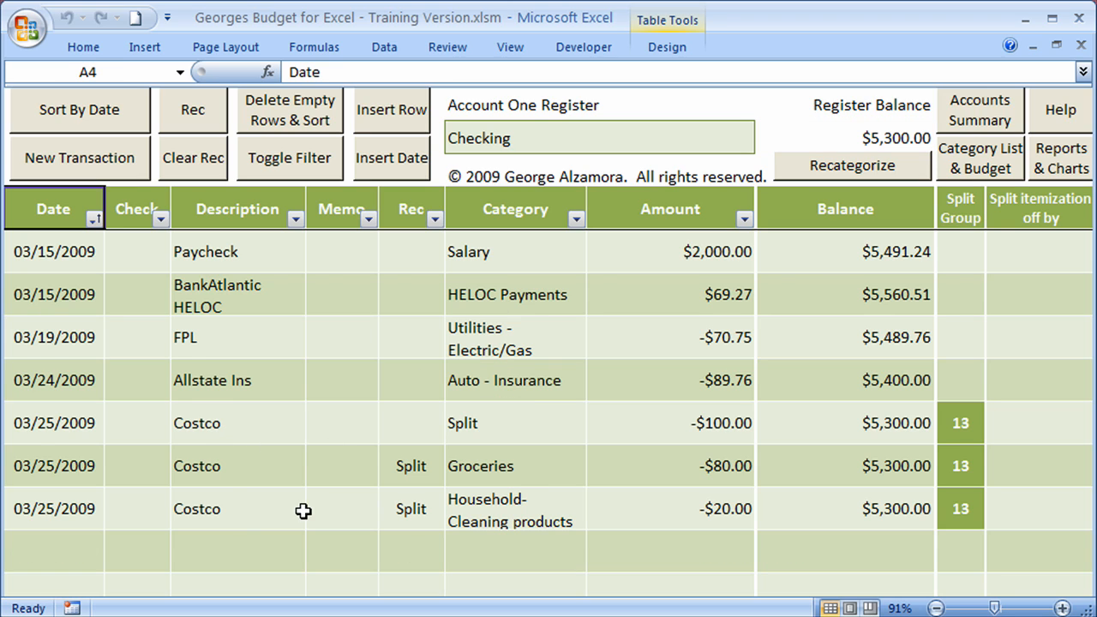
mouse_move(422, 452)
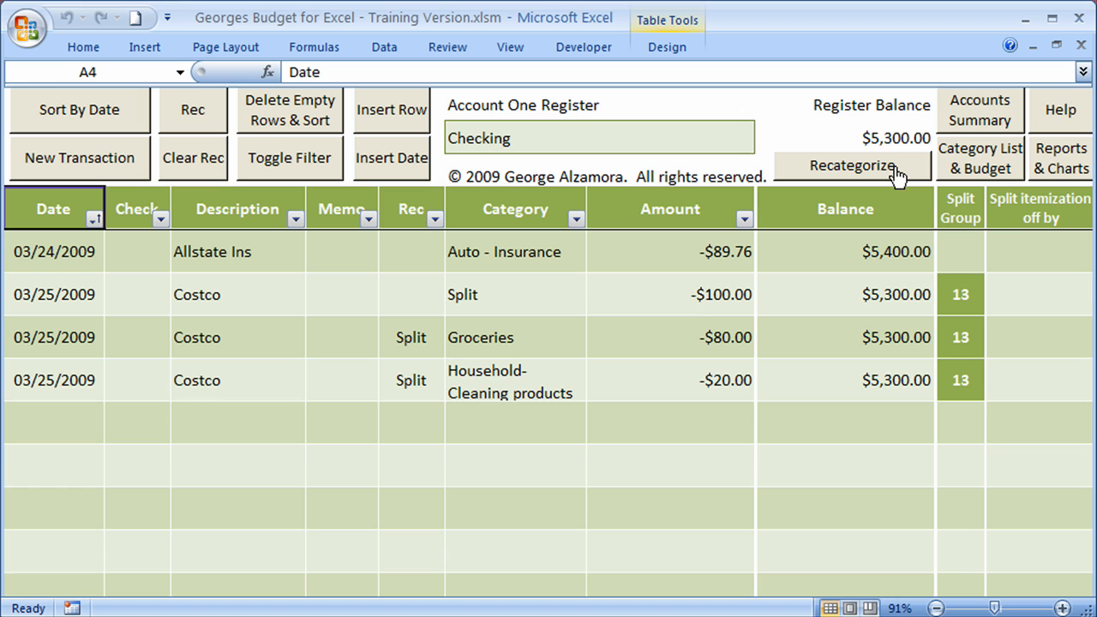
mouse_move(898, 176)
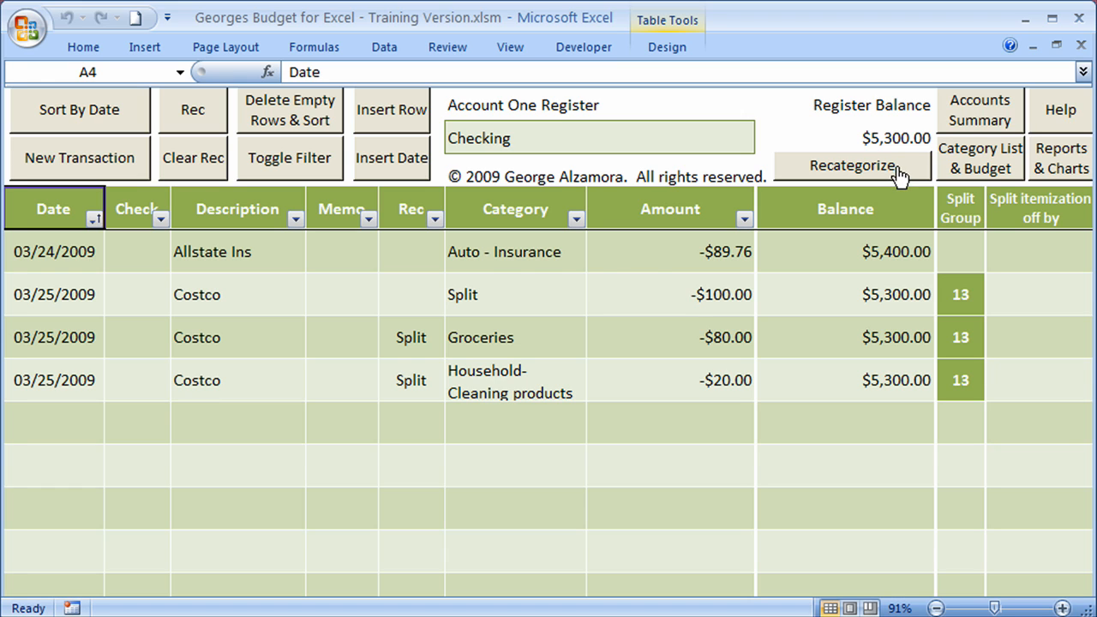
left_click(850, 165)
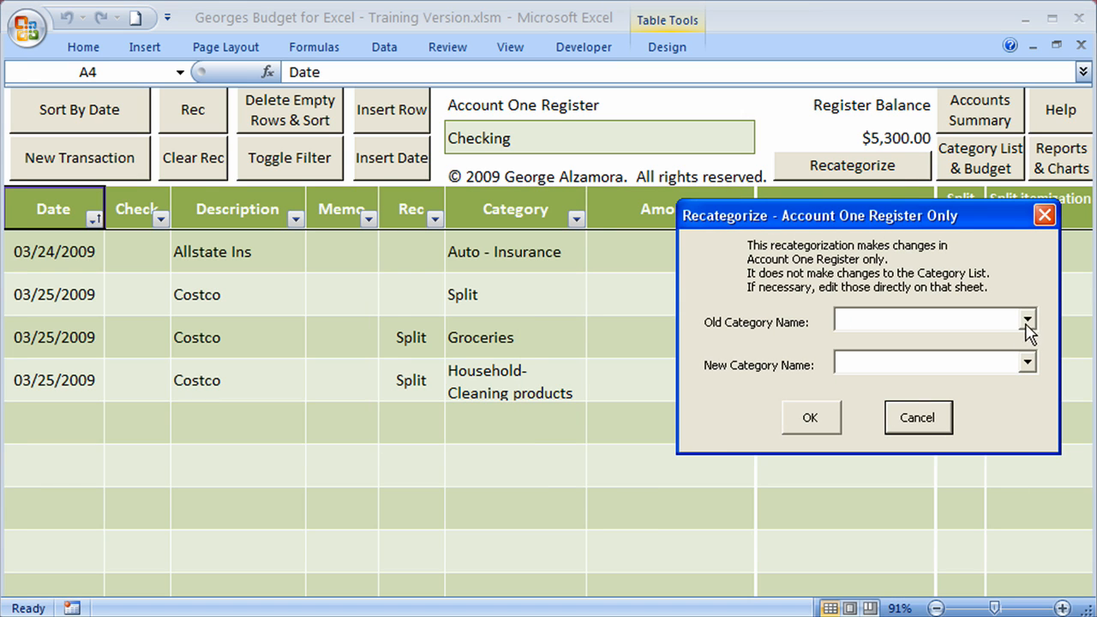
left_click(1027, 321)
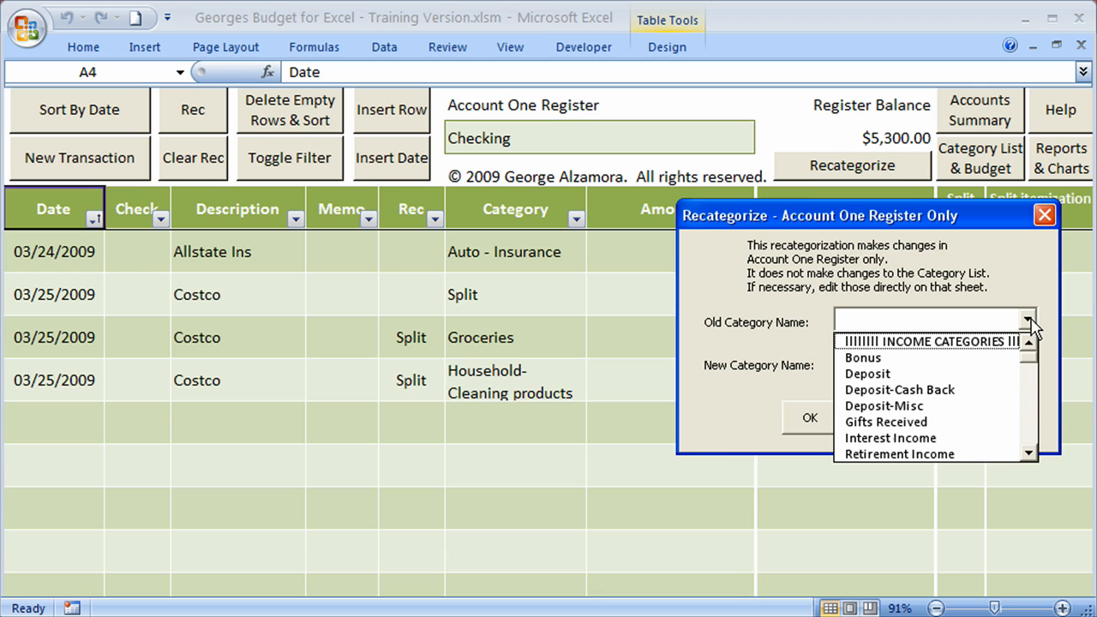
left_click(899, 389)
type("Deposit")
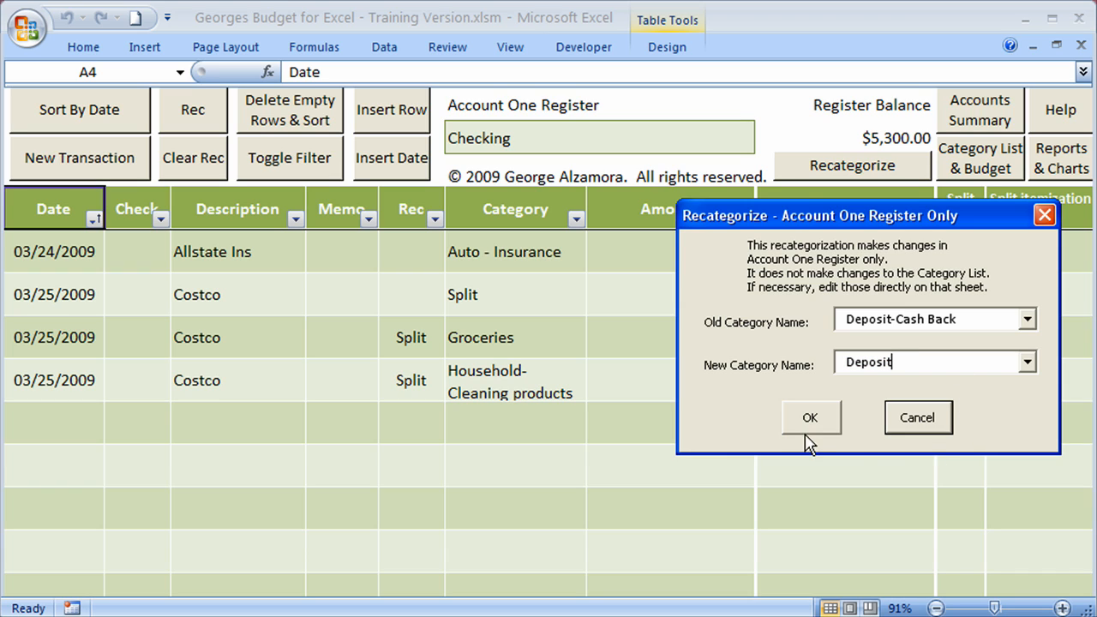
mouse_move(992, 355)
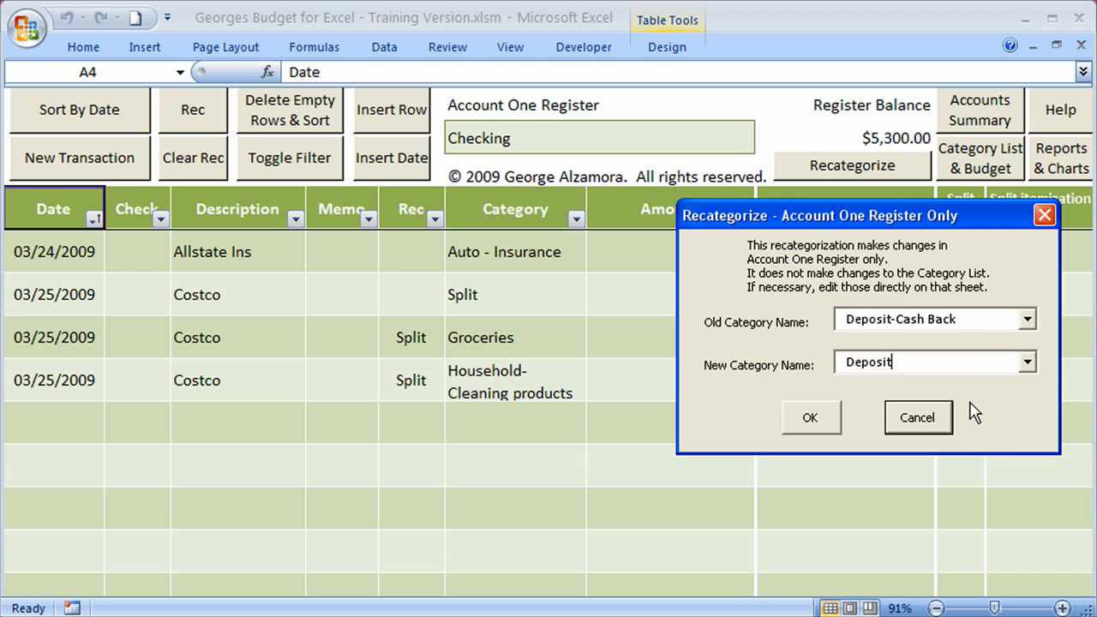
left_click(917, 417)
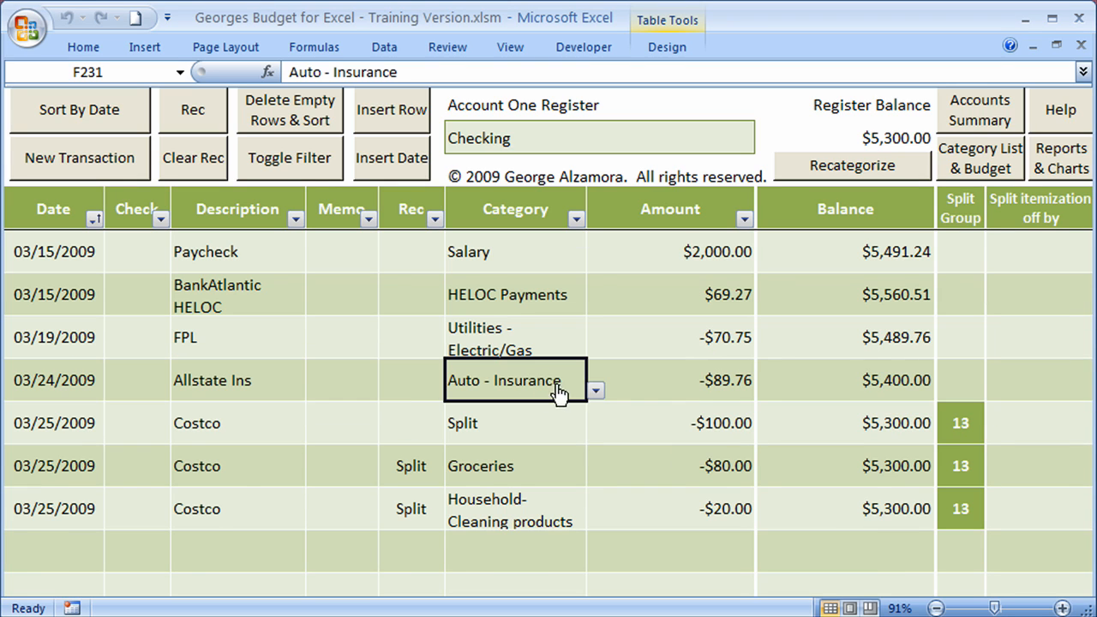
left_click(594, 391)
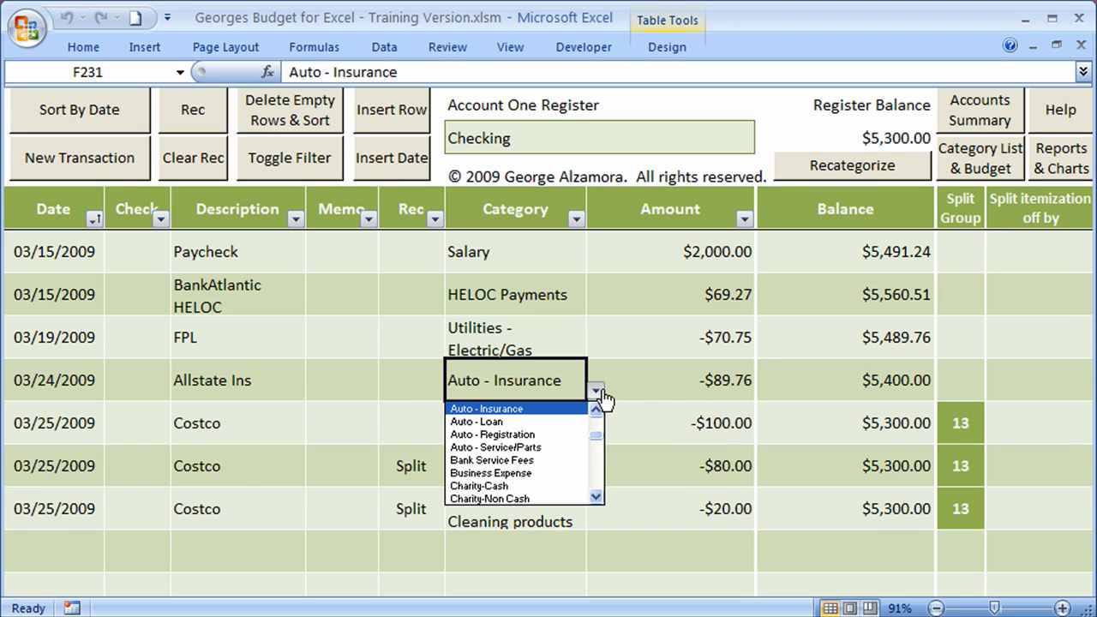
left_click(595, 390)
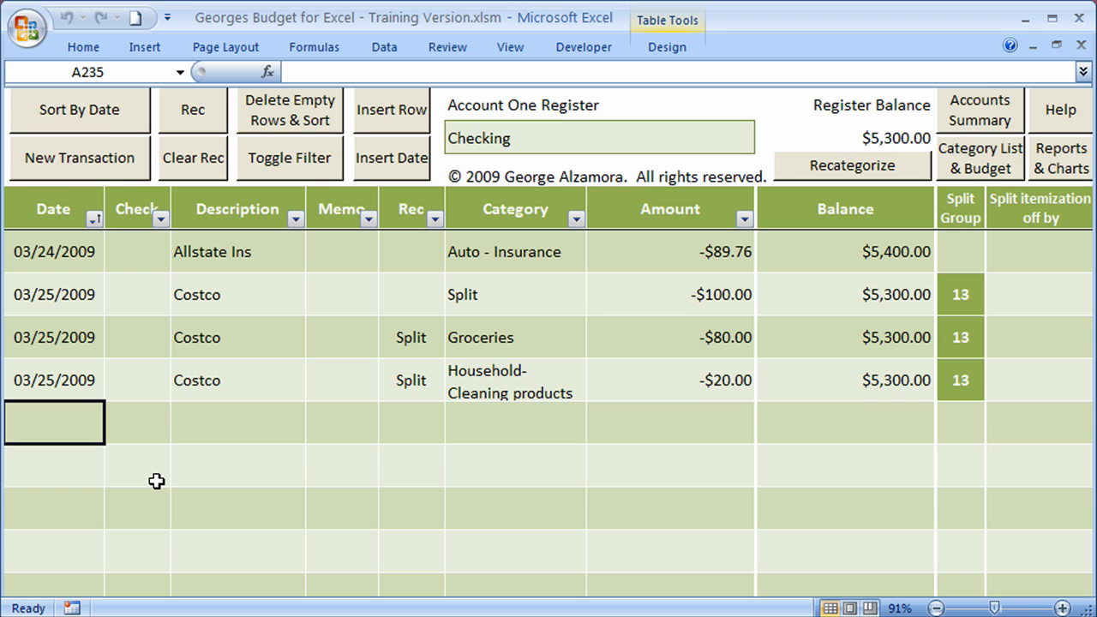
mouse_move(844, 429)
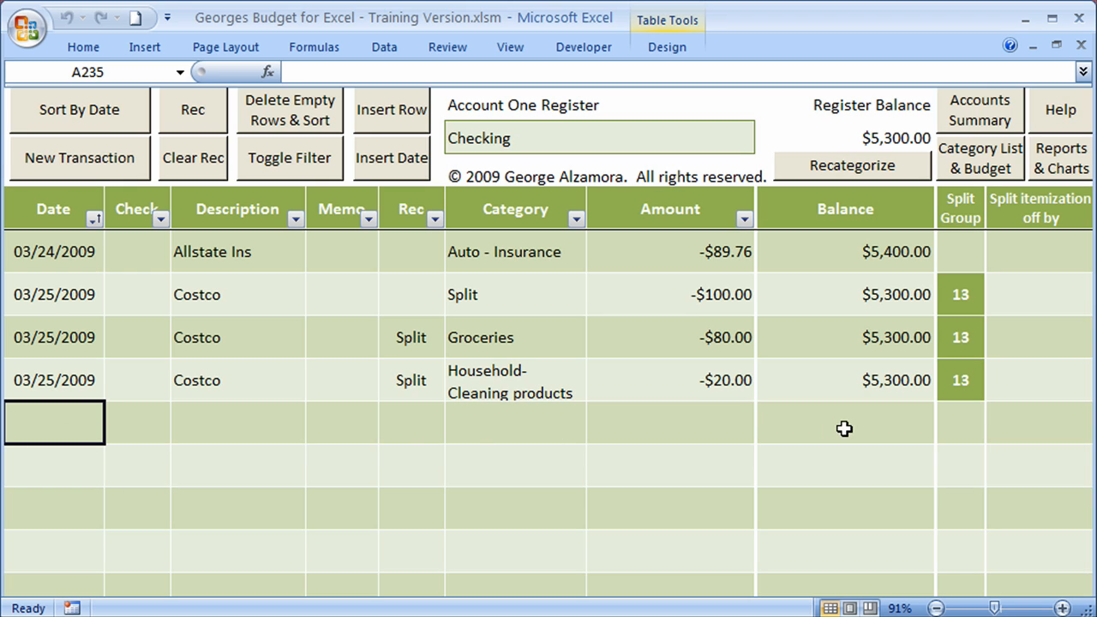
mouse_move(439, 504)
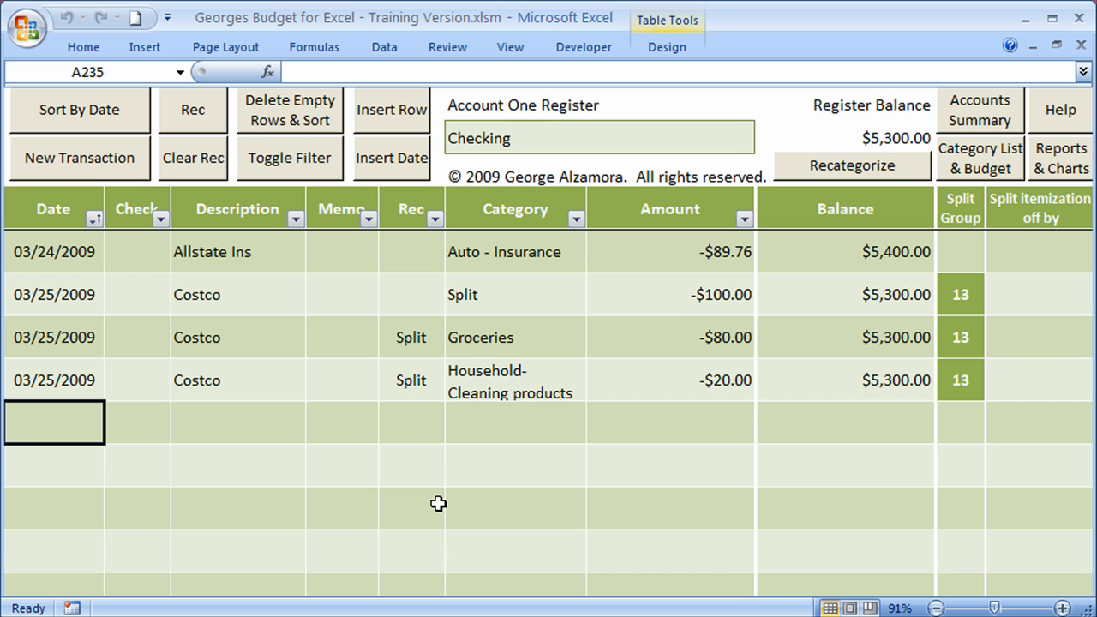
mouse_move(347, 406)
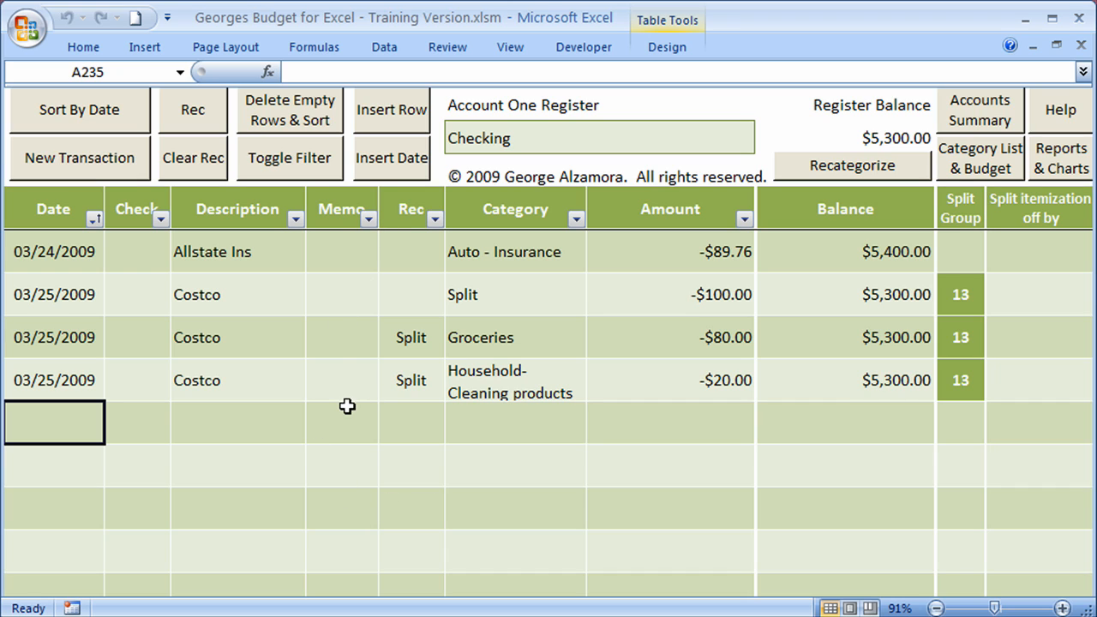
mouse_move(396, 175)
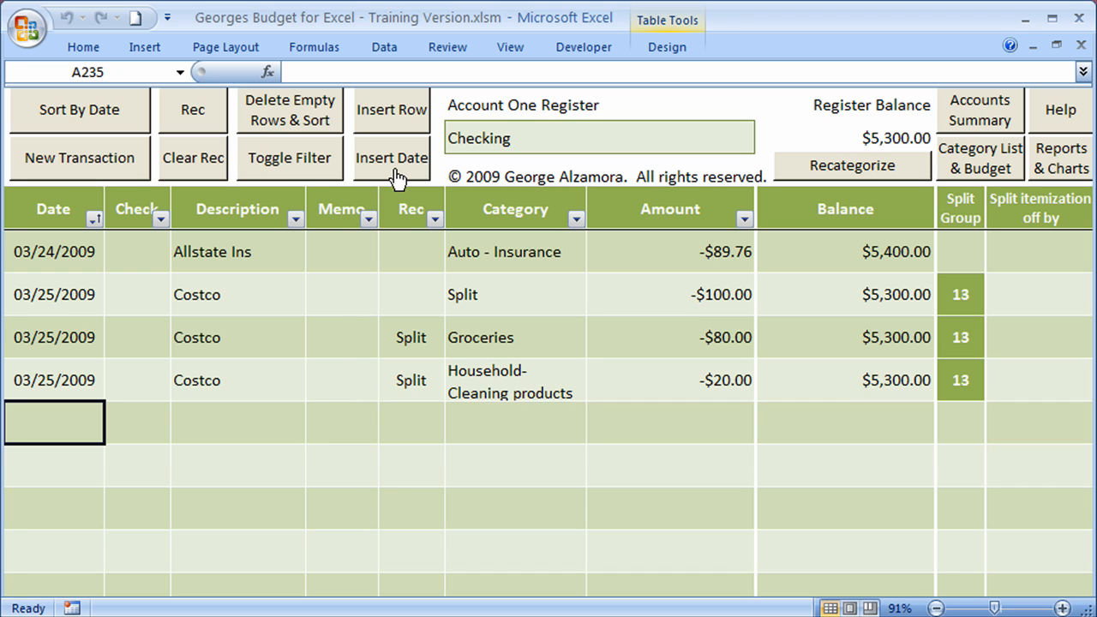
Insert the date 3/24/2009 into the new empty register row.
left_click(392, 157)
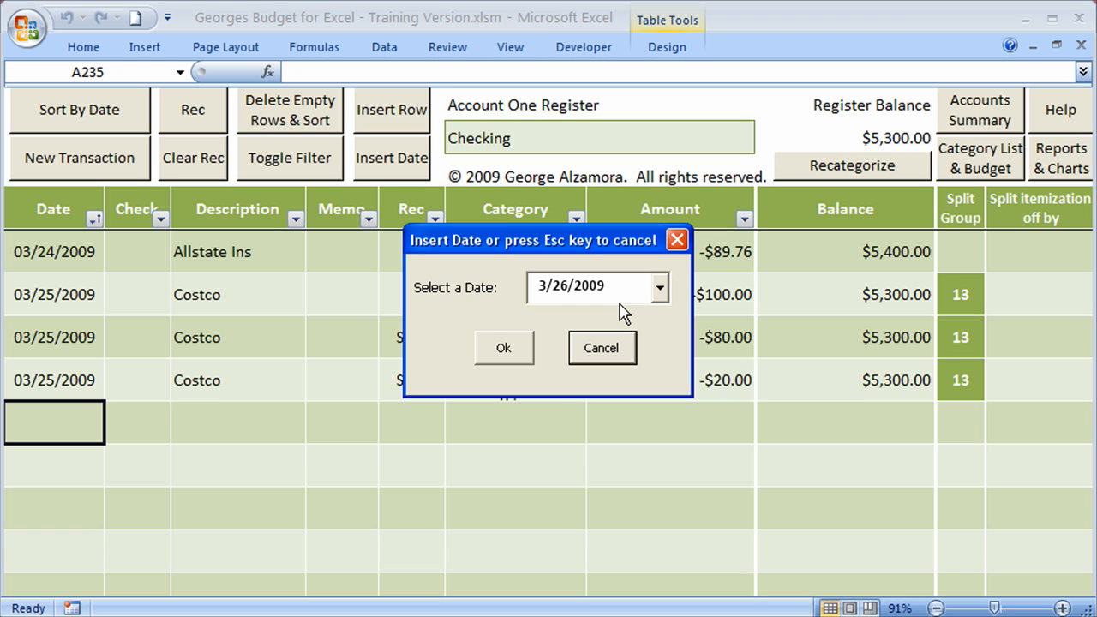
mouse_move(688, 428)
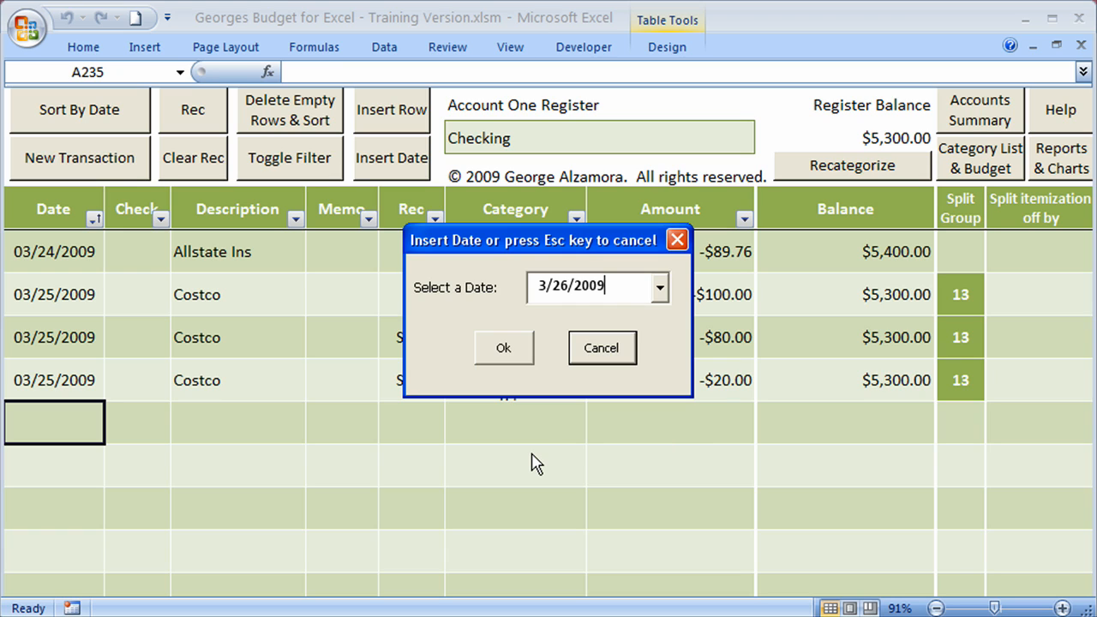
mouse_move(462, 463)
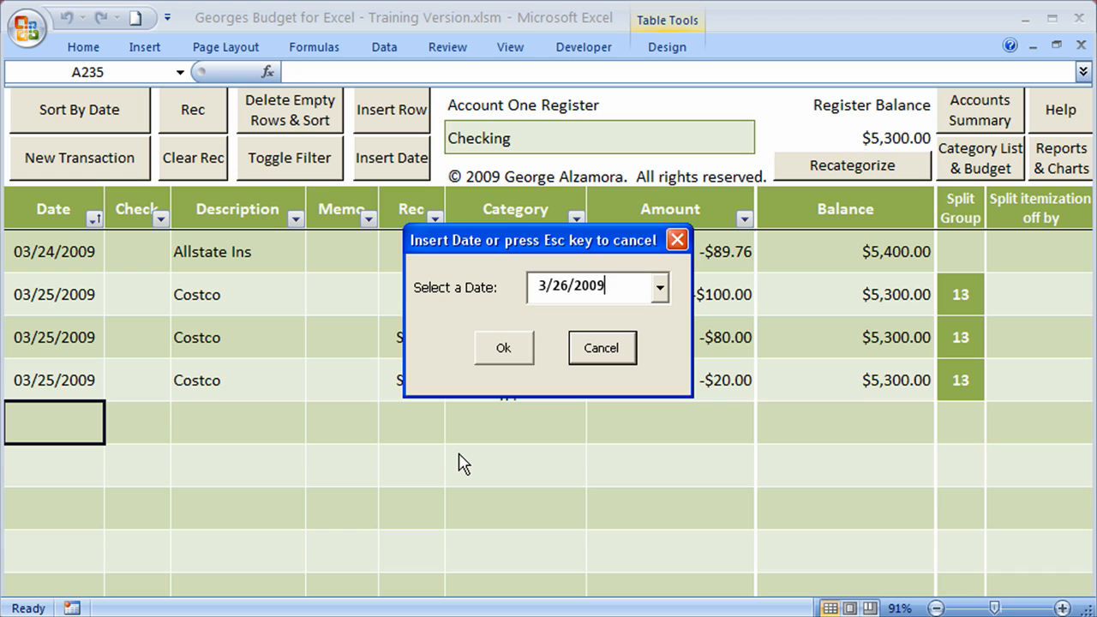
mouse_move(564, 326)
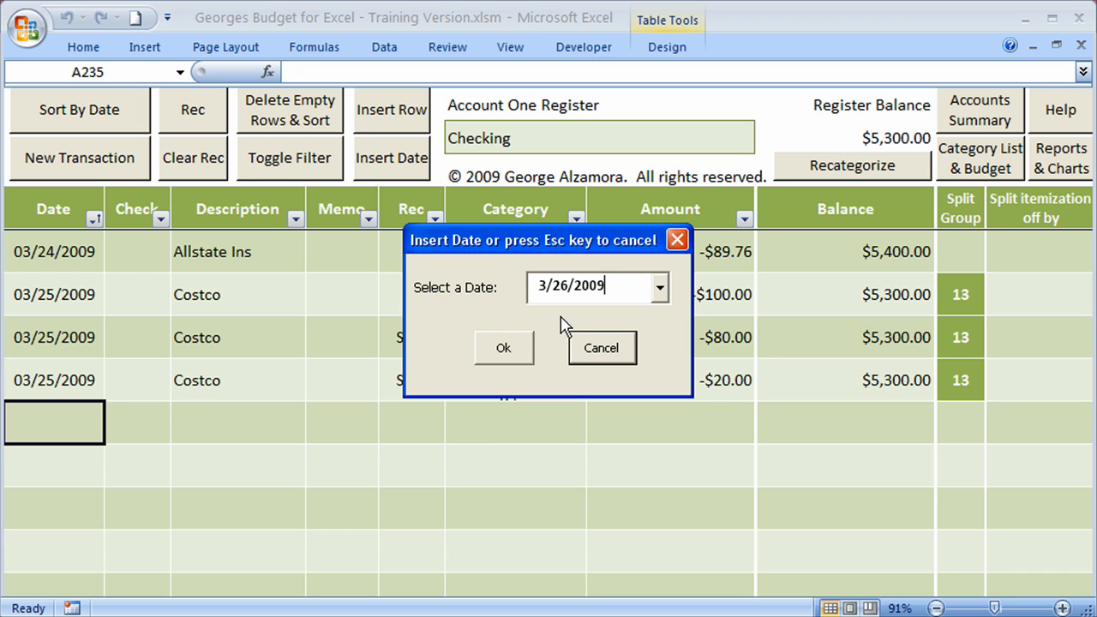
mouse_move(566, 357)
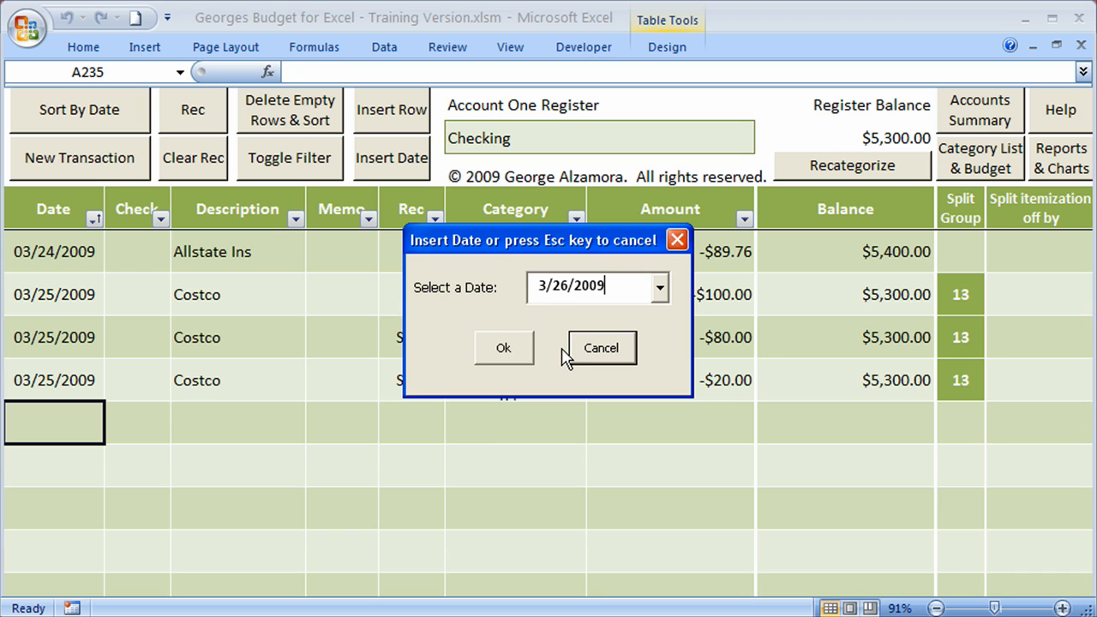
mouse_move(564, 302)
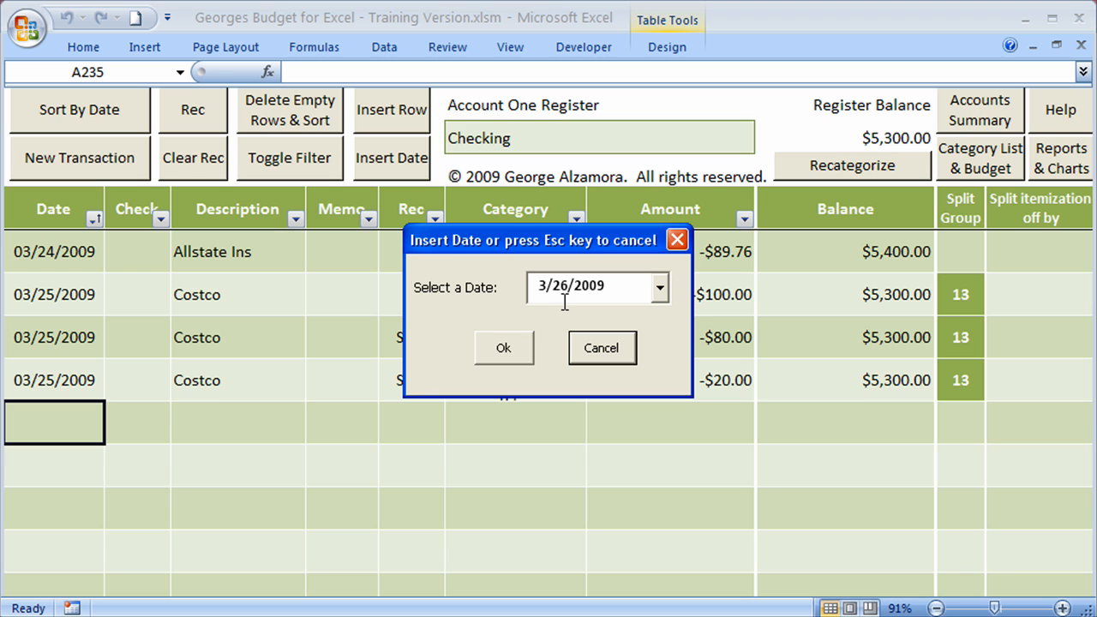
mouse_move(448, 295)
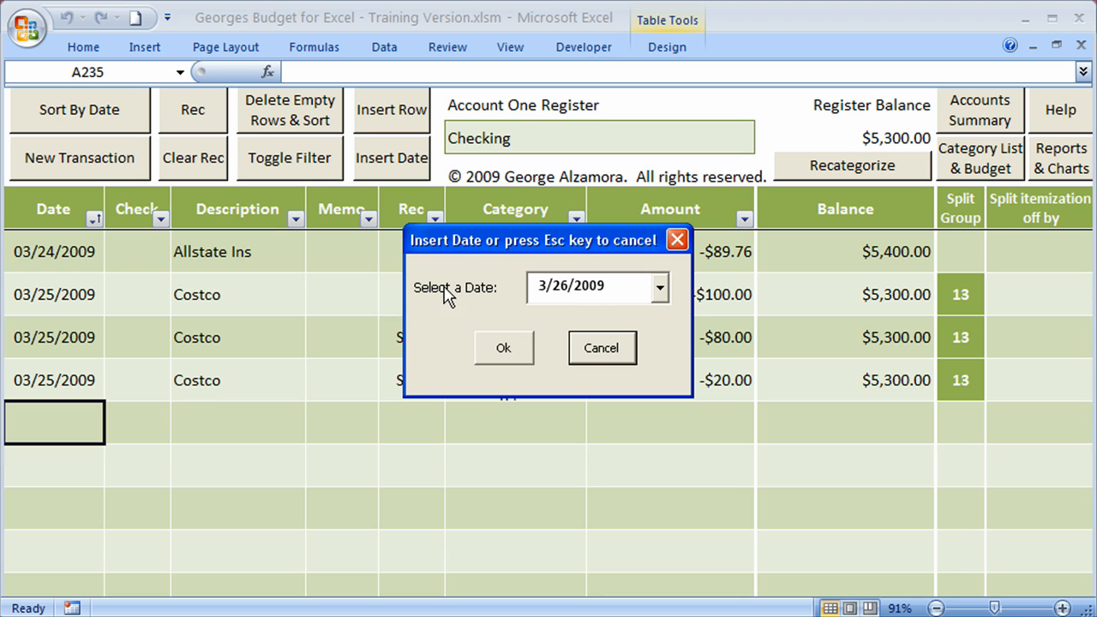
mouse_move(679, 306)
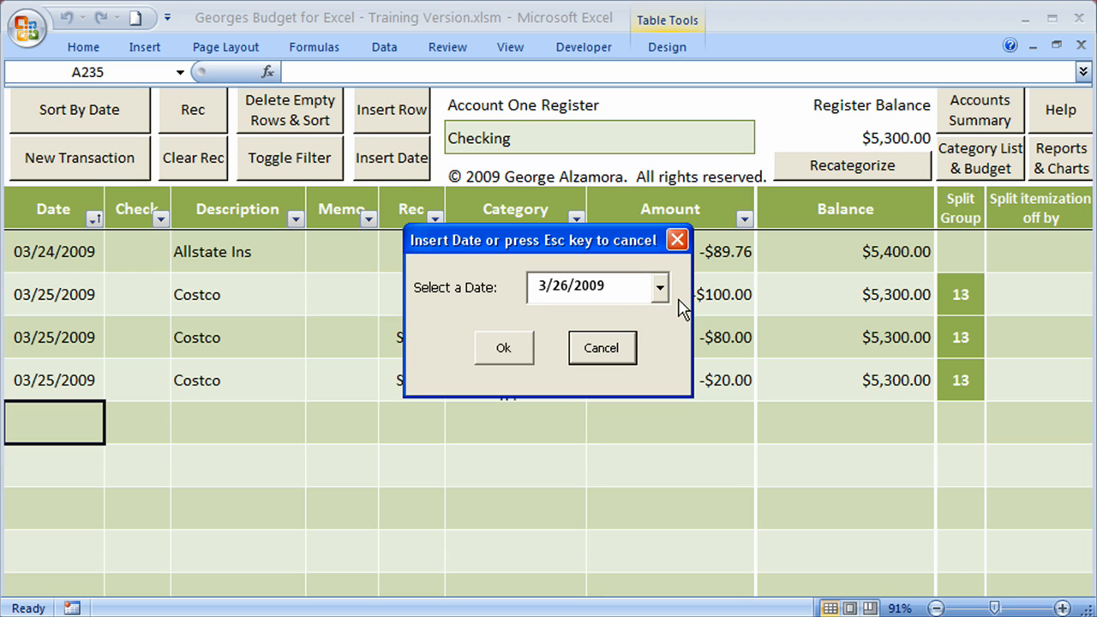
left_click(659, 288)
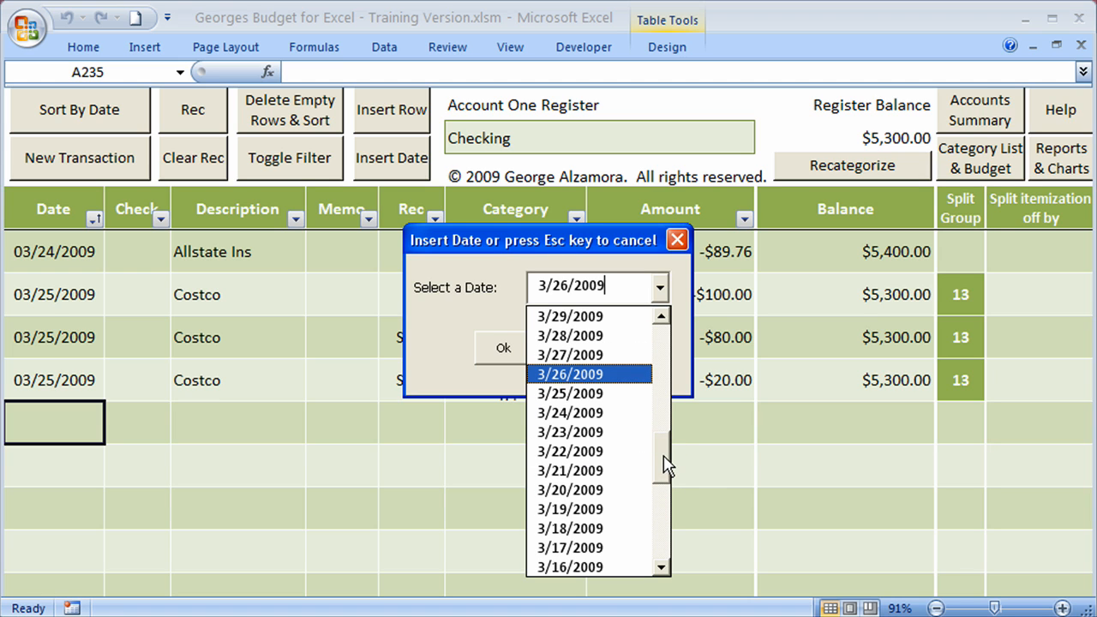
left_click(569, 412)
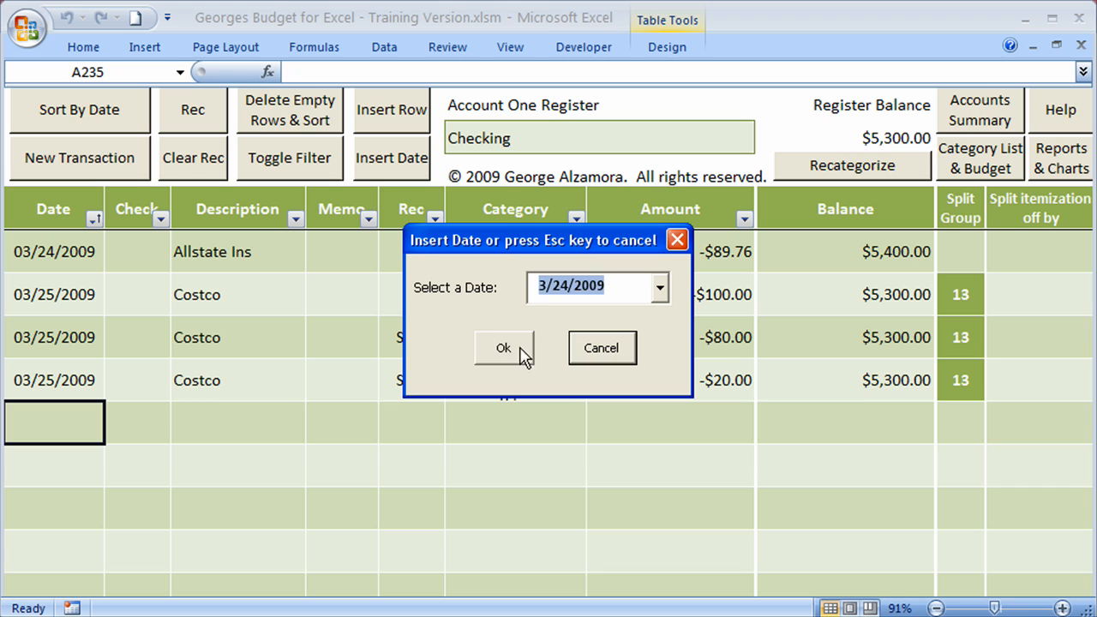
left_click(504, 348)
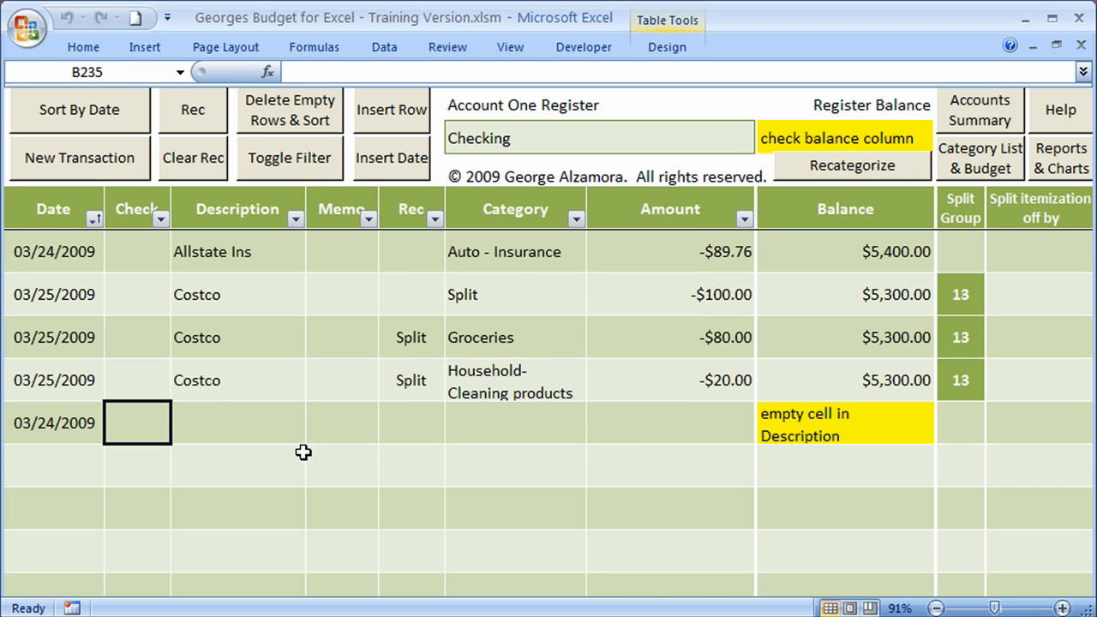
left_click(237, 422)
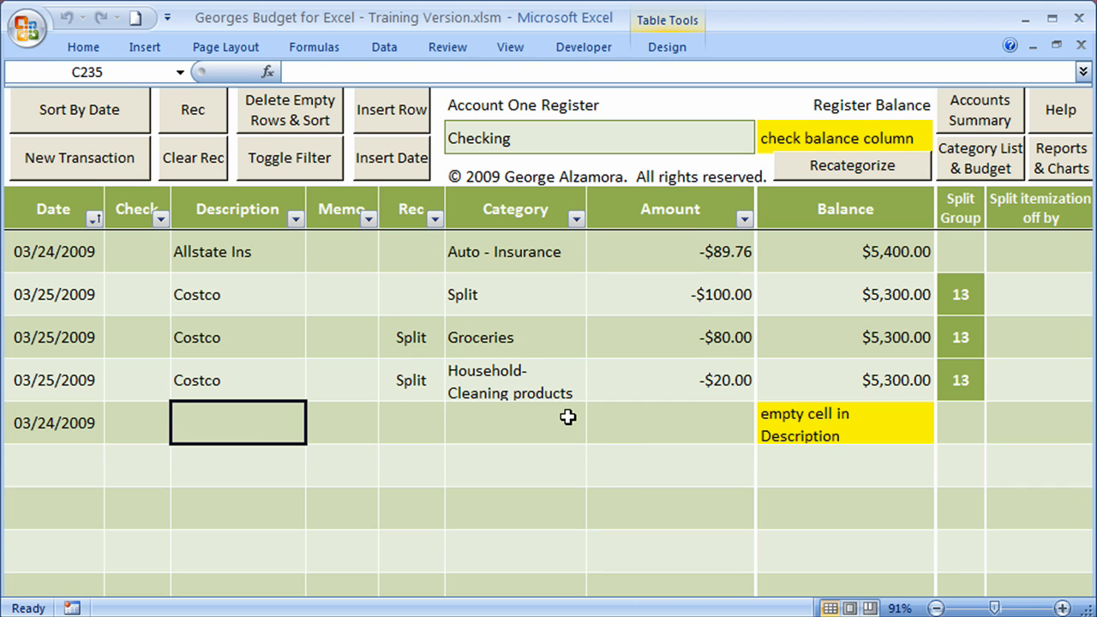
type("Hess G")
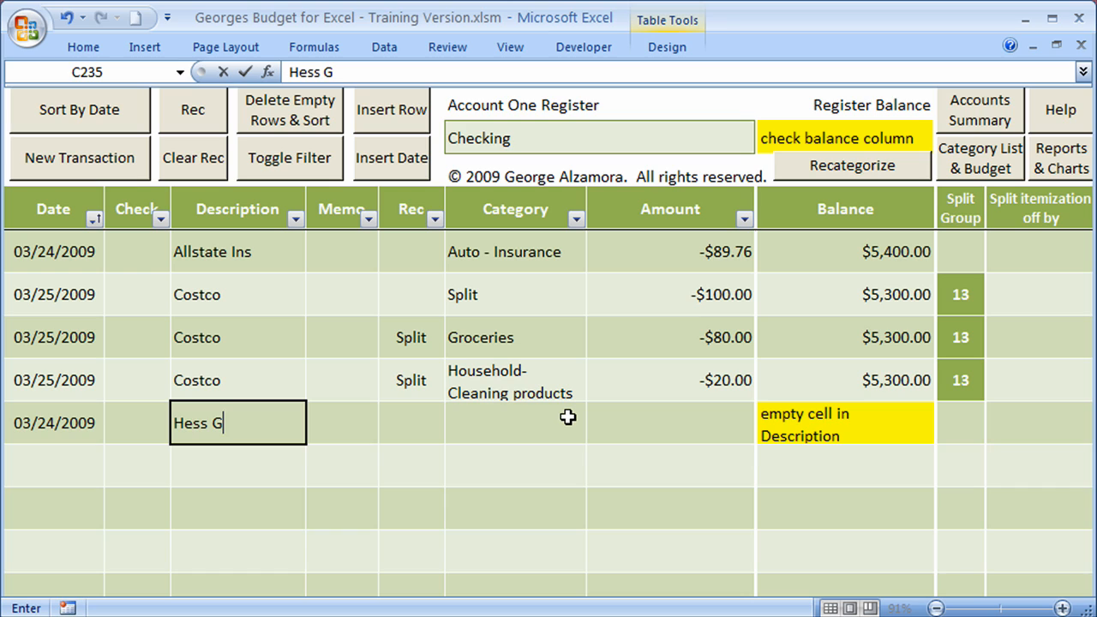
type("as Station")
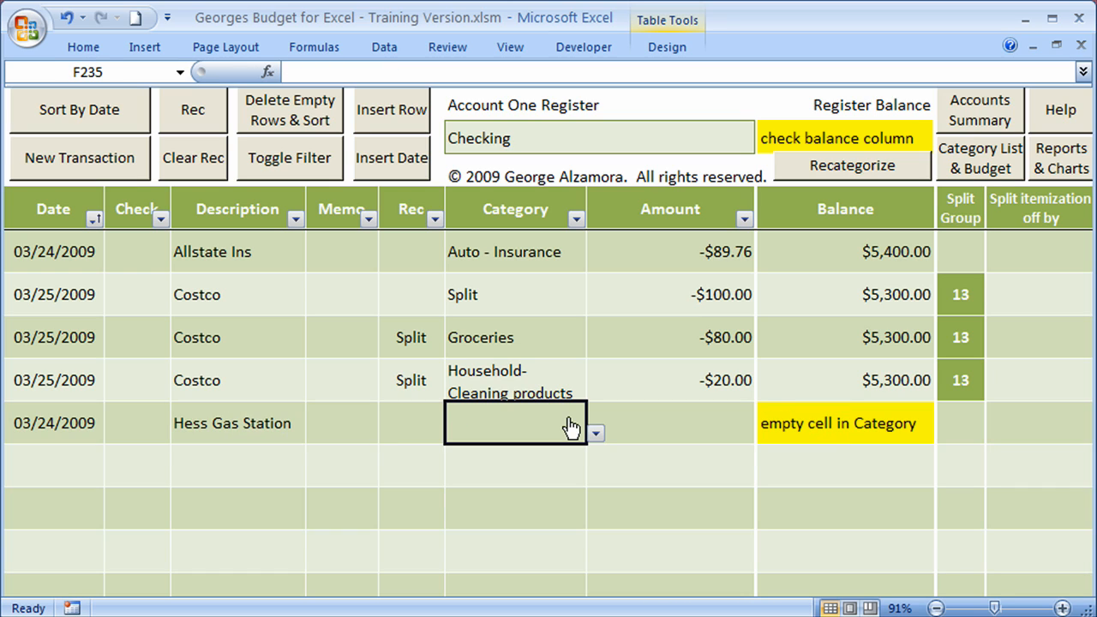
left_click(595, 433)
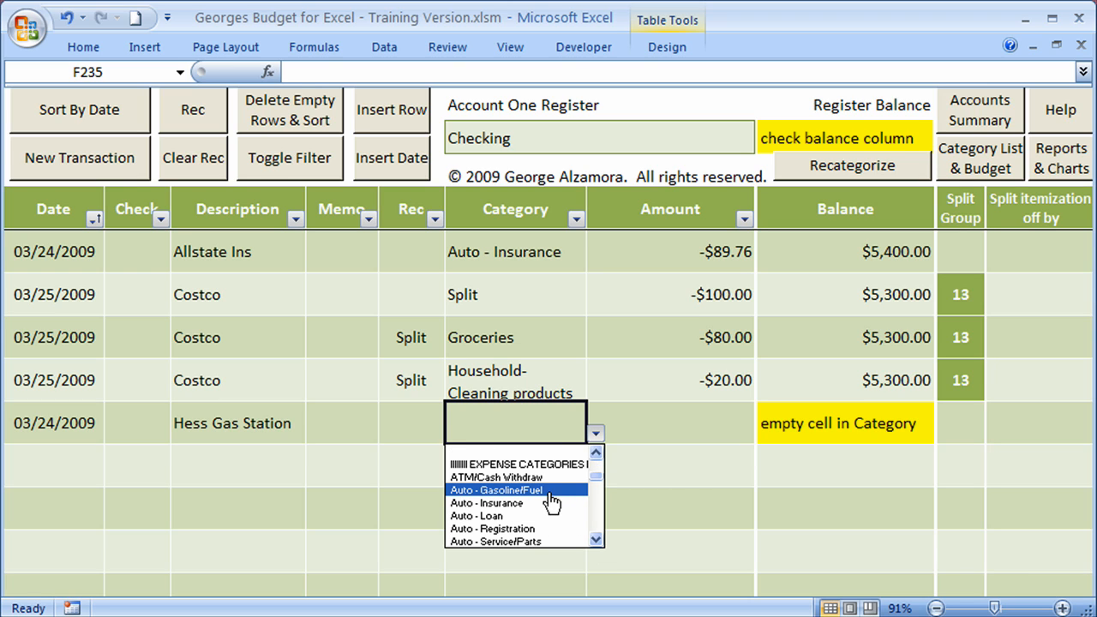
left_click(494, 489)
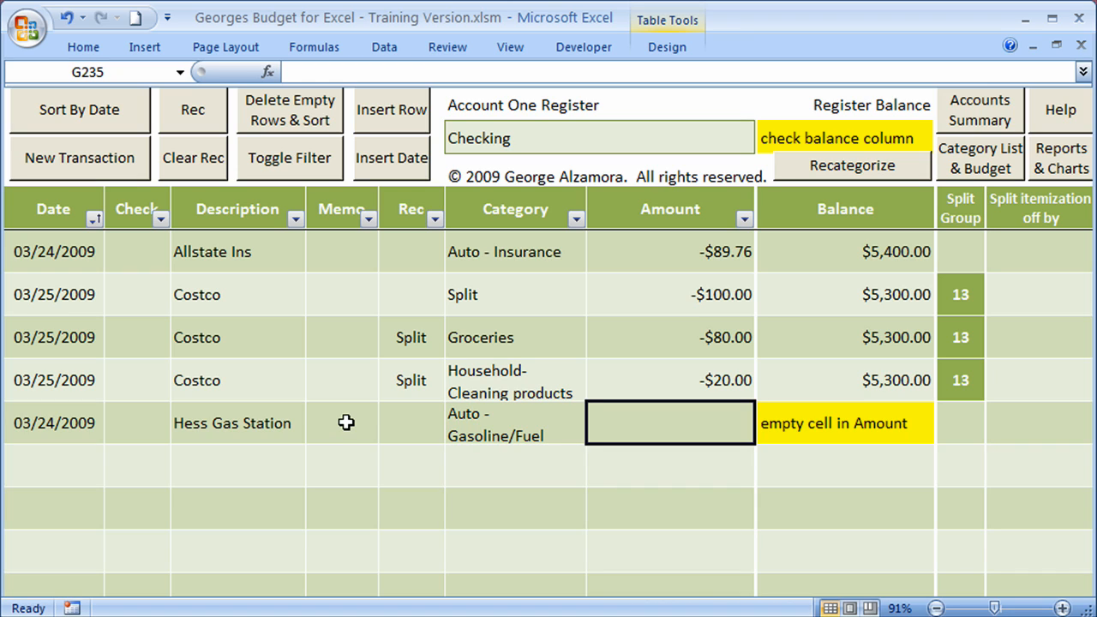
type("-$50.00")
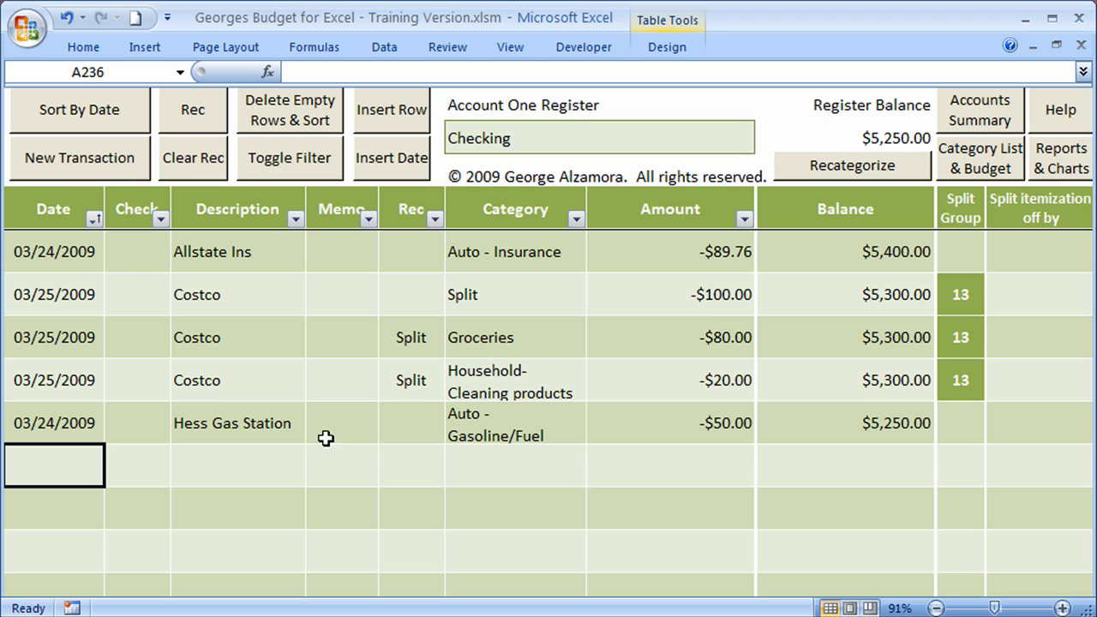
mouse_move(89, 435)
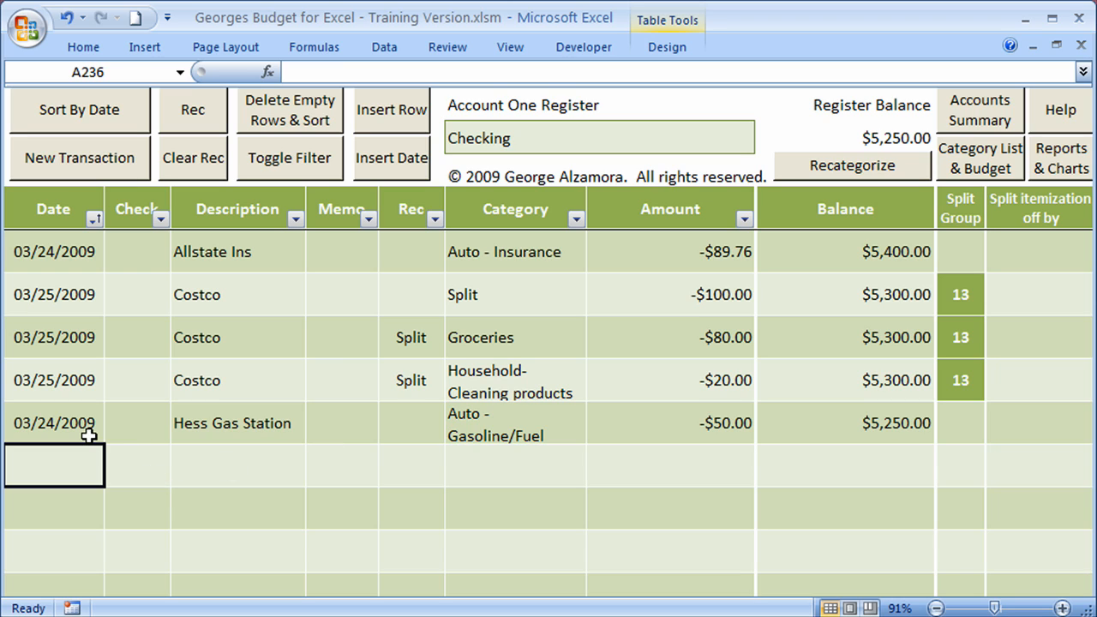
mouse_move(824, 465)
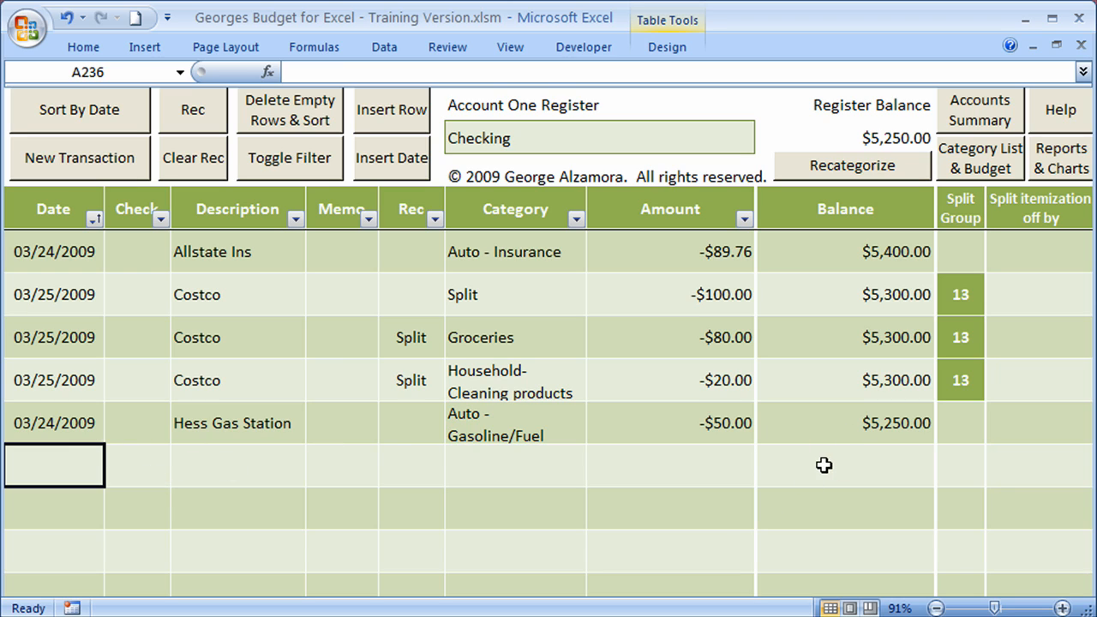
mouse_move(845, 435)
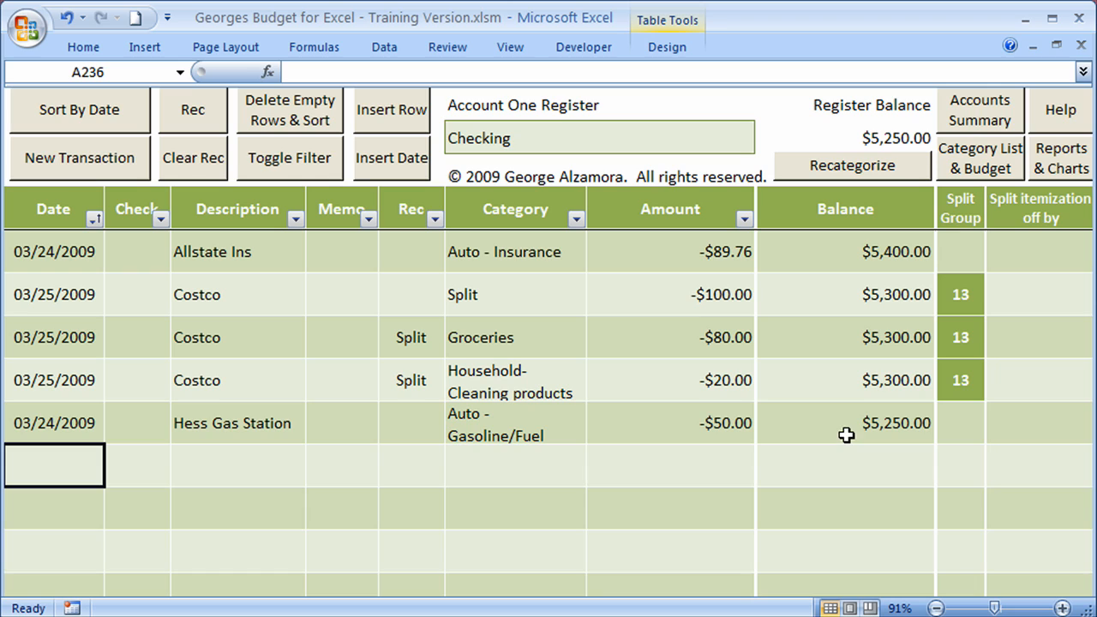
mouse_move(795, 479)
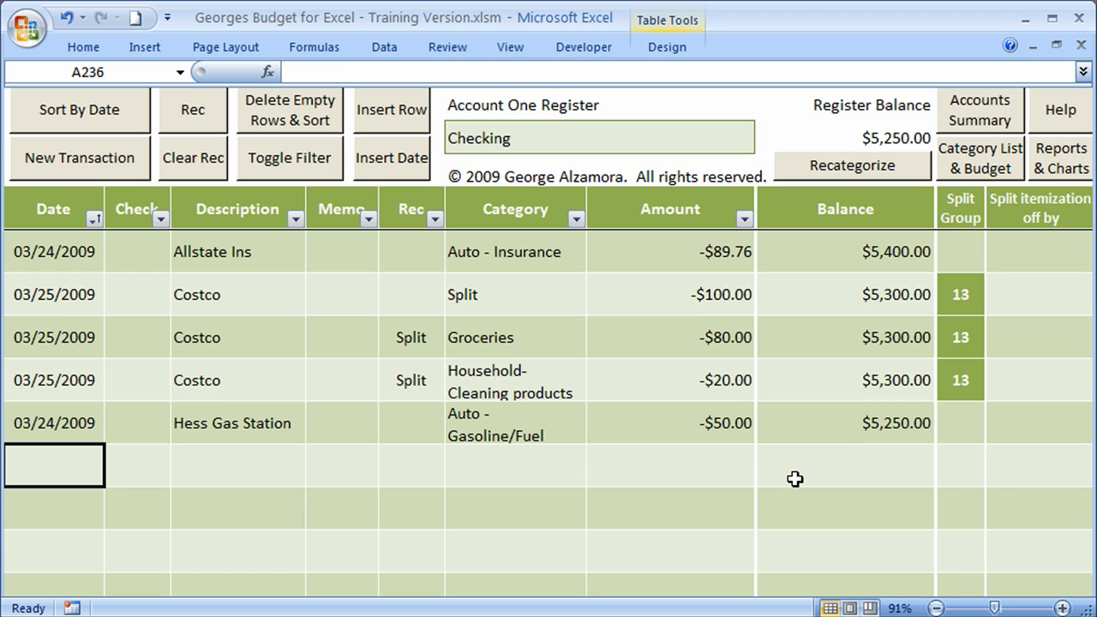
mouse_move(69, 446)
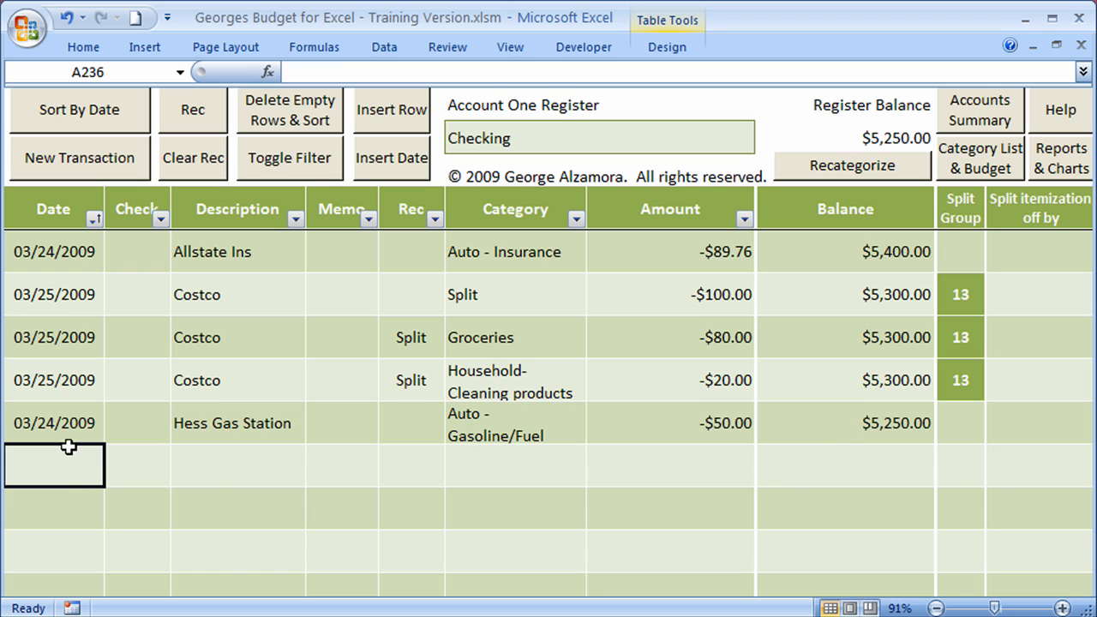
mouse_move(57, 498)
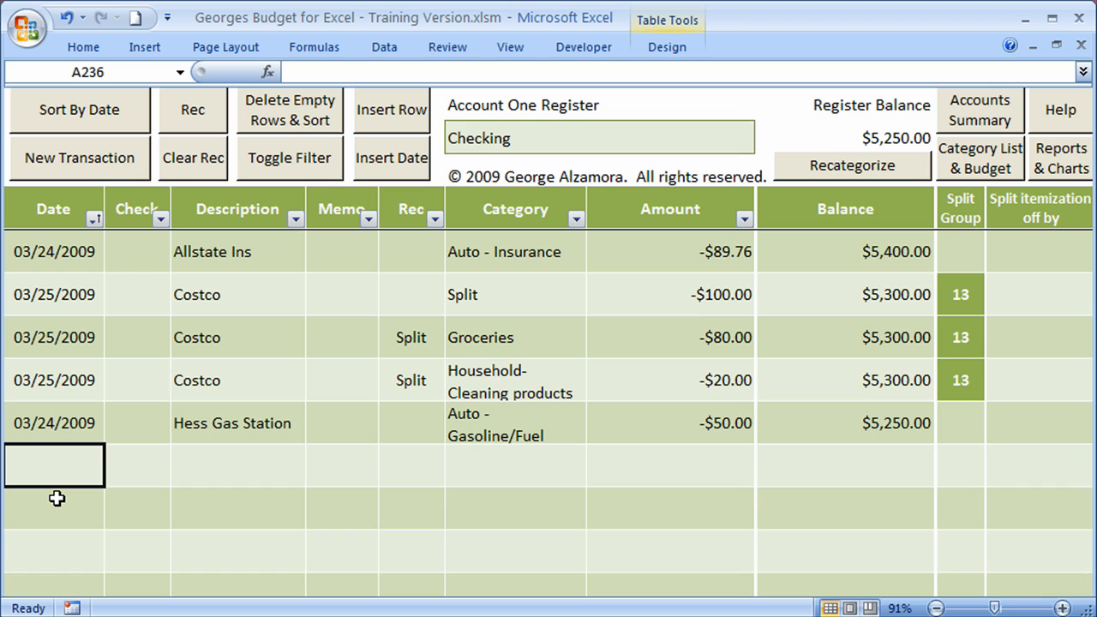
mouse_move(63, 395)
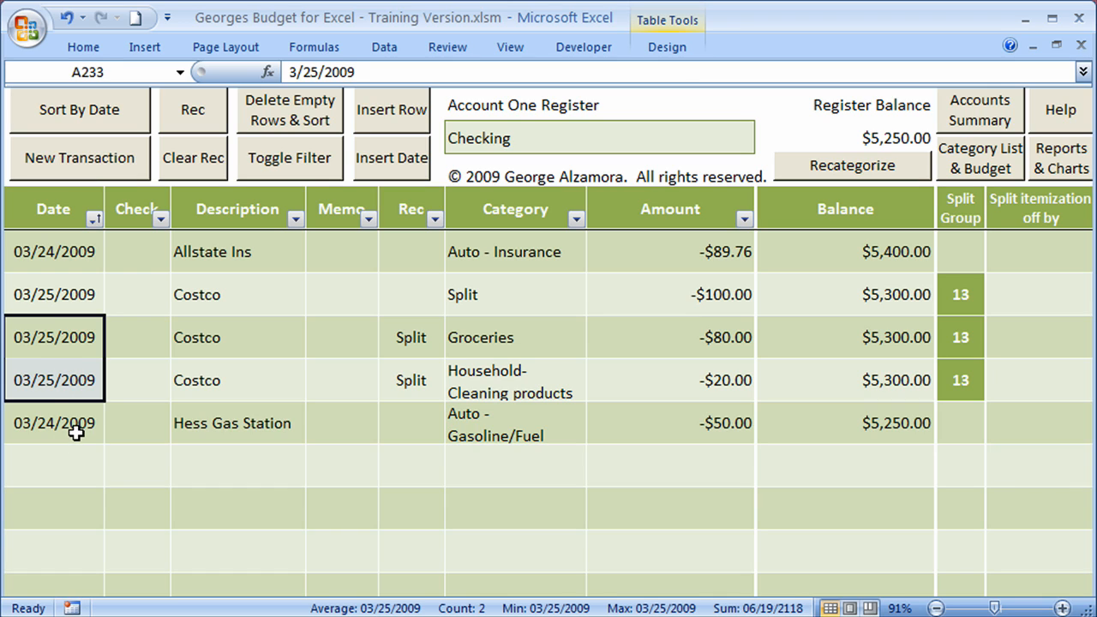
Sort the Checking register transactions by date.
left_click(54, 422)
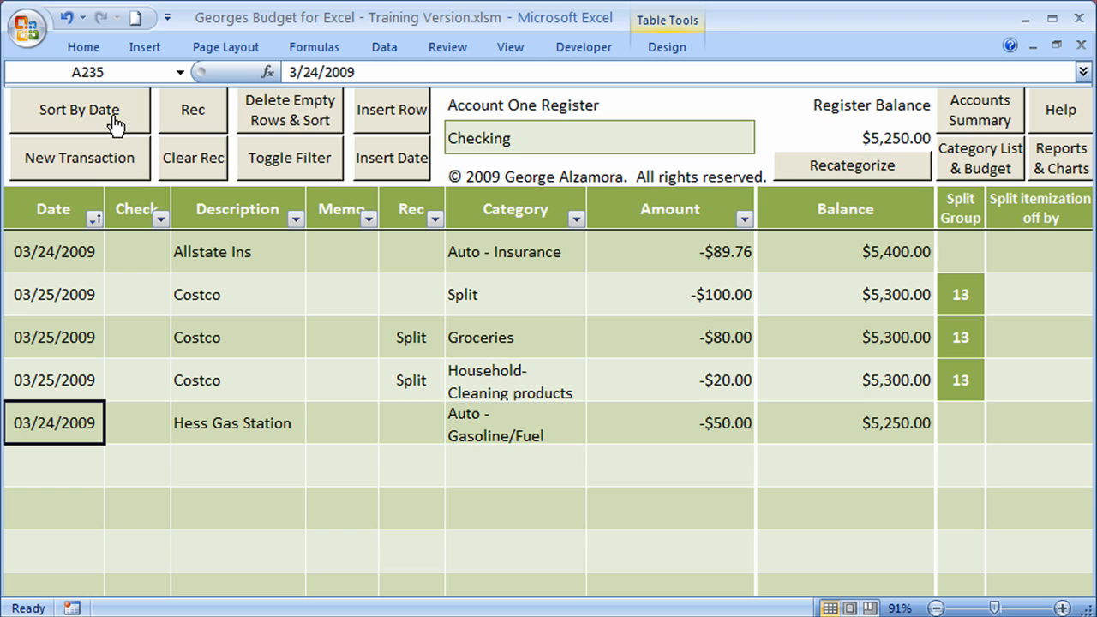
mouse_move(111, 127)
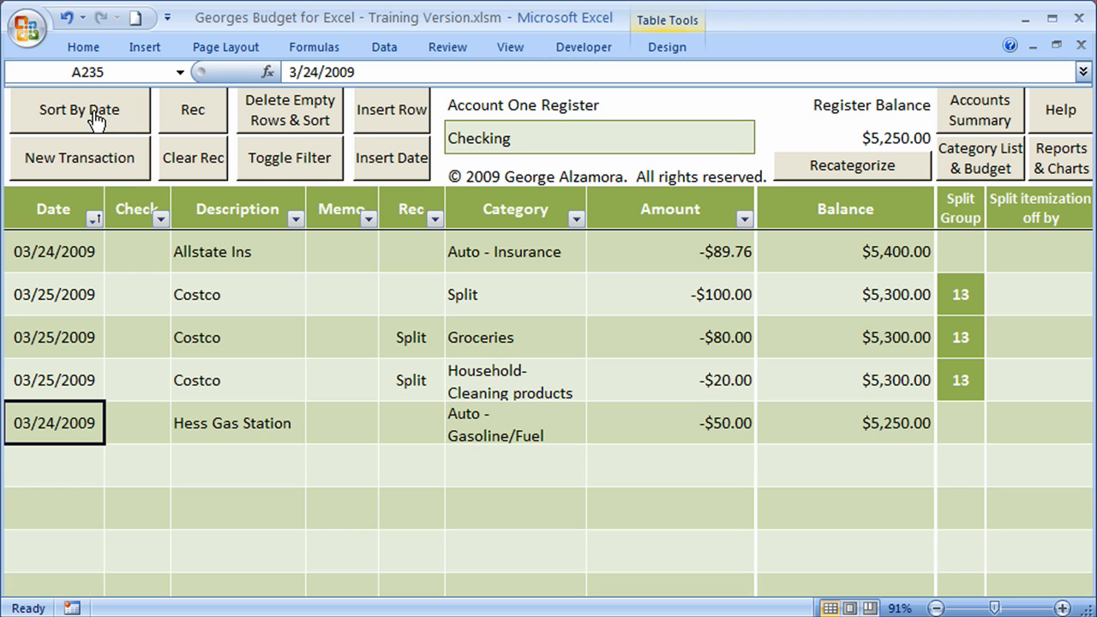
mouse_move(68, 432)
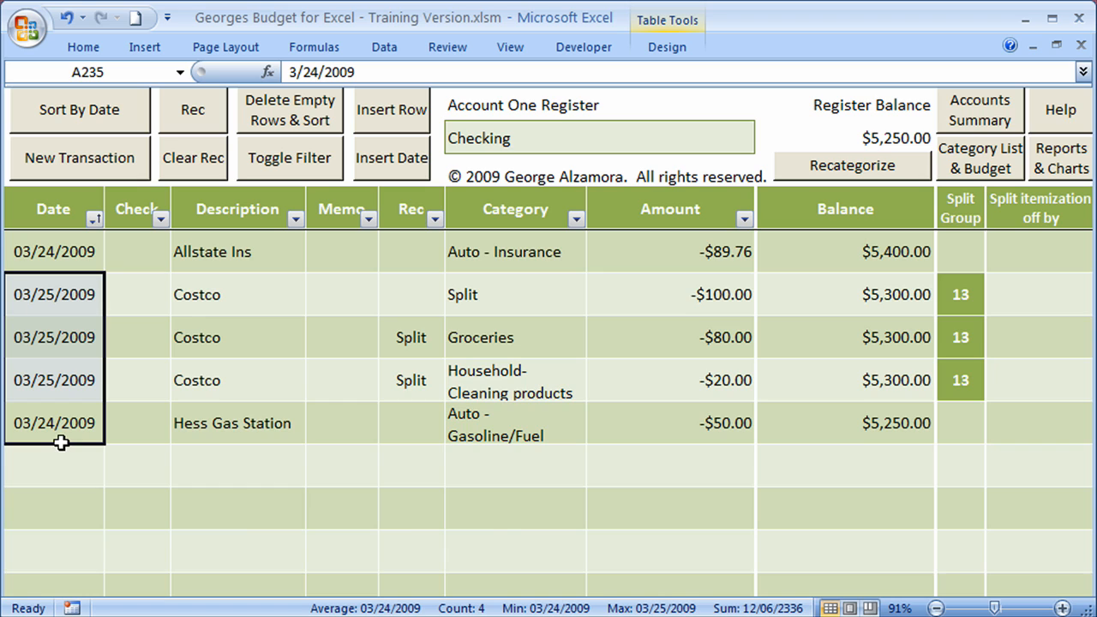
mouse_move(81, 164)
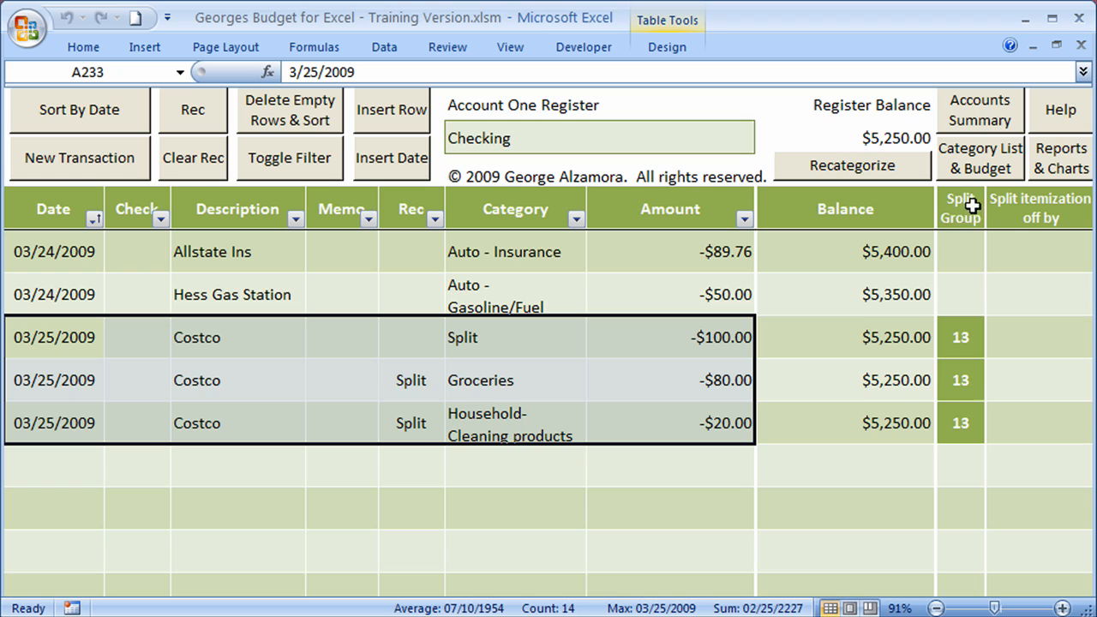
mouse_move(966, 228)
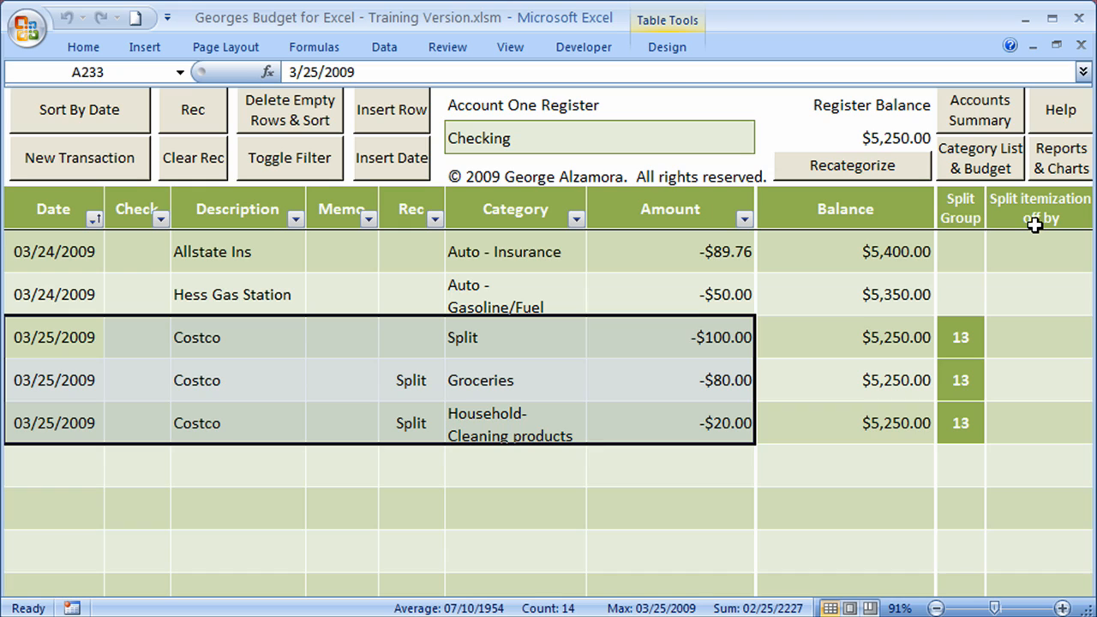
mouse_move(955, 440)
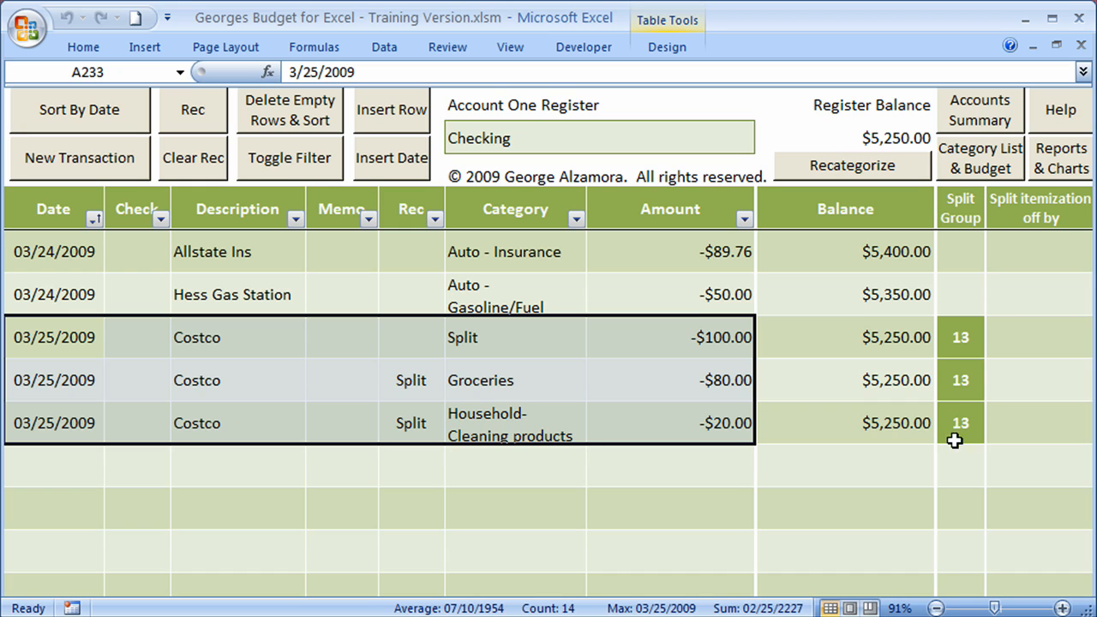
mouse_move(962, 373)
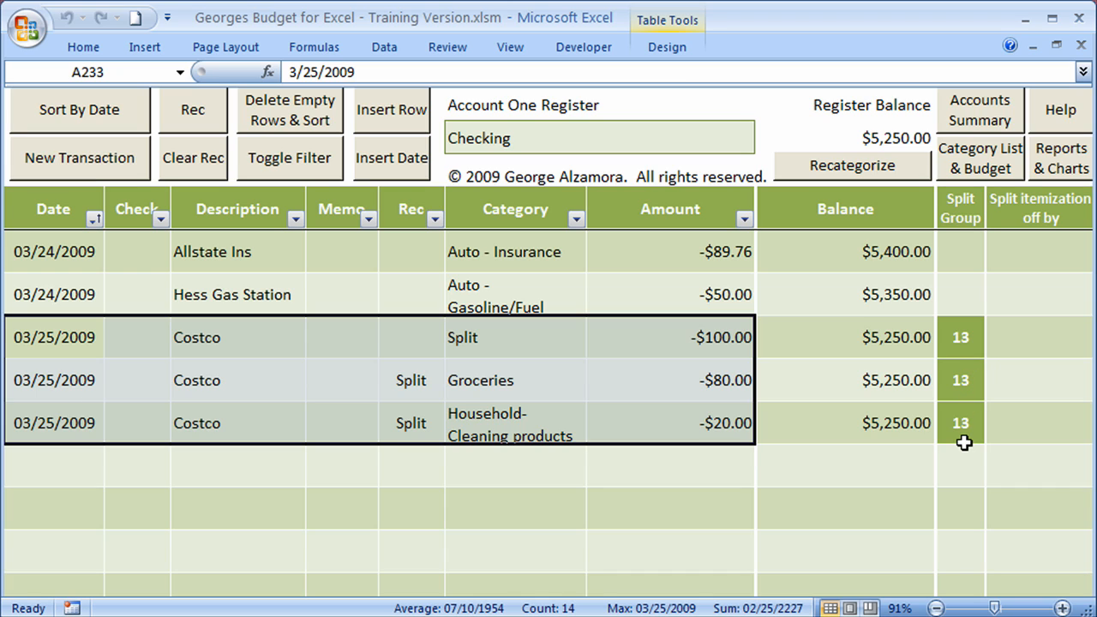
mouse_move(340, 418)
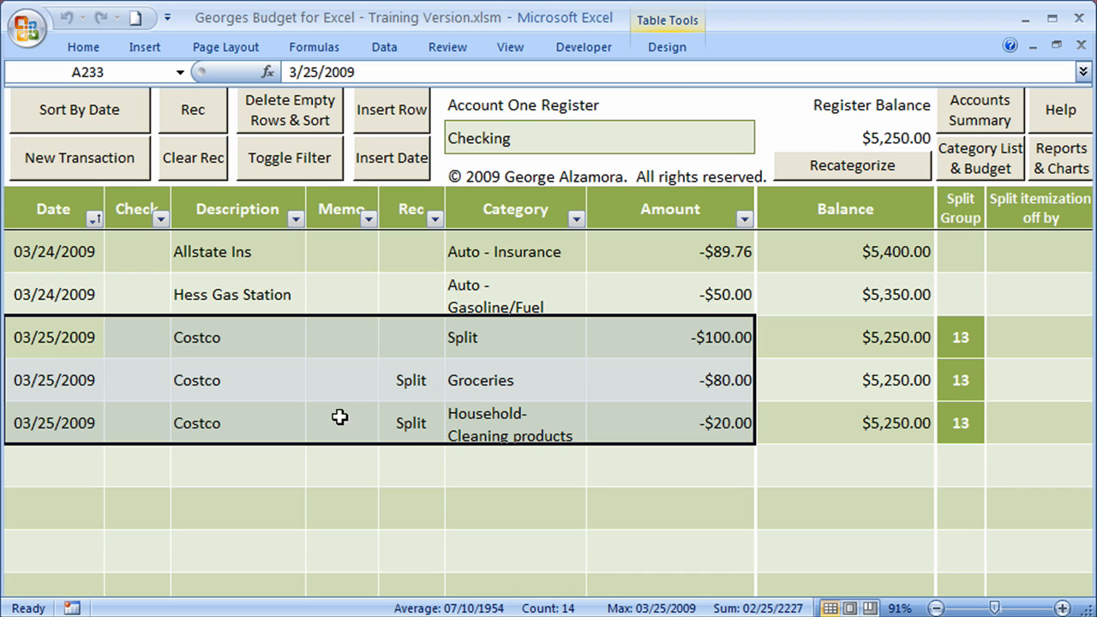
mouse_move(600, 516)
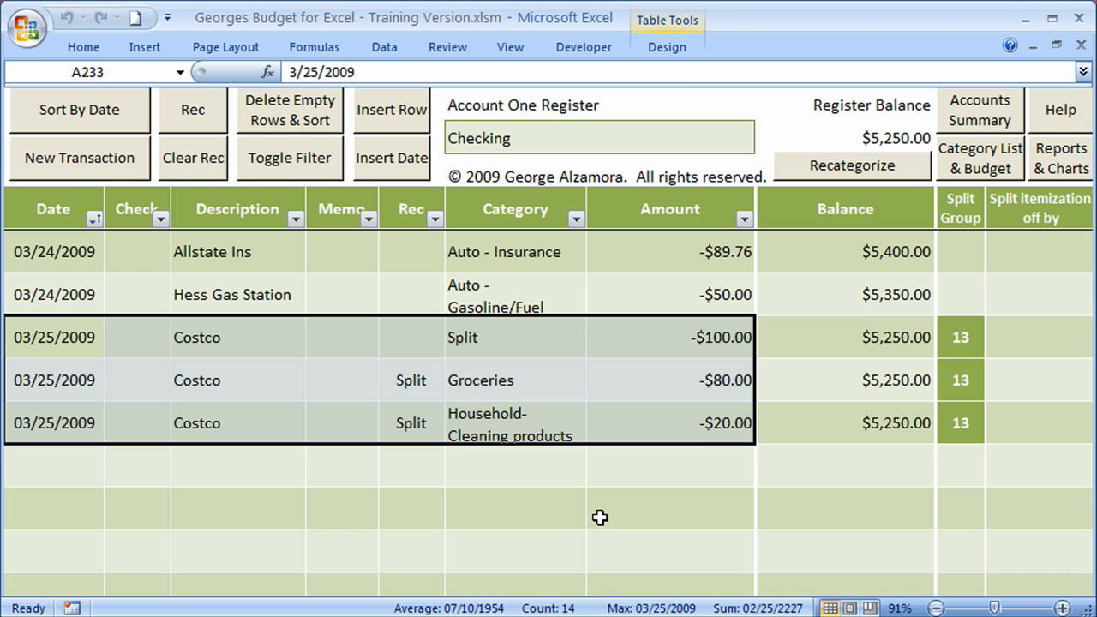
mouse_move(566, 514)
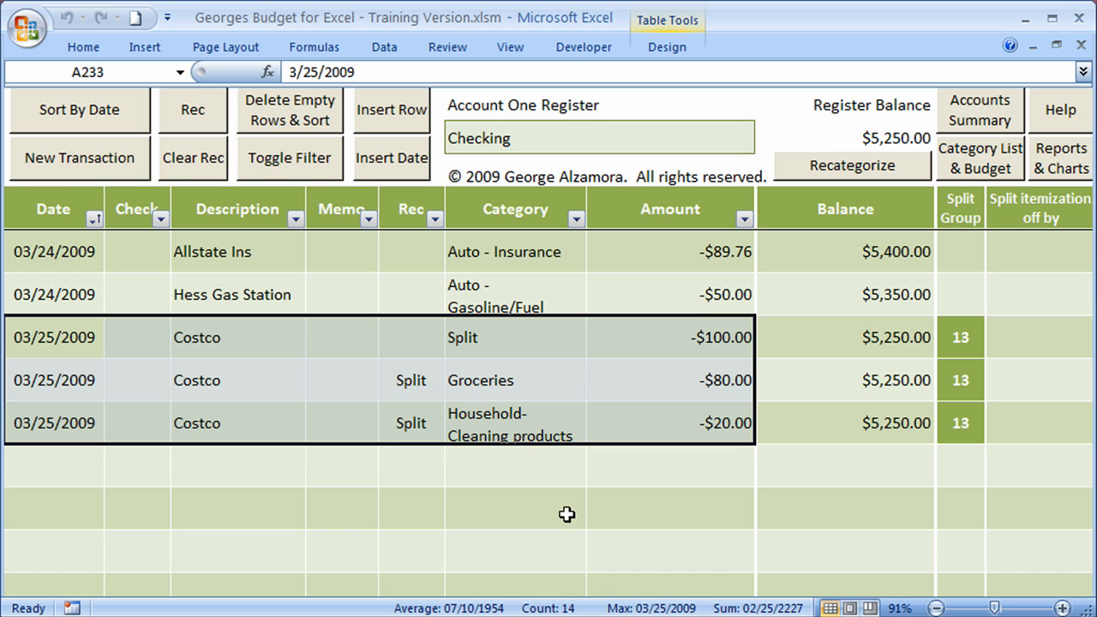
Select the parent Costco split row and check its category before splitting into Groceries and Household-Cleaning.
left_click(53, 337)
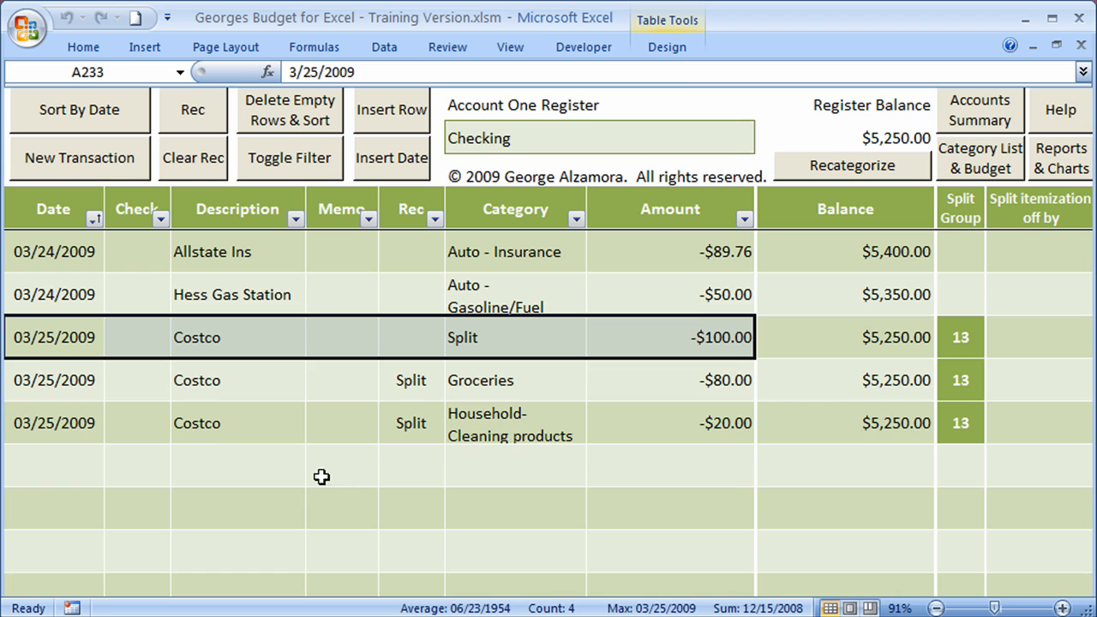
mouse_move(248, 357)
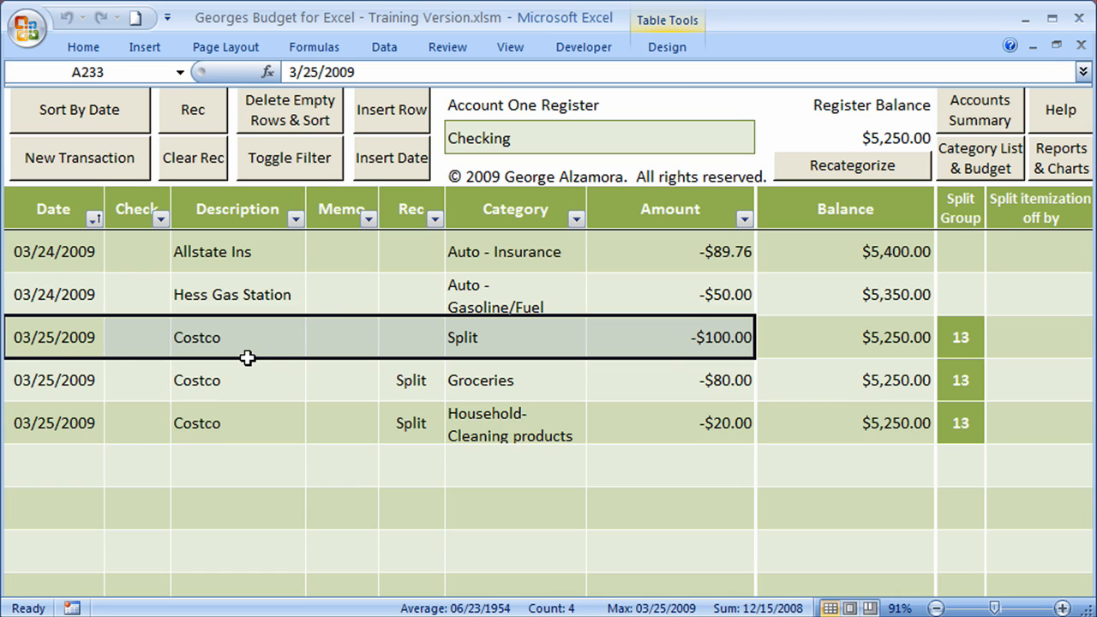
mouse_move(688, 353)
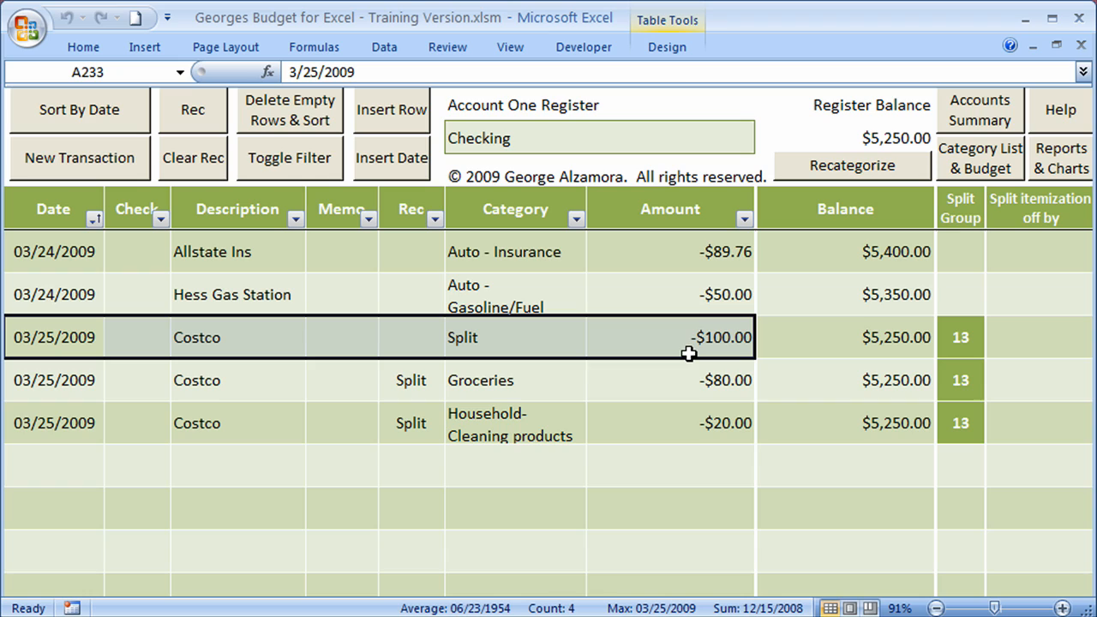
mouse_move(688, 388)
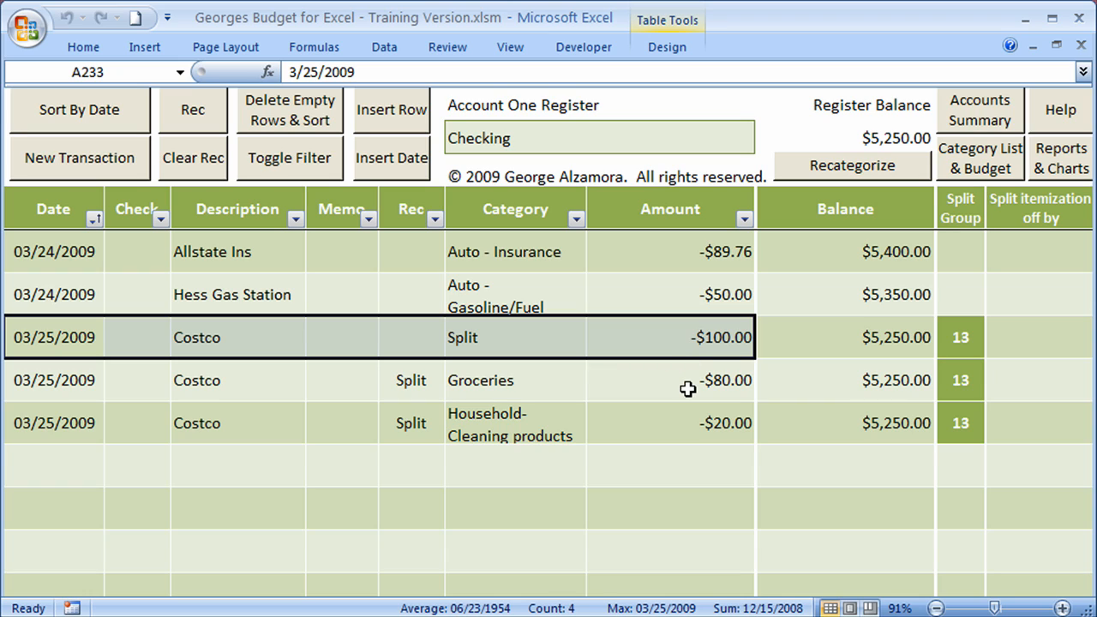
mouse_move(682, 433)
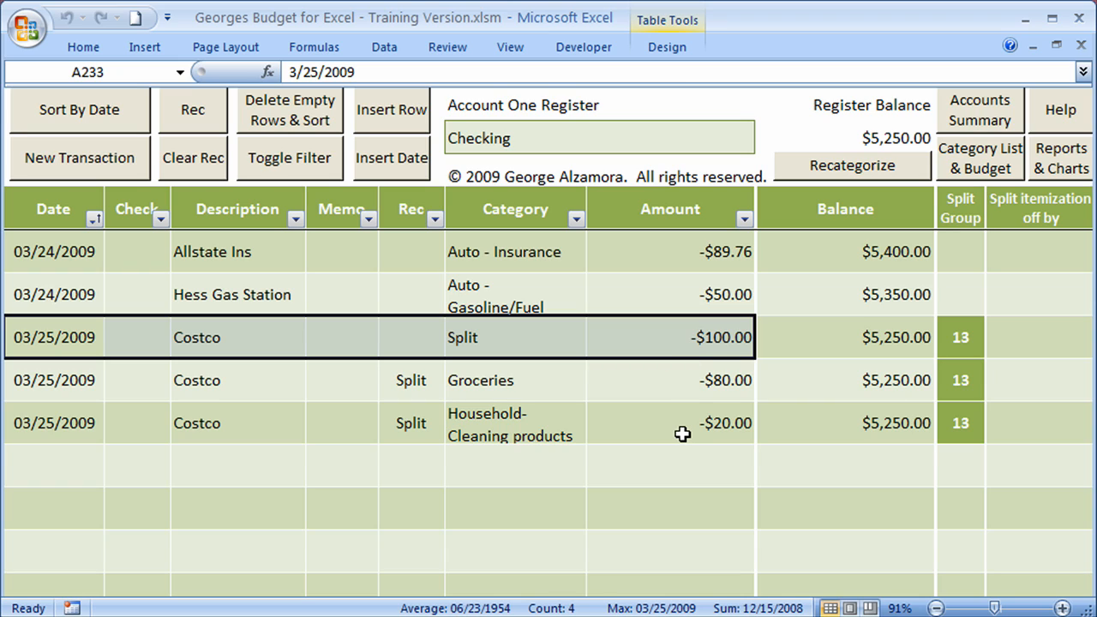
mouse_move(663, 341)
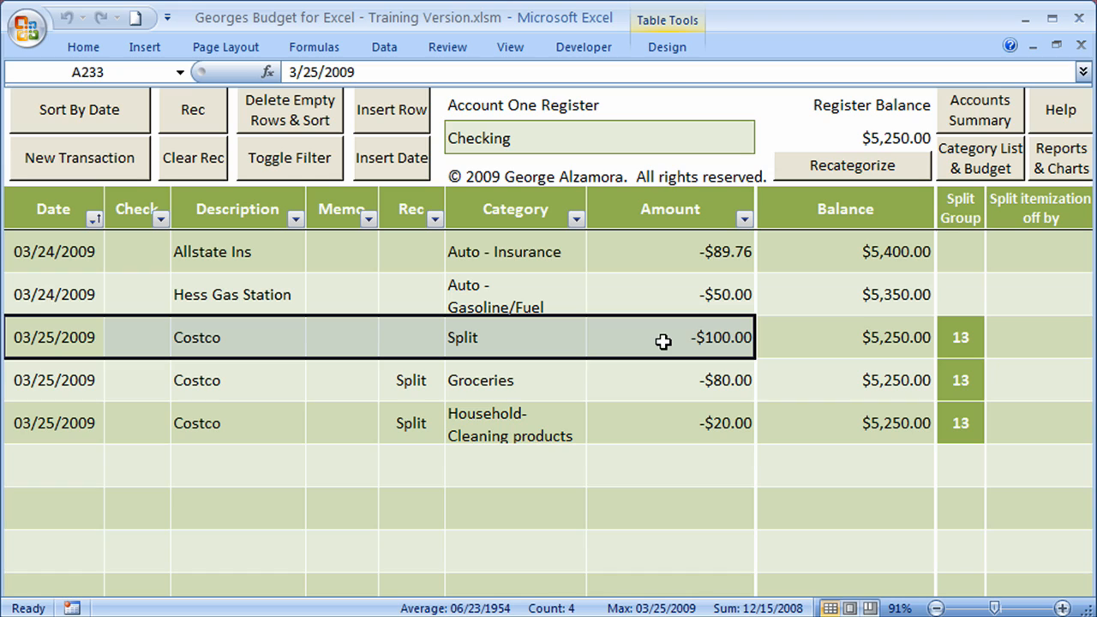
mouse_move(546, 455)
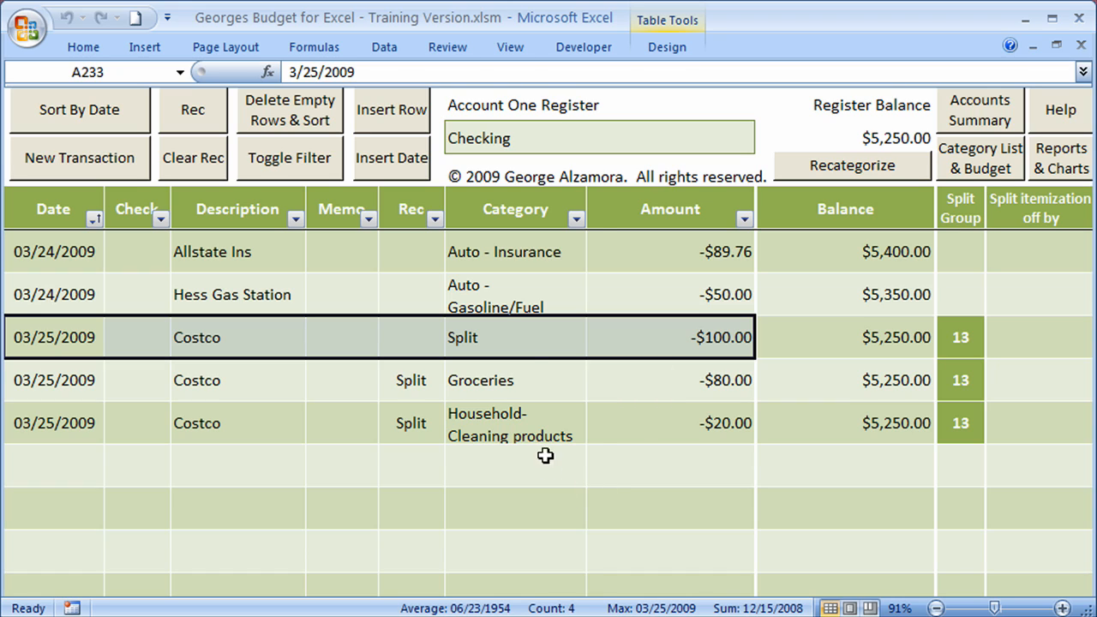
left_click(514, 337)
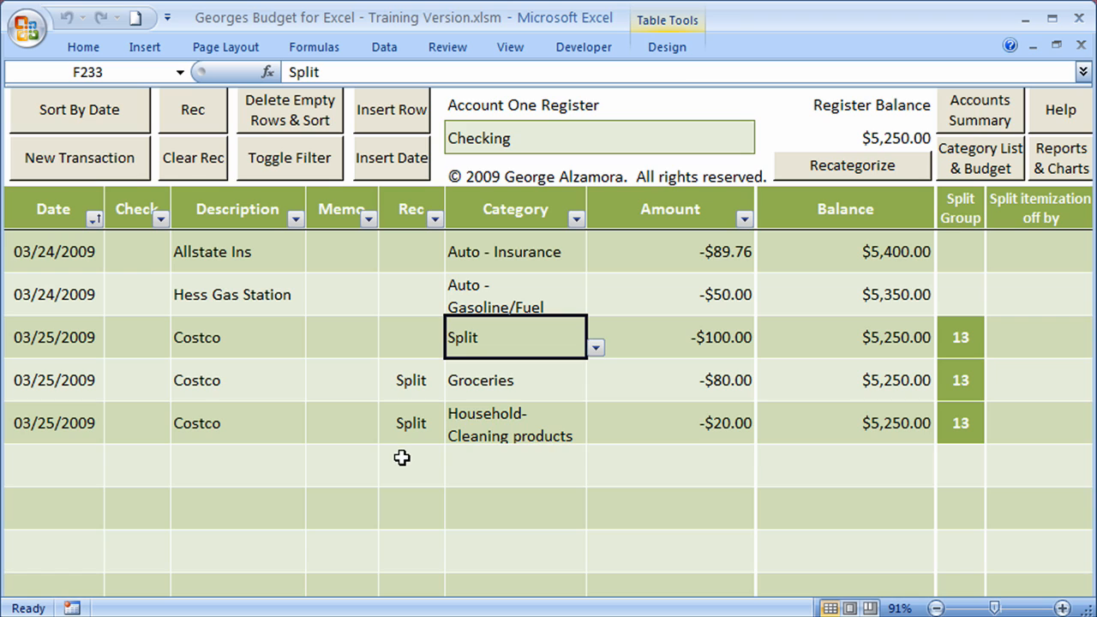
mouse_move(156, 359)
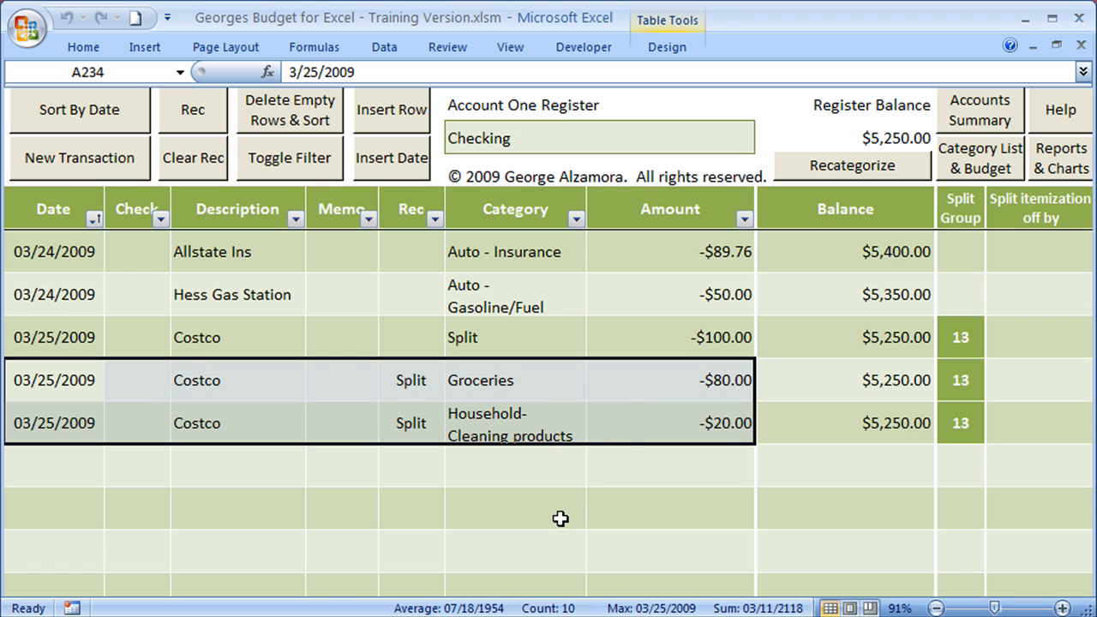
mouse_move(683, 363)
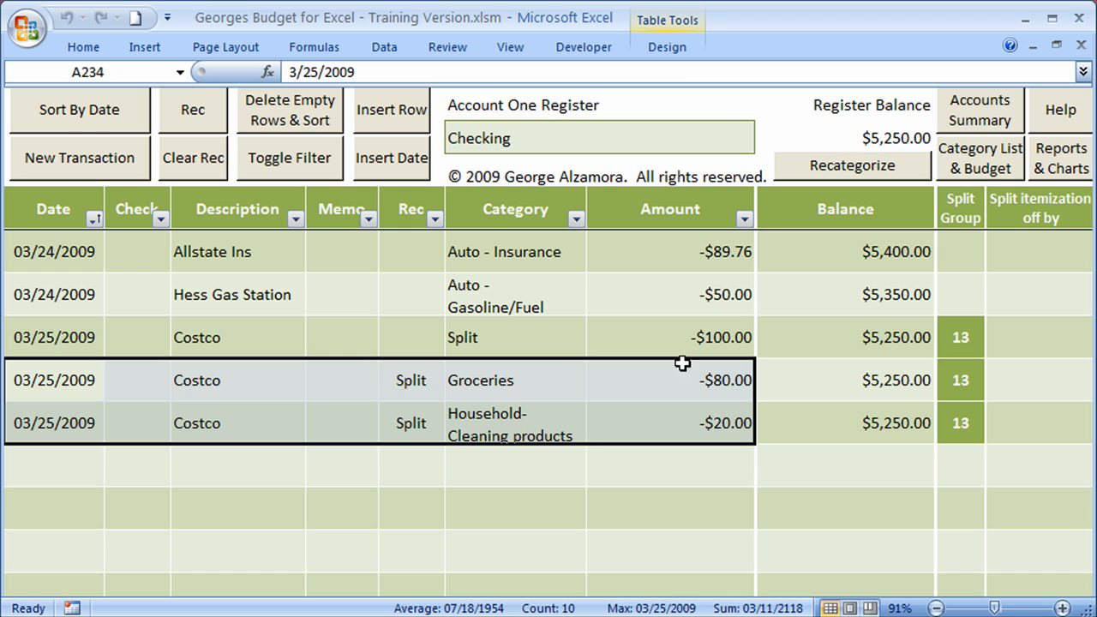
mouse_move(99, 388)
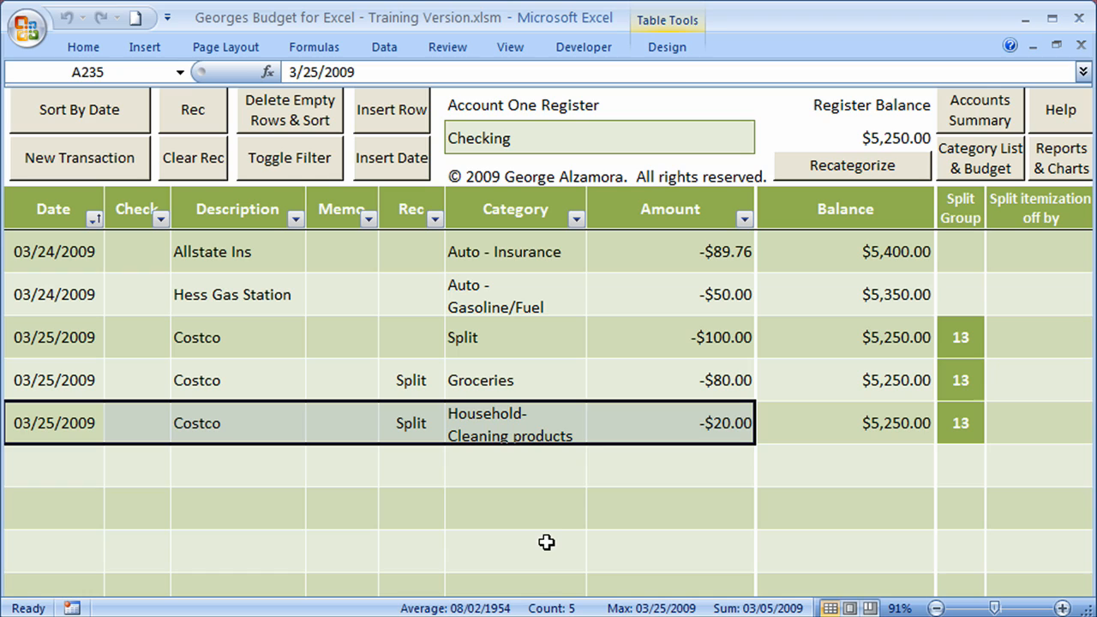
mouse_move(373, 510)
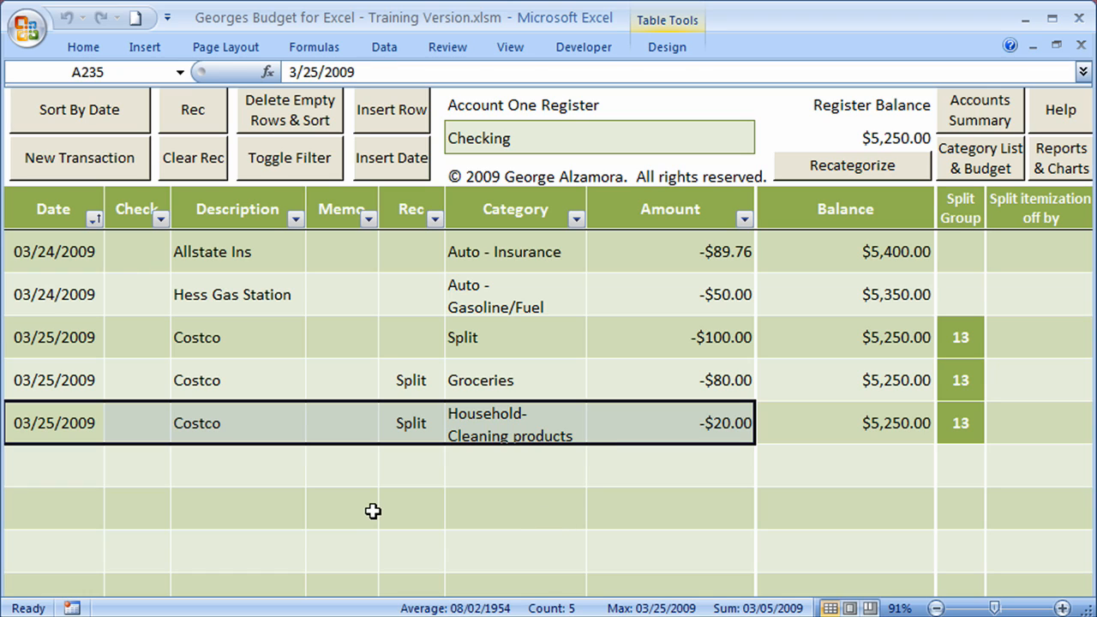
mouse_move(379, 510)
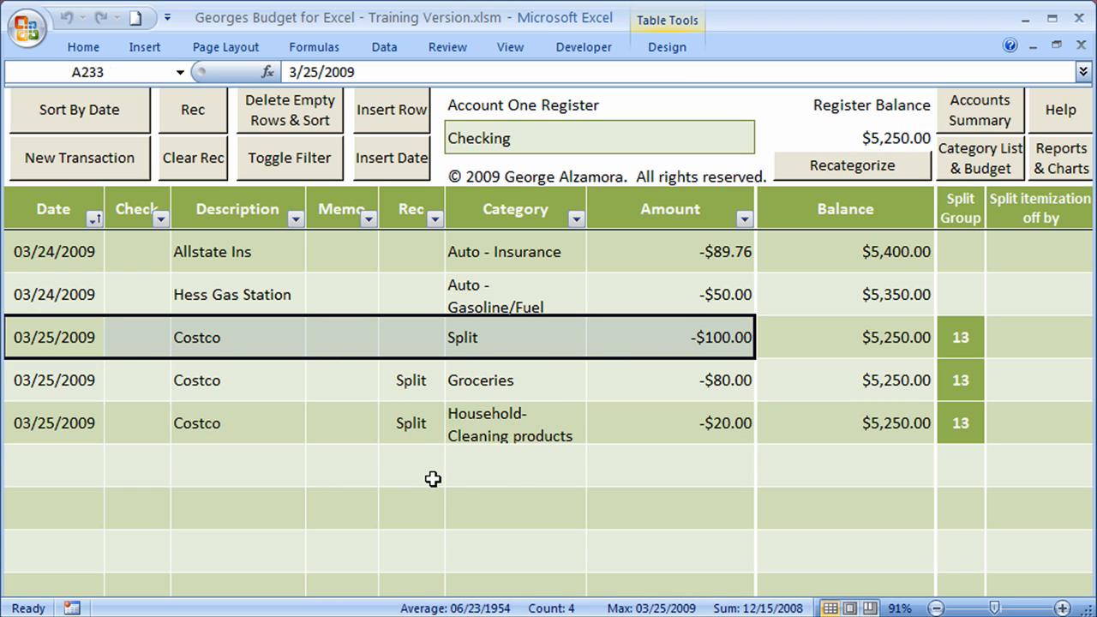
mouse_move(654, 421)
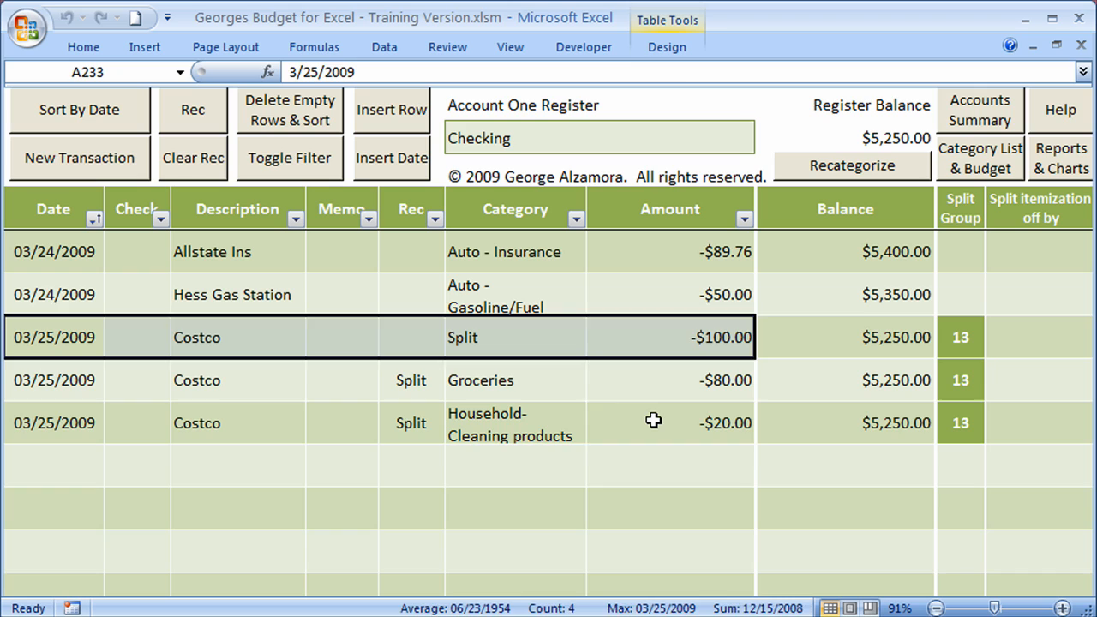
left_click(670, 422)
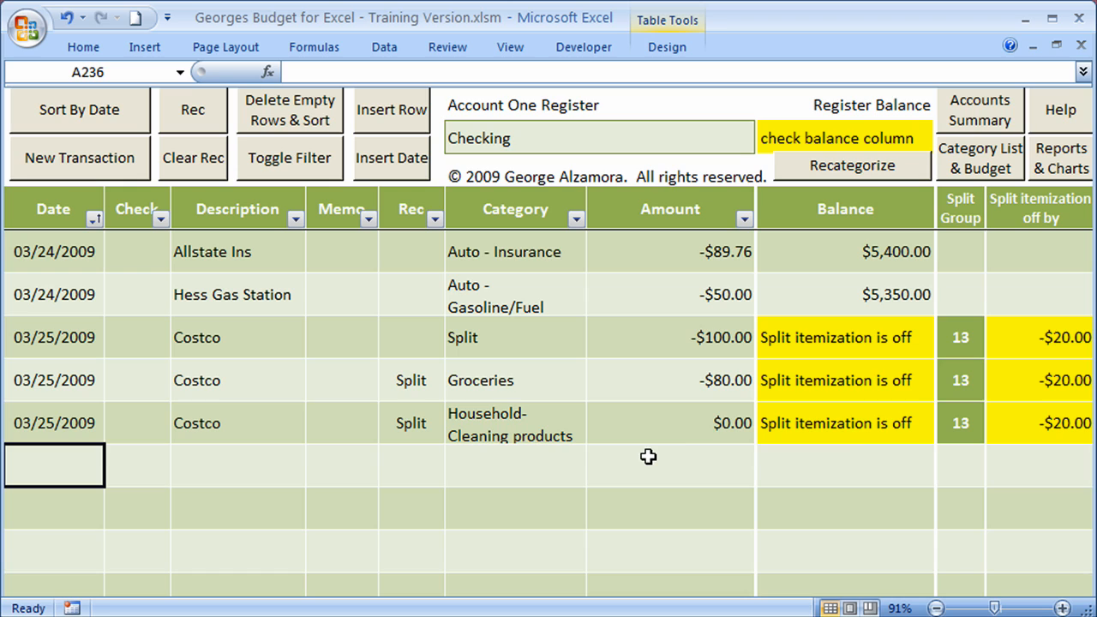
mouse_move(874, 421)
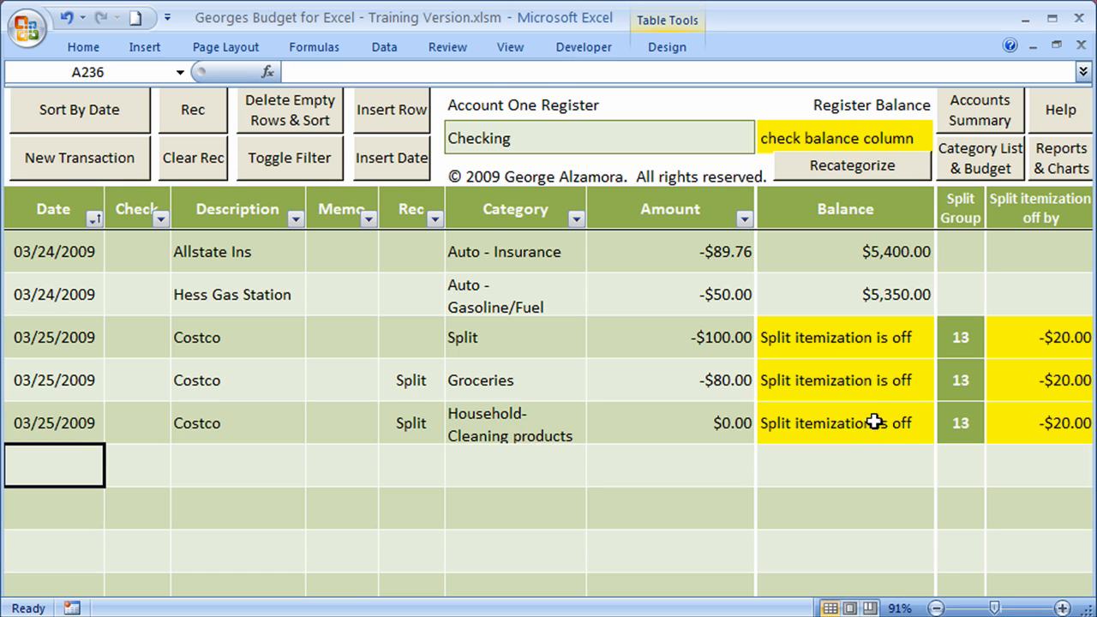
mouse_move(1054, 421)
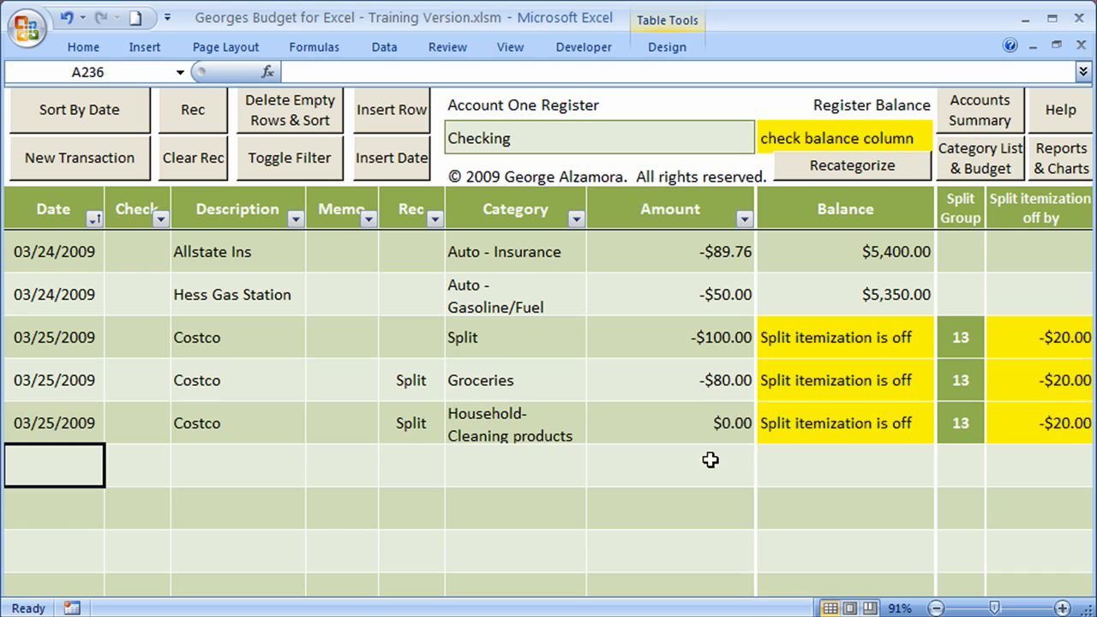
left_click(671, 423)
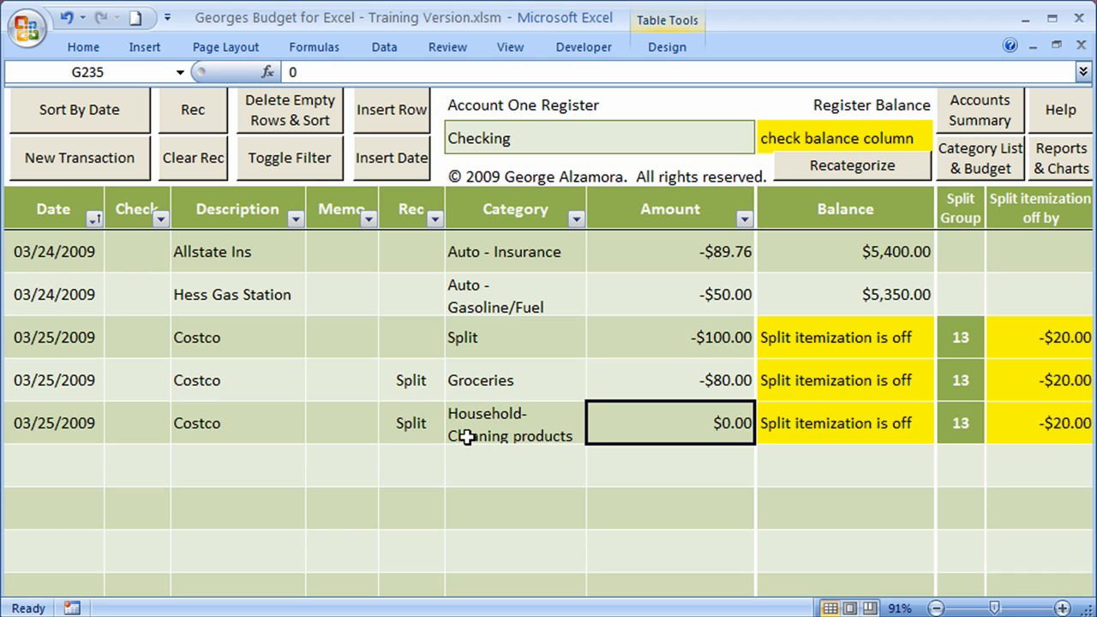
type("-20")
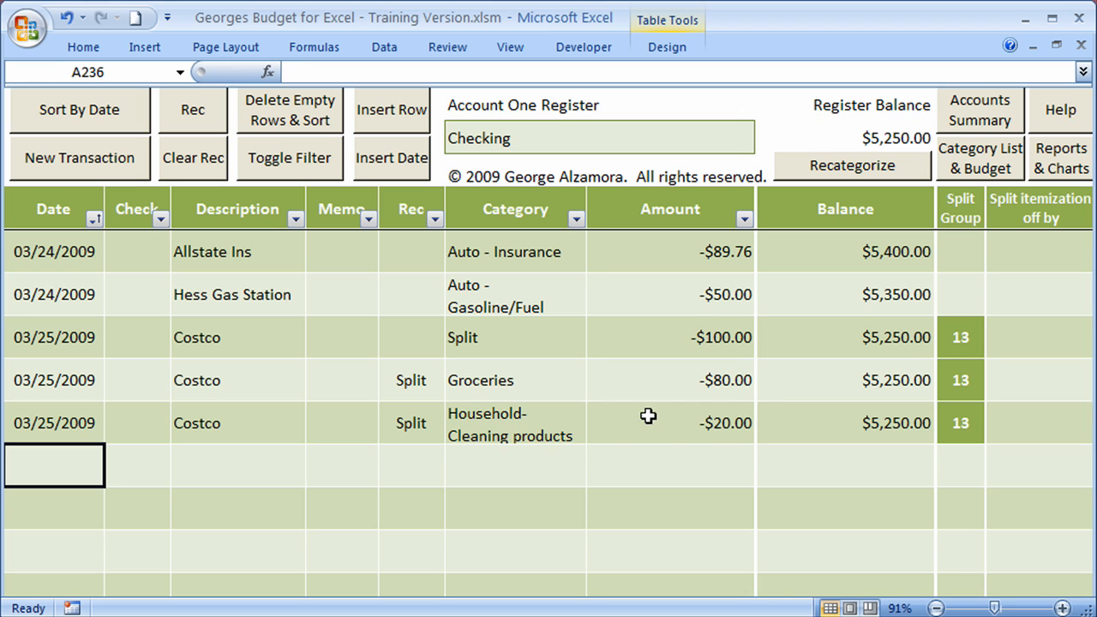
mouse_move(713, 463)
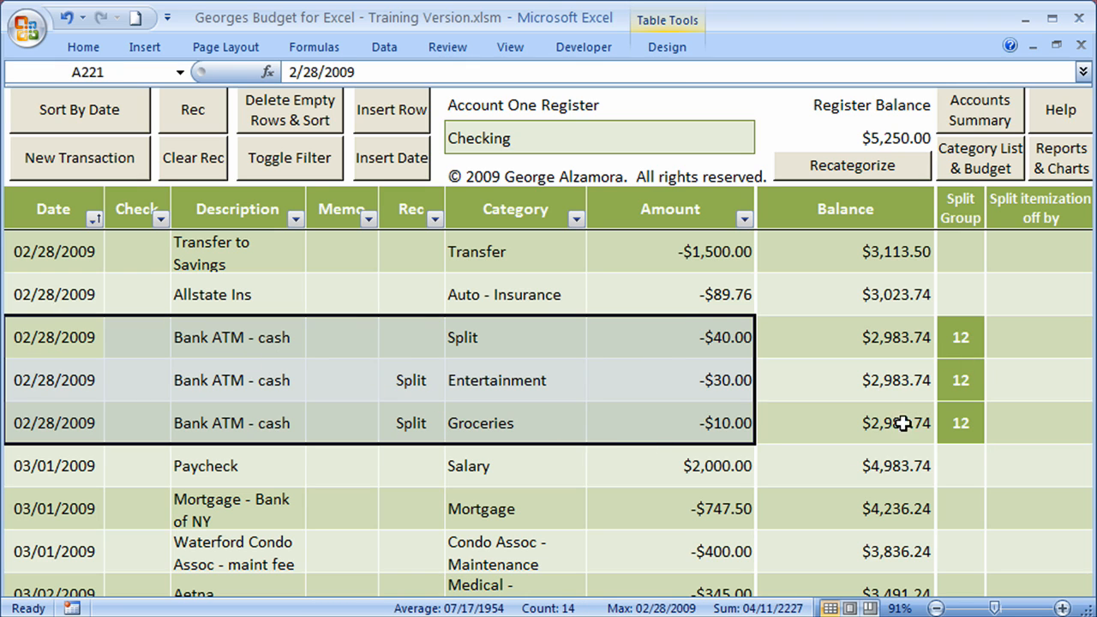
mouse_move(915, 494)
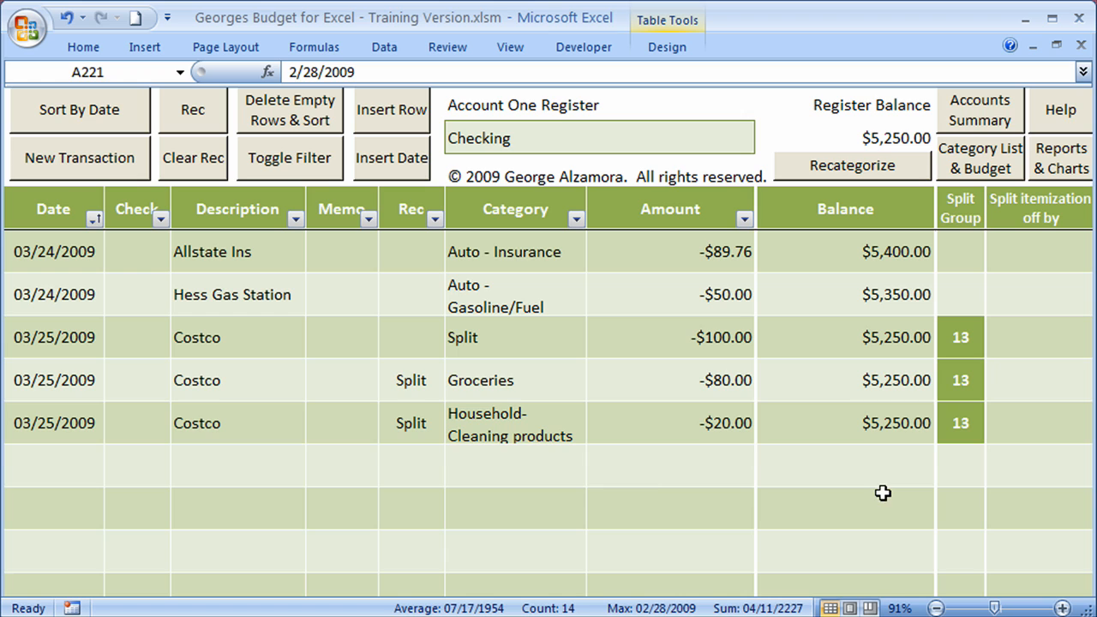
left_click(54, 464)
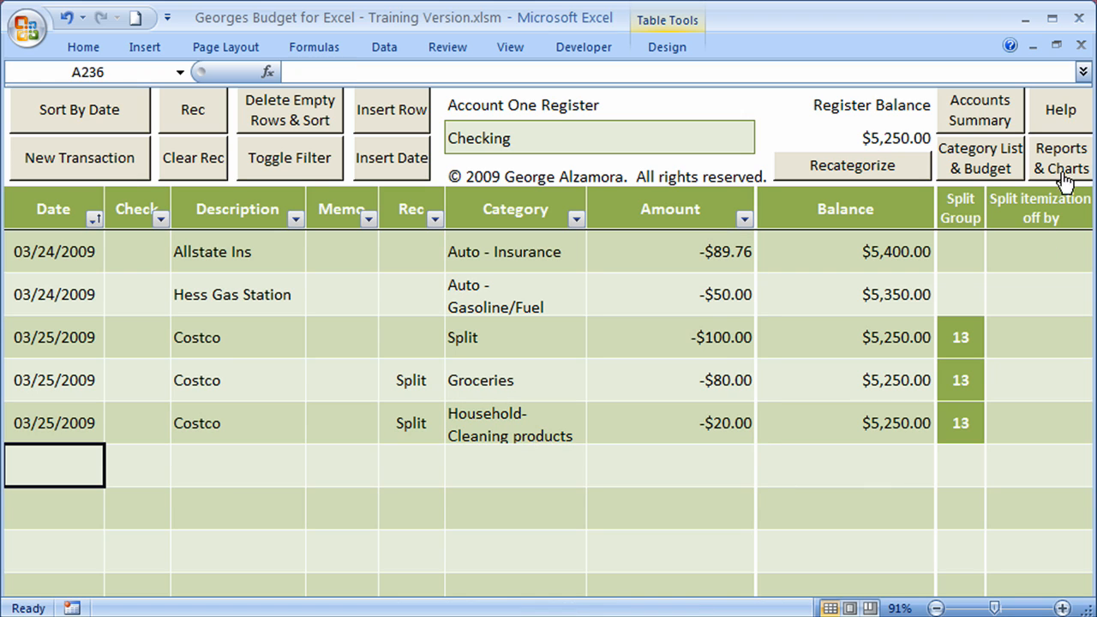
Go to Reports & Charts and run Actual Expenses Vs Budgeted Expenses for this month.
left_click(1060, 158)
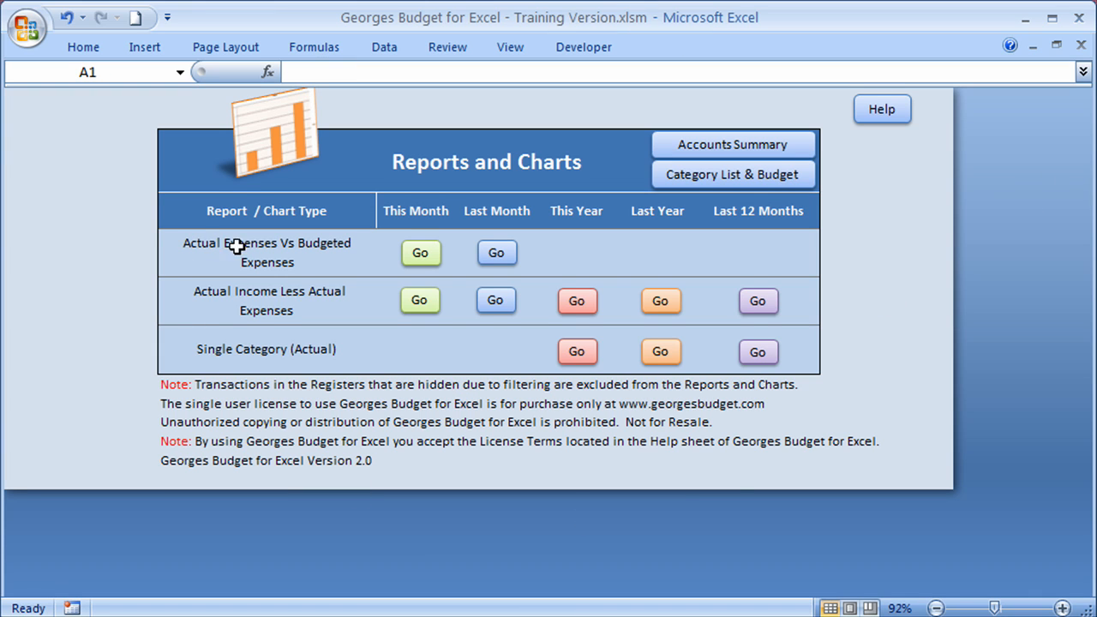
mouse_move(336, 274)
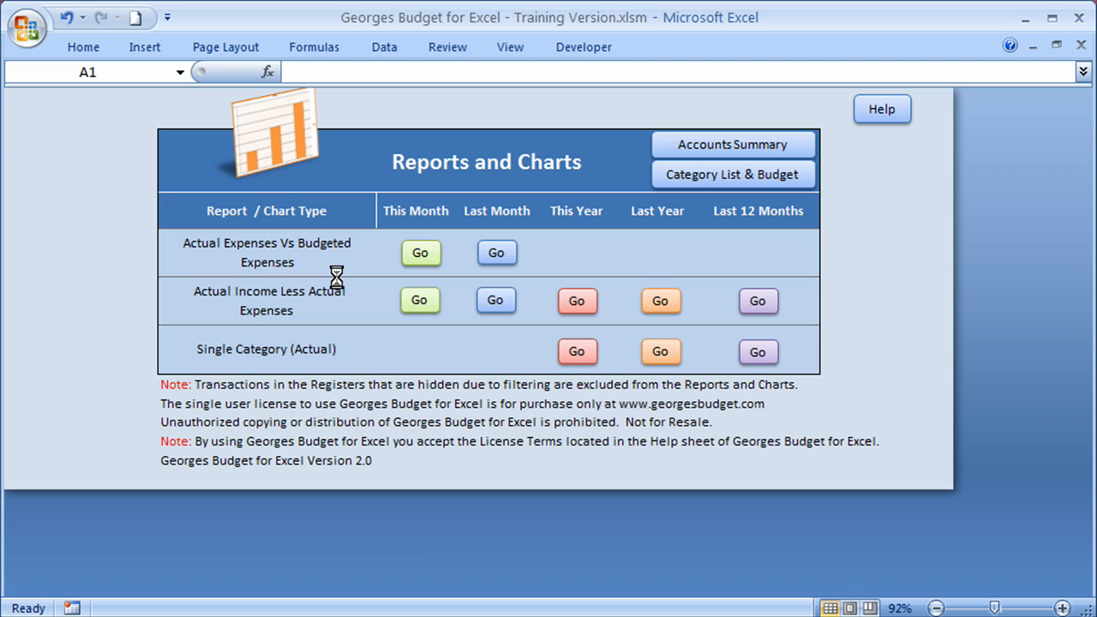
left_click(420, 253)
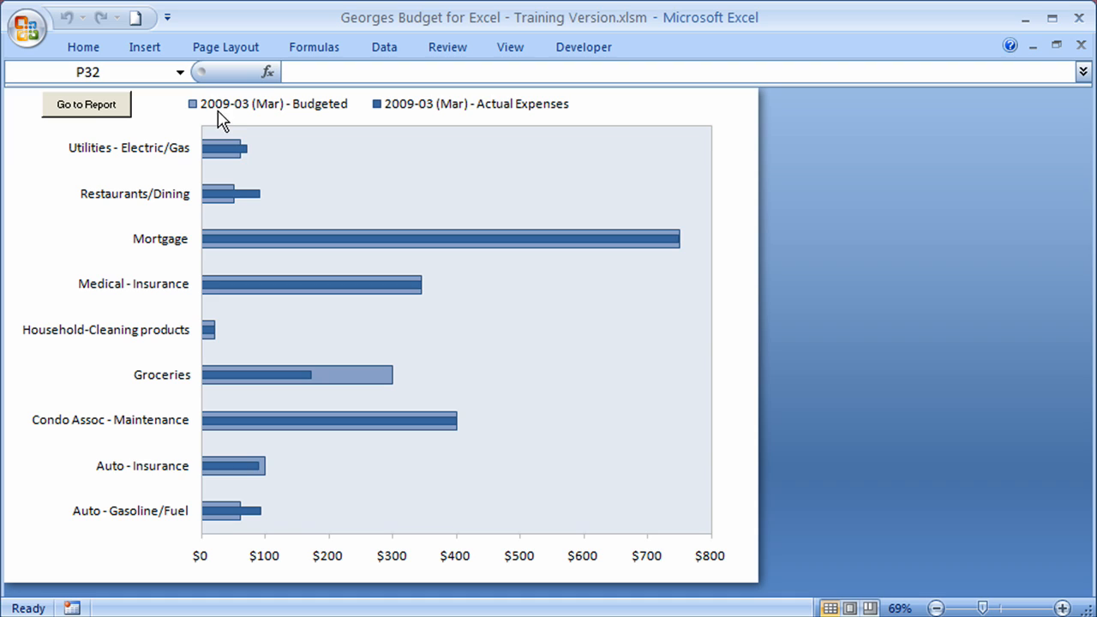
mouse_move(236, 173)
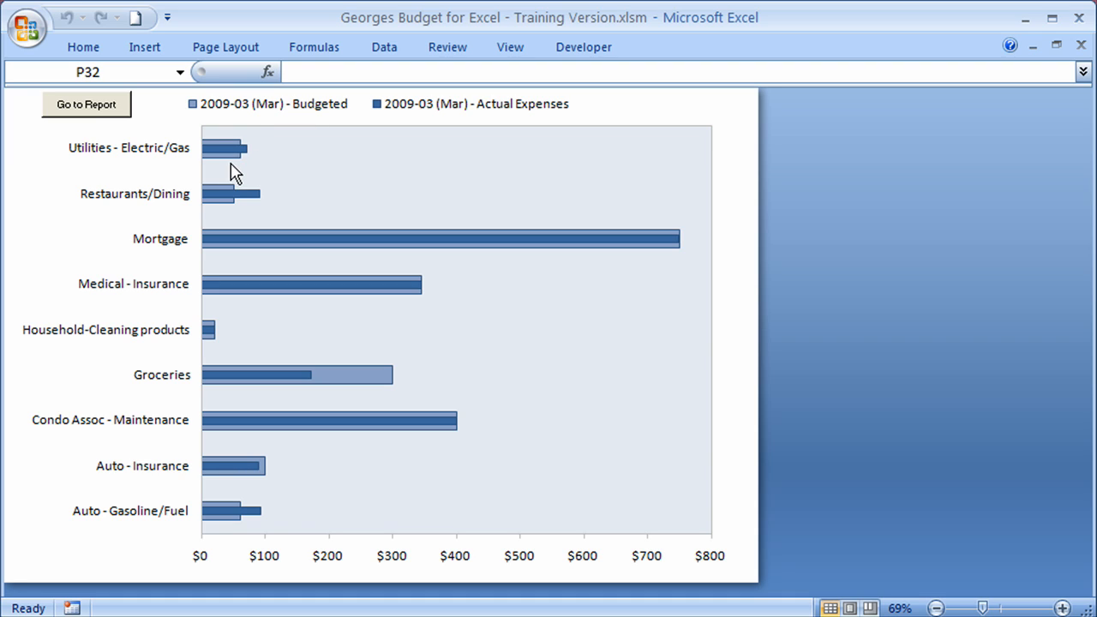
mouse_move(347, 259)
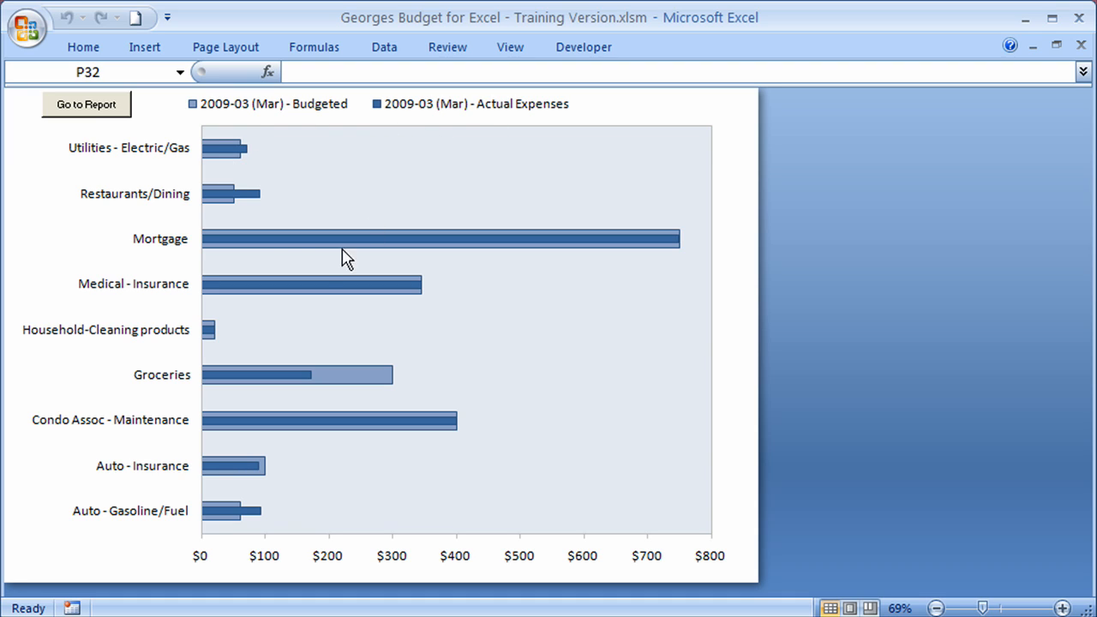
mouse_move(118, 218)
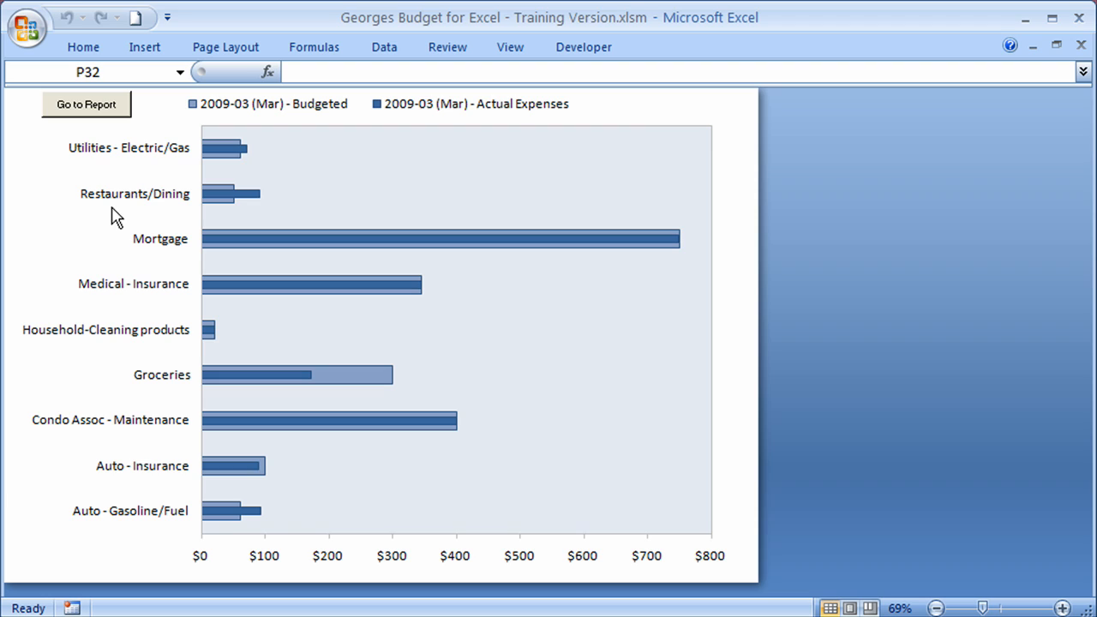
mouse_move(110, 213)
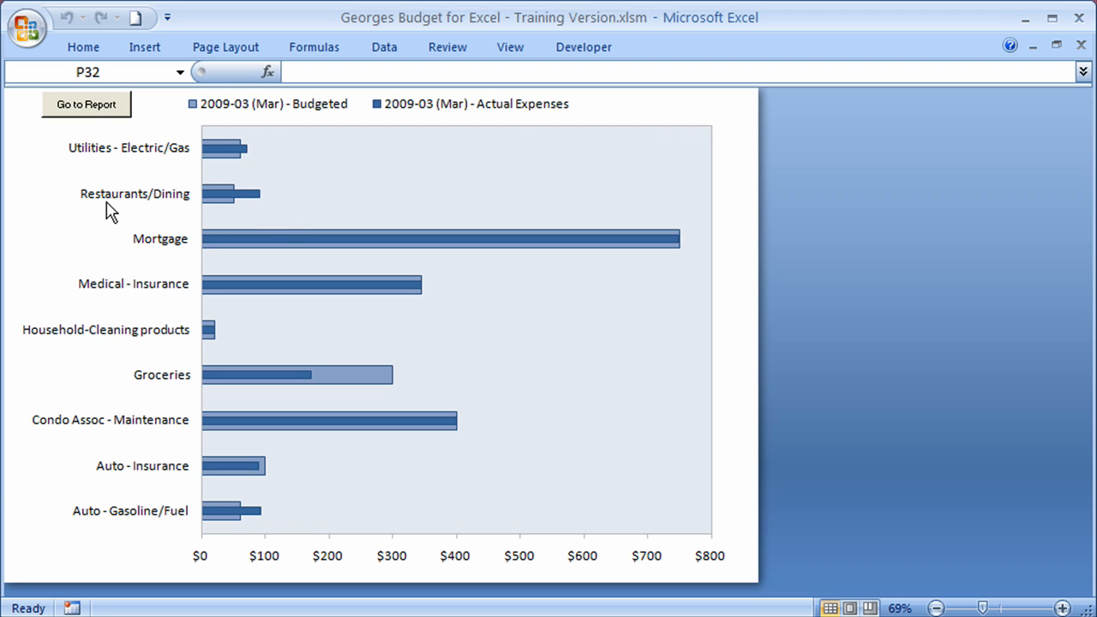
mouse_move(248, 214)
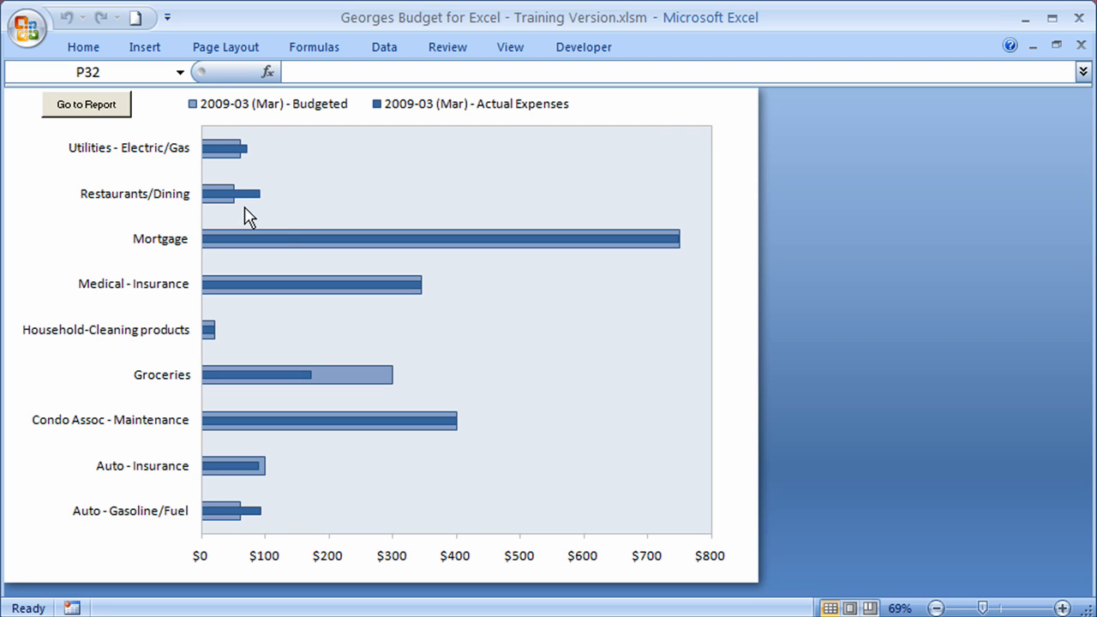
mouse_move(200, 388)
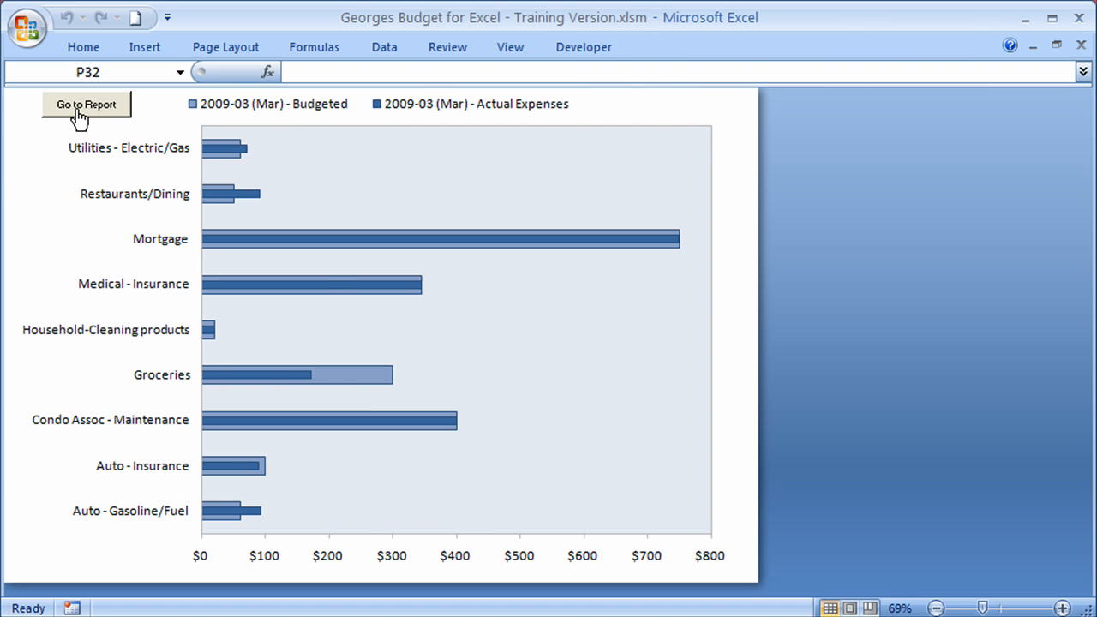
Review the March 2009 expense bars, then switch from the chart to its report.
left_click(86, 103)
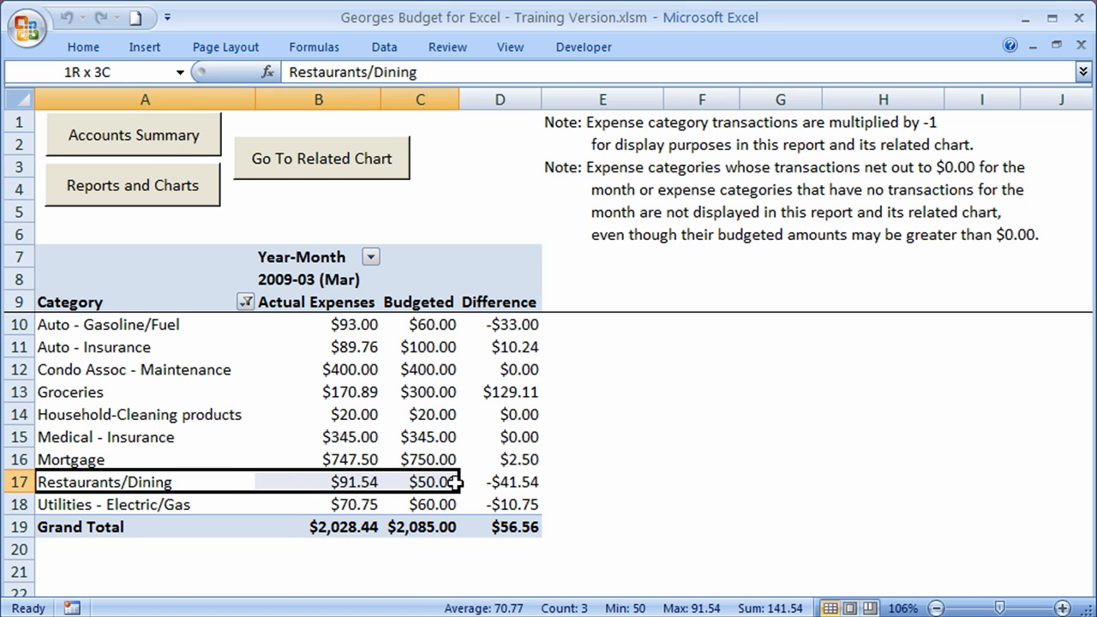
Inspect the Groceries ($170.89 vs $300.00) and Auto - Gasoline/Fuel rows of the report.
left_click(499, 481)
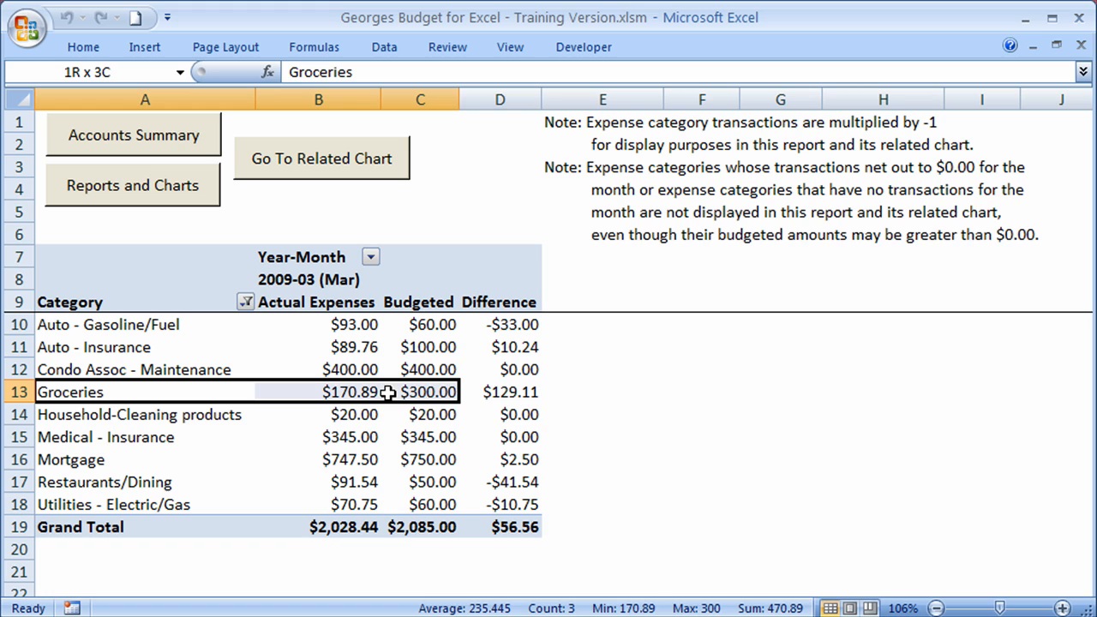
left_click(499, 392)
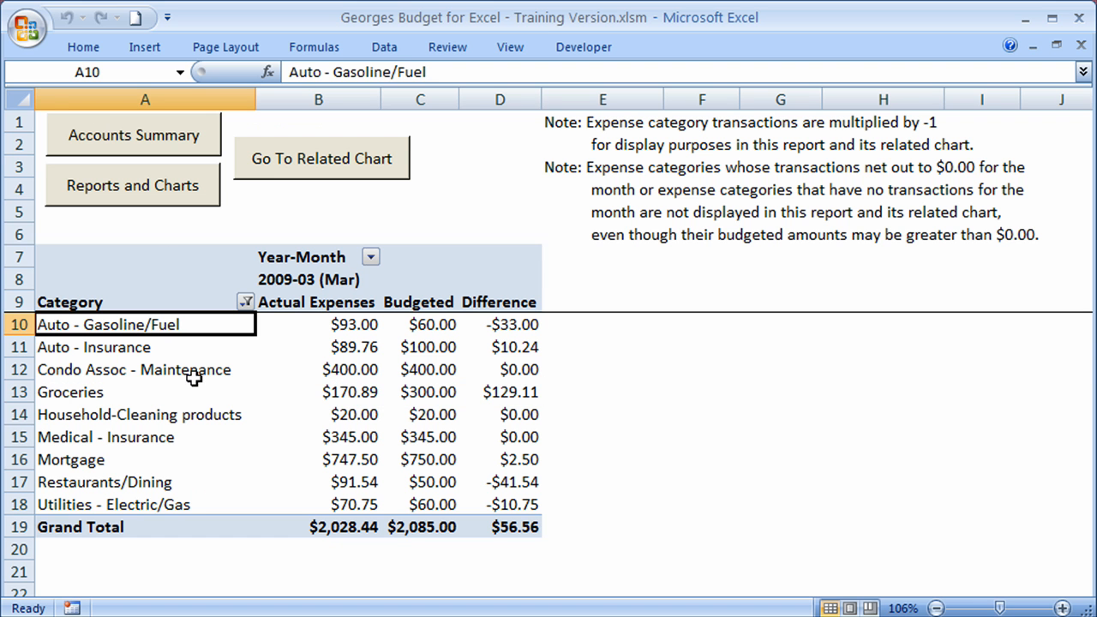
Return from the expense report to the Accounts Summary showing Checking at $5,250.00.
left_click(132, 135)
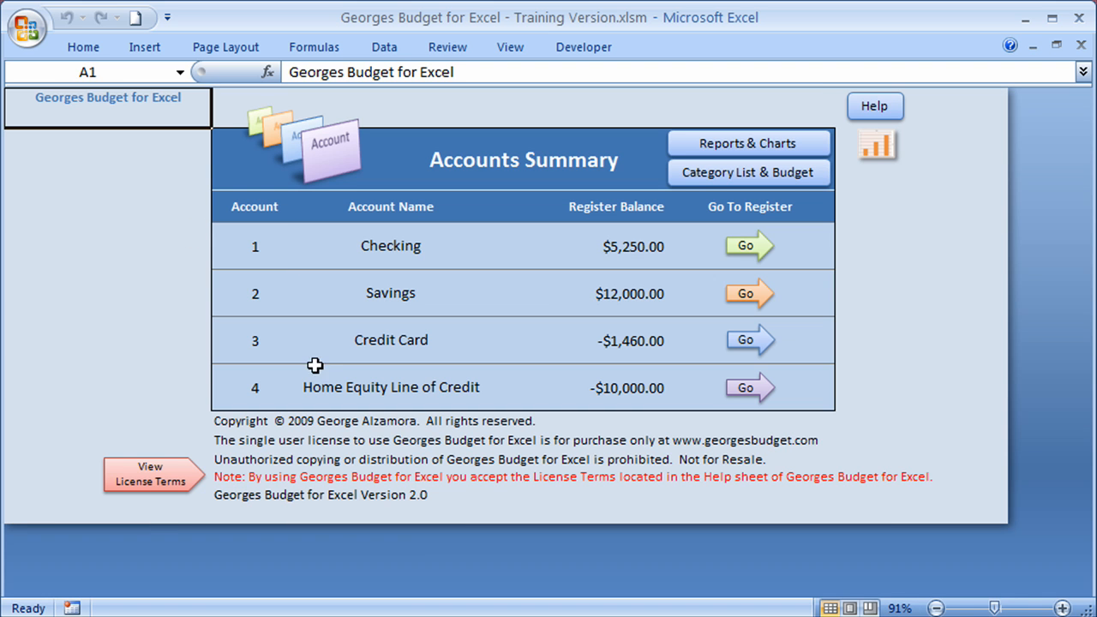
mouse_move(428, 465)
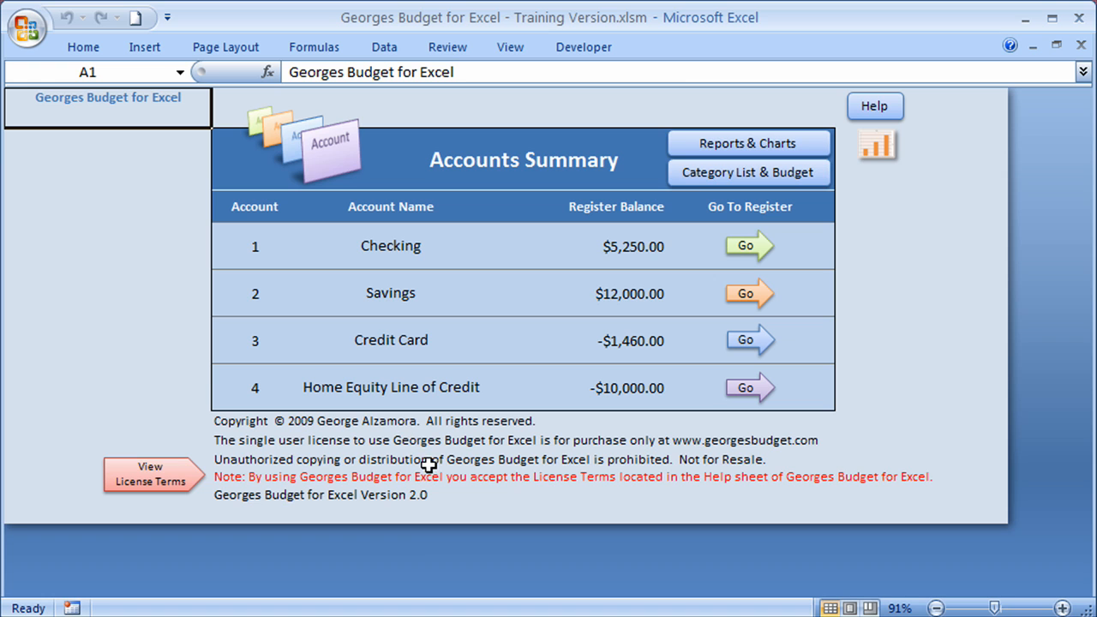
mouse_move(94, 266)
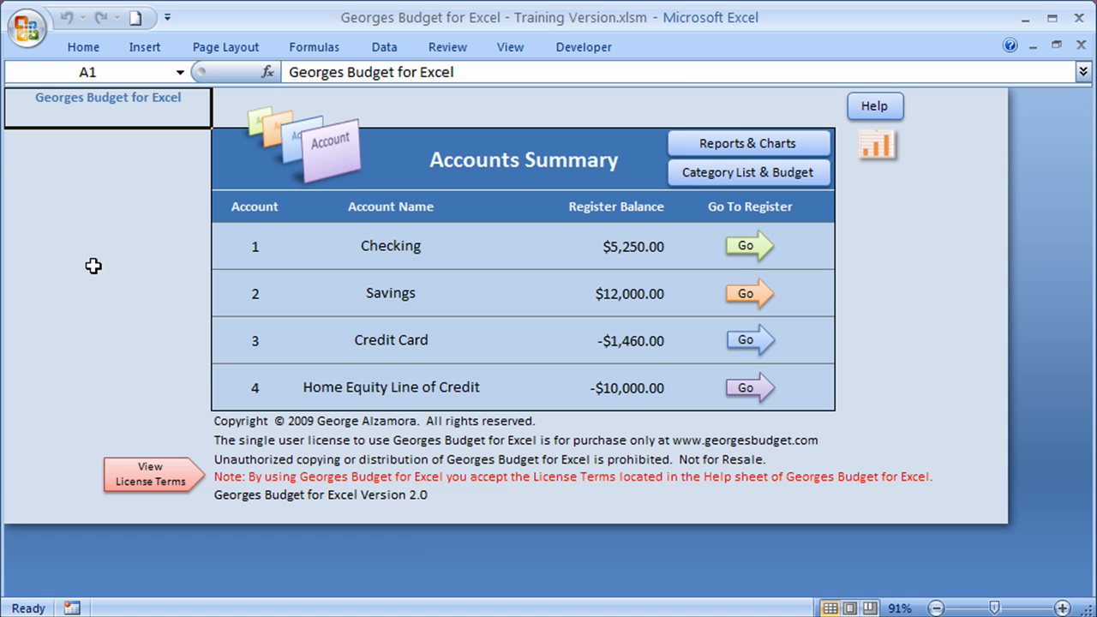